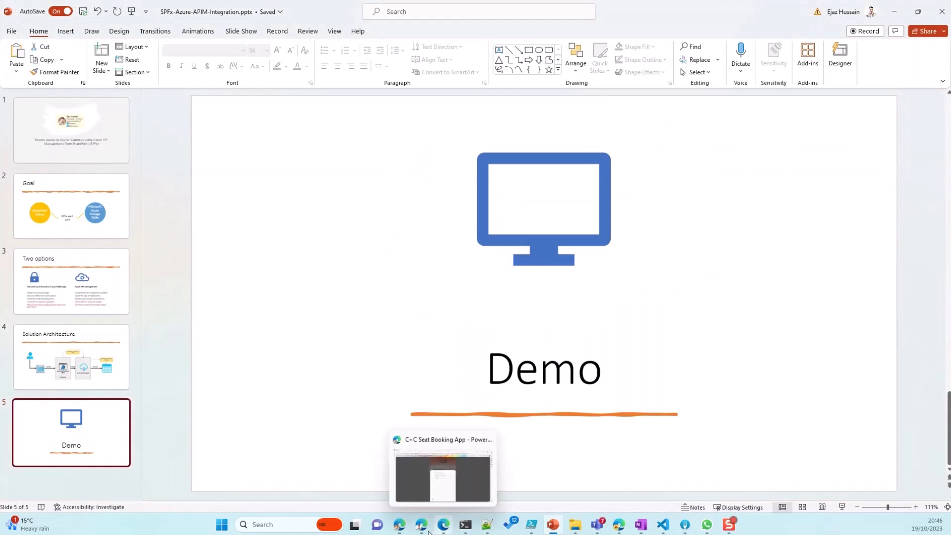
On the SharePoint page, load the Azure table data and browse the returned book table
left_click(421, 524)
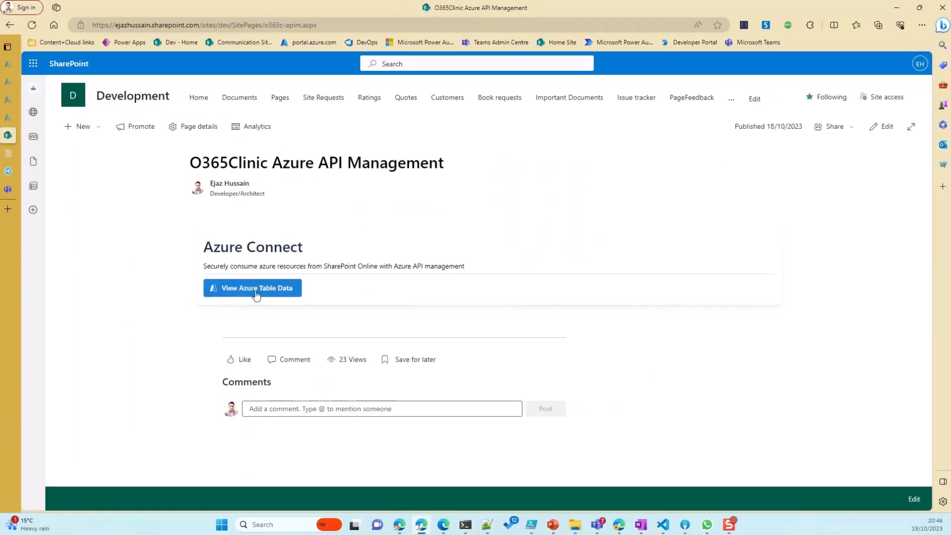
mouse_move(272, 298)
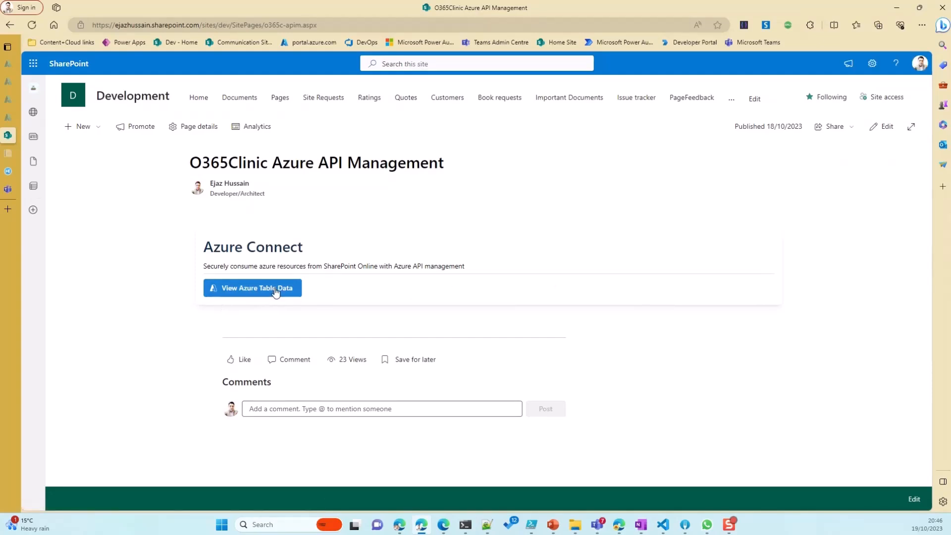
left_click(252, 287)
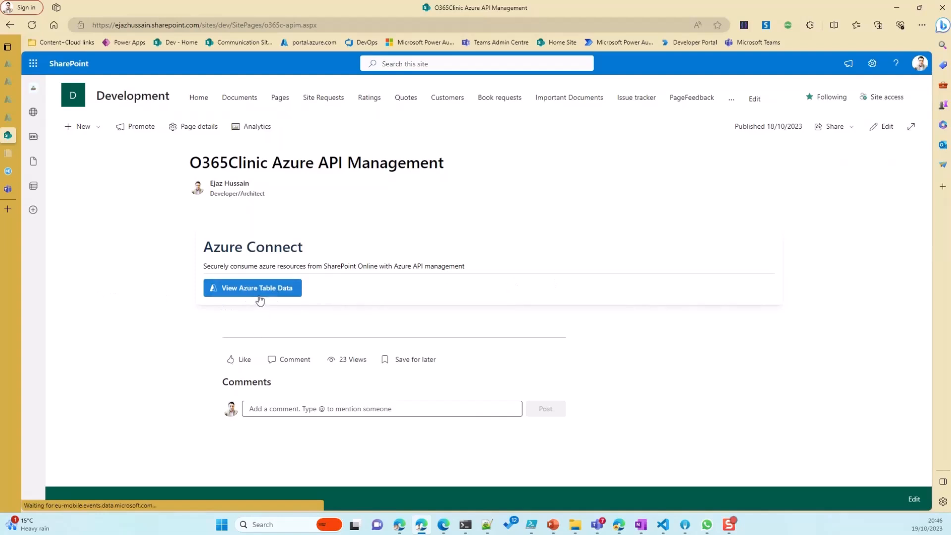
mouse_move(472, 303)
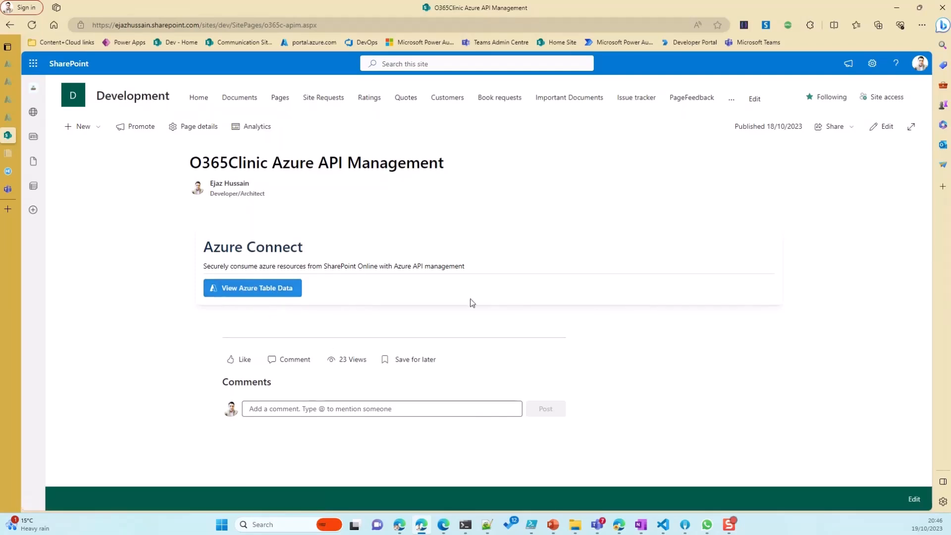
left_click(251, 287)
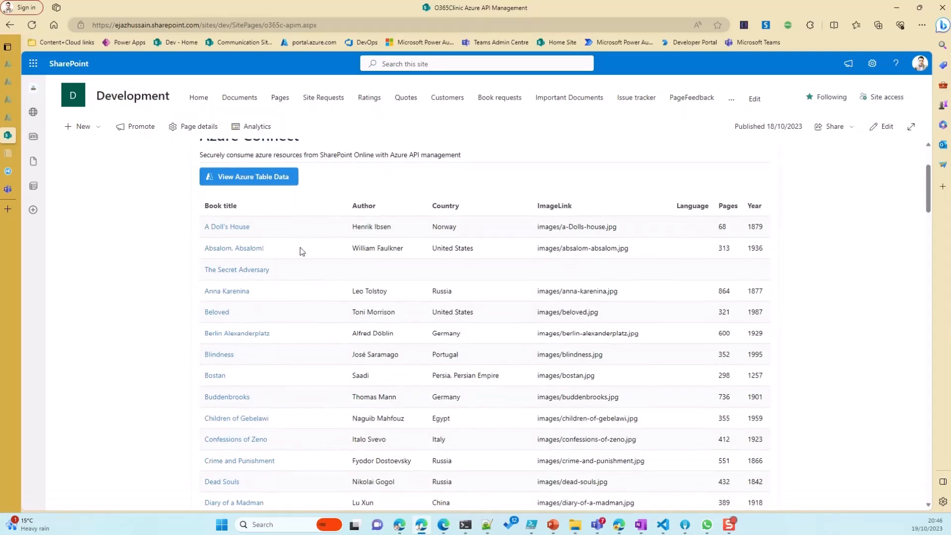
scroll("down", 3)
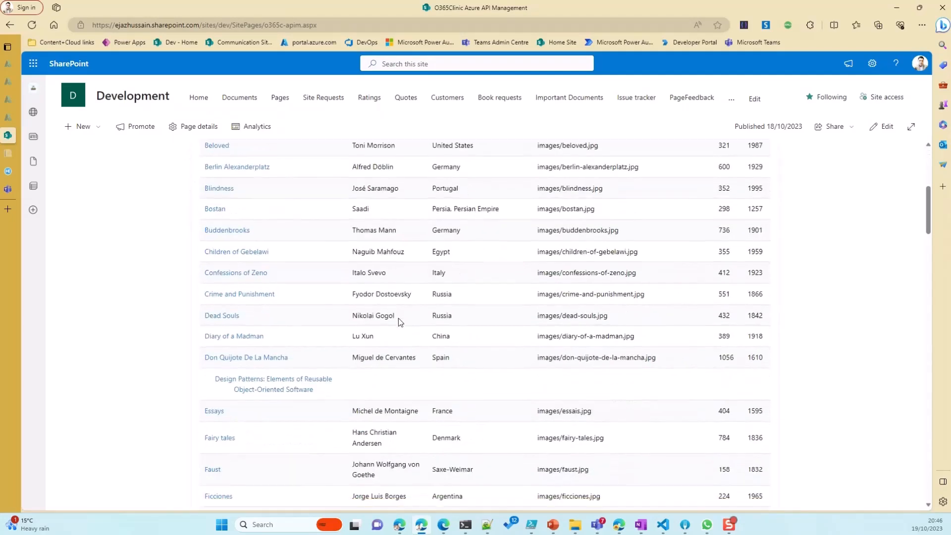
scroll("up", 3)
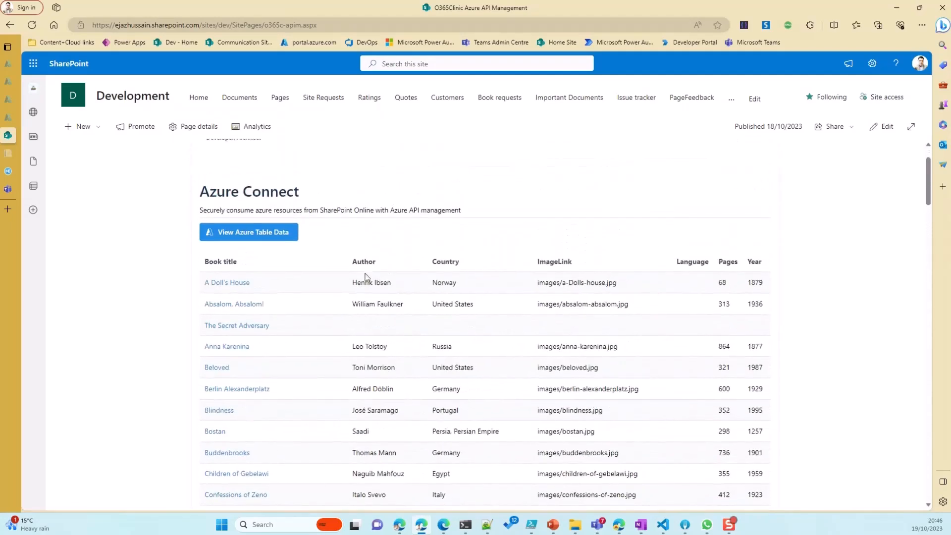
mouse_move(577, 267)
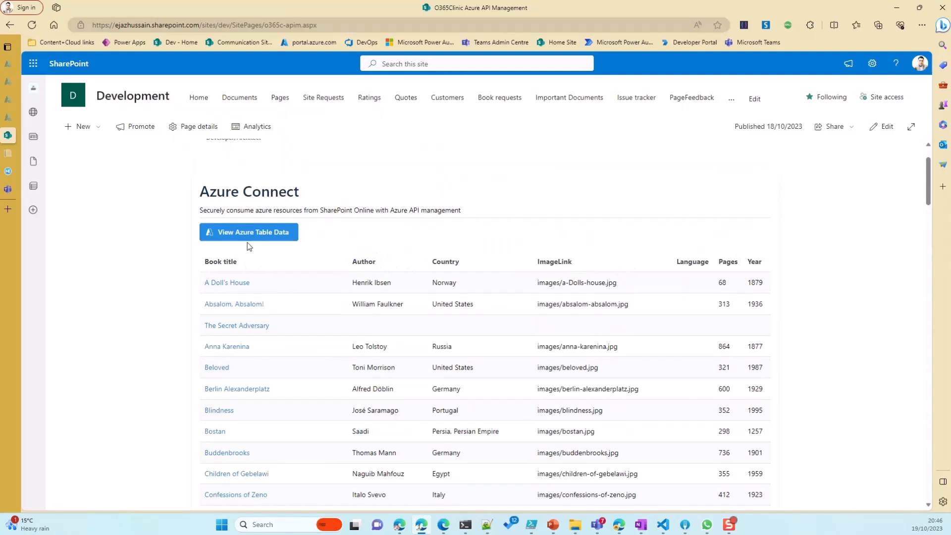
mouse_move(261, 237)
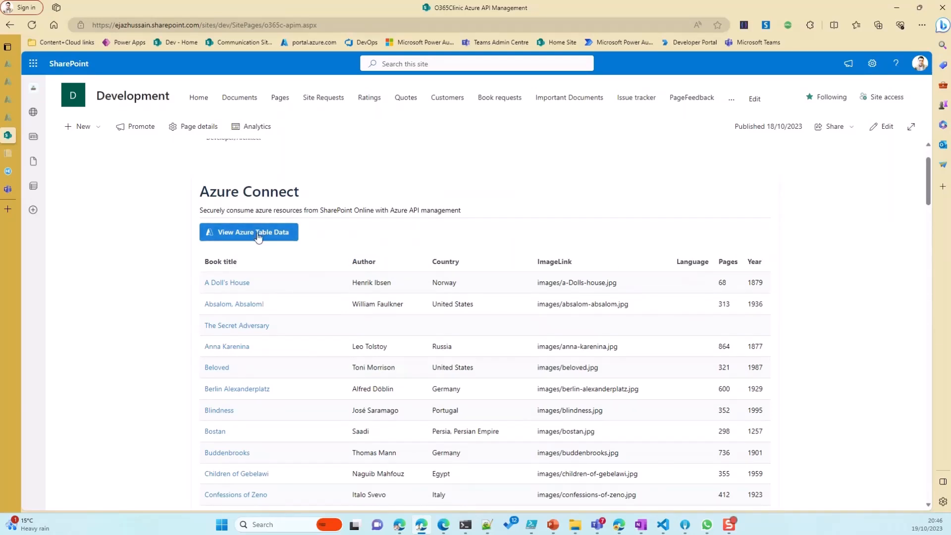
mouse_move(393, 285)
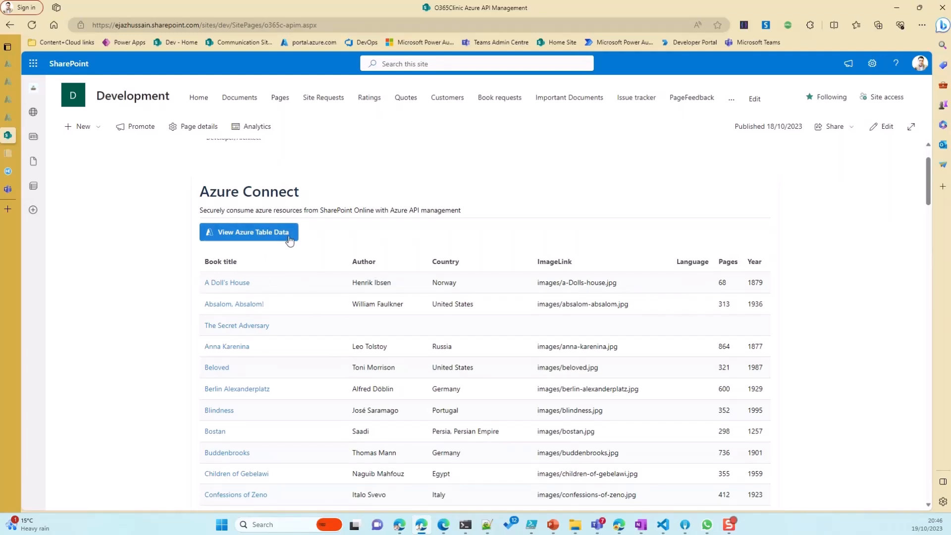
mouse_move(439, 505)
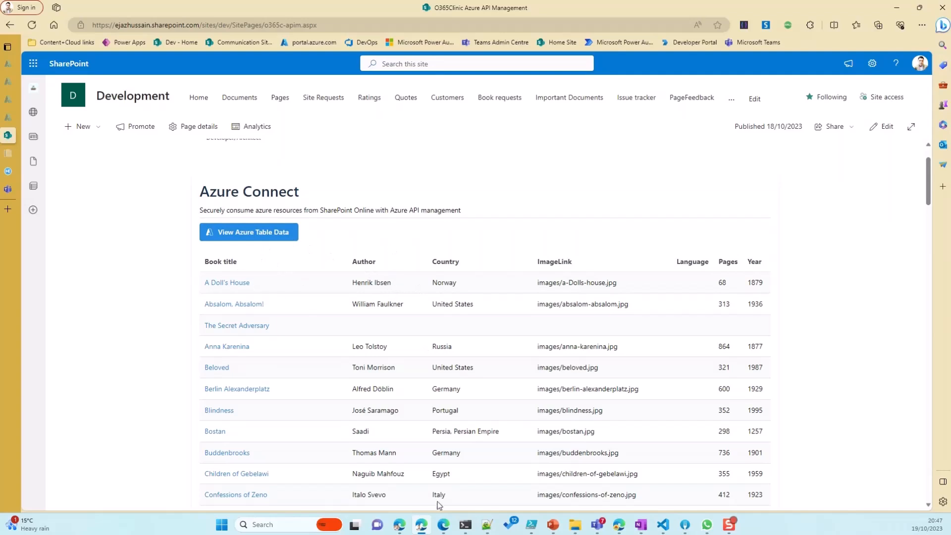
mouse_move(425, 431)
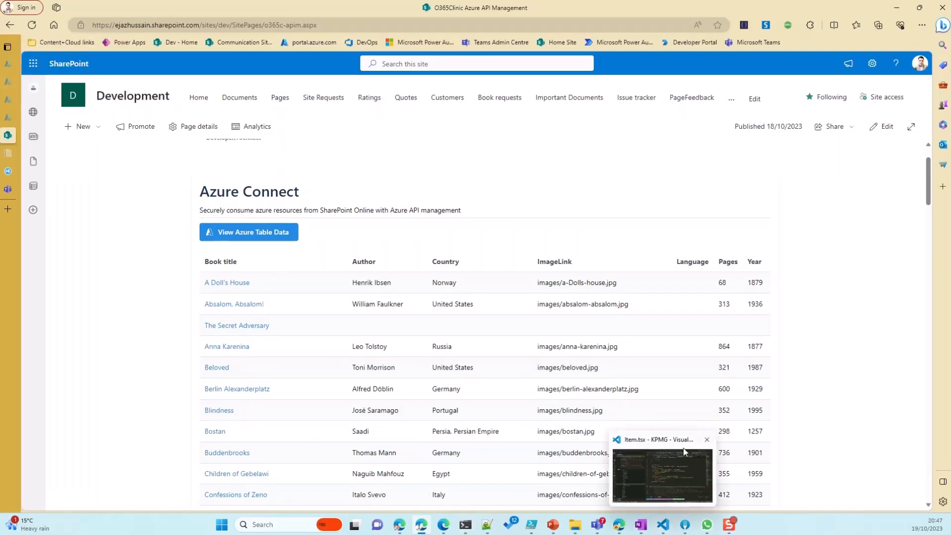
Review the subscription key, scopeUrl and tableEndpoint fields, then expand the webparts and components folders
left_click(661, 476)
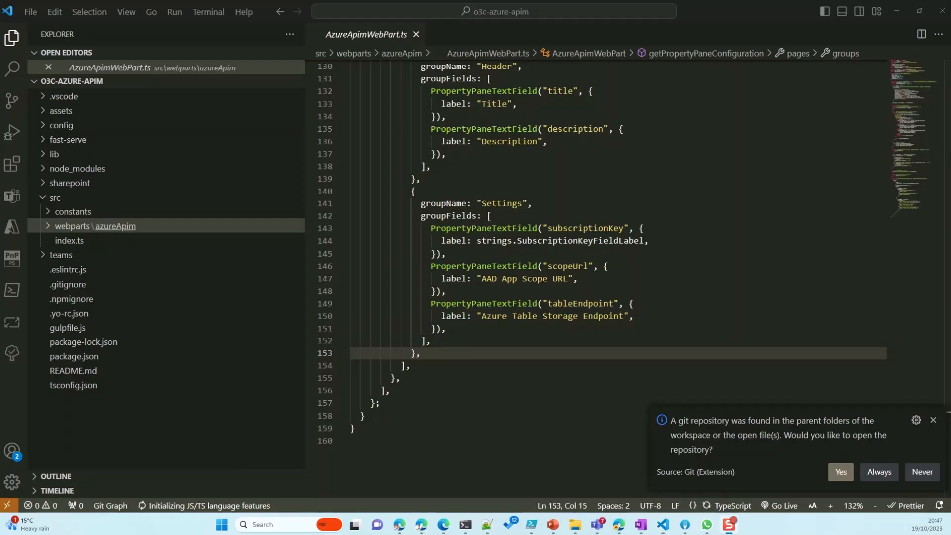
mouse_move(188, 245)
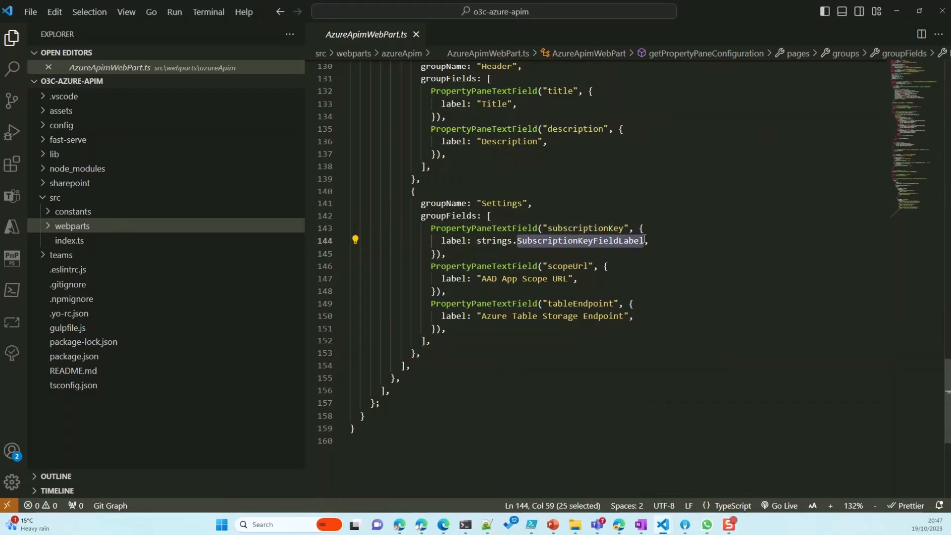
double_click(567, 268)
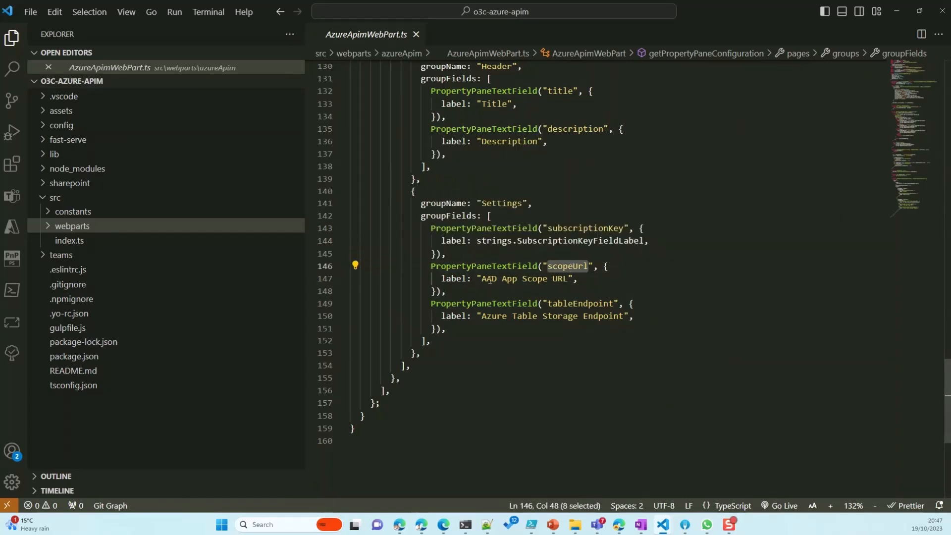
left_click(542, 267)
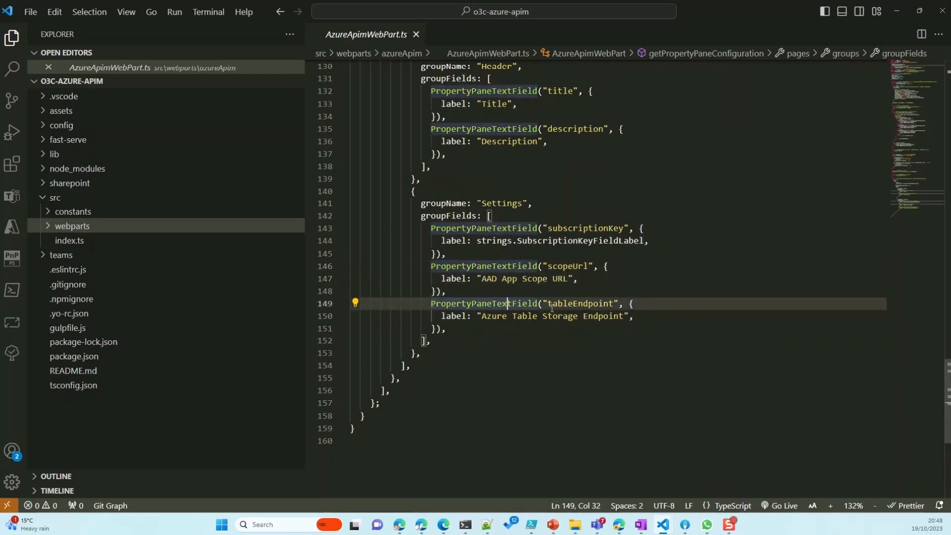
double_click(578, 303)
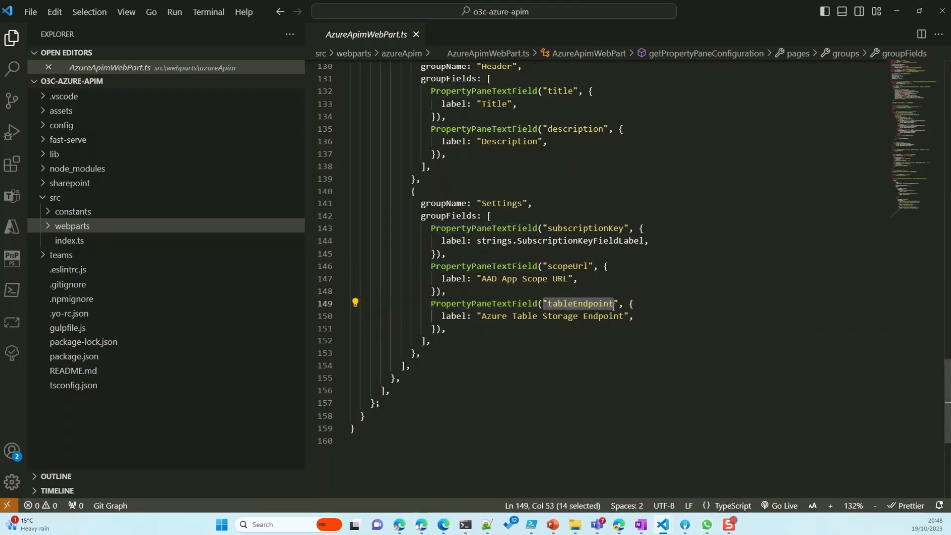
left_click(613, 315)
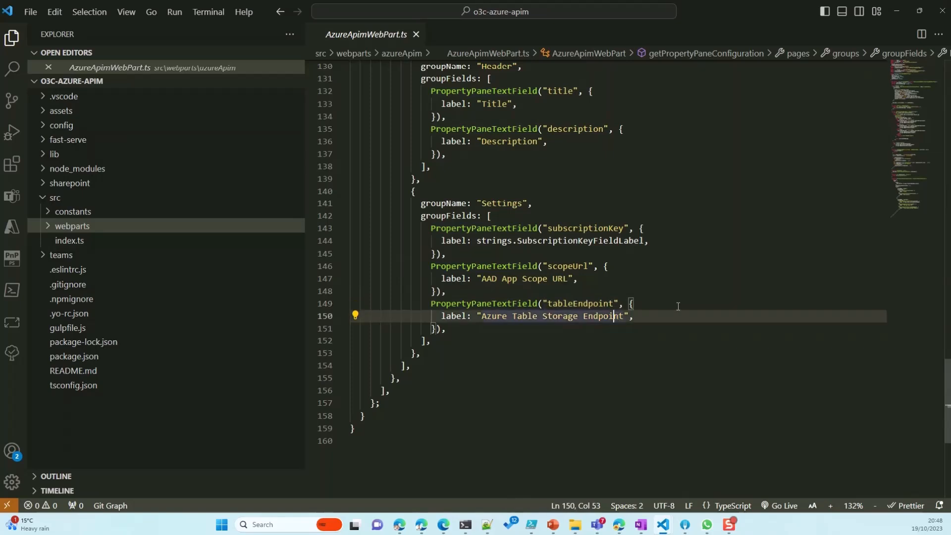
left_click(71, 225)
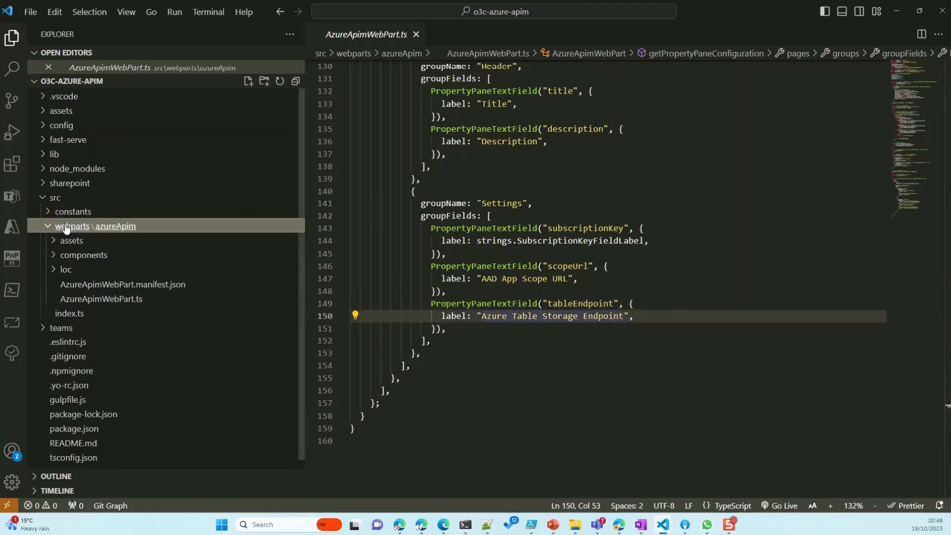
left_click(84, 254)
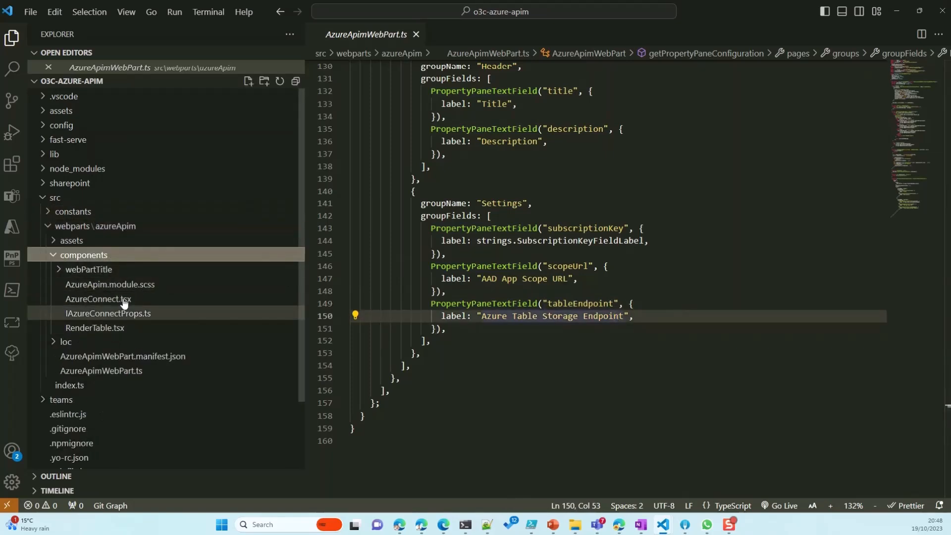
left_click(98, 298)
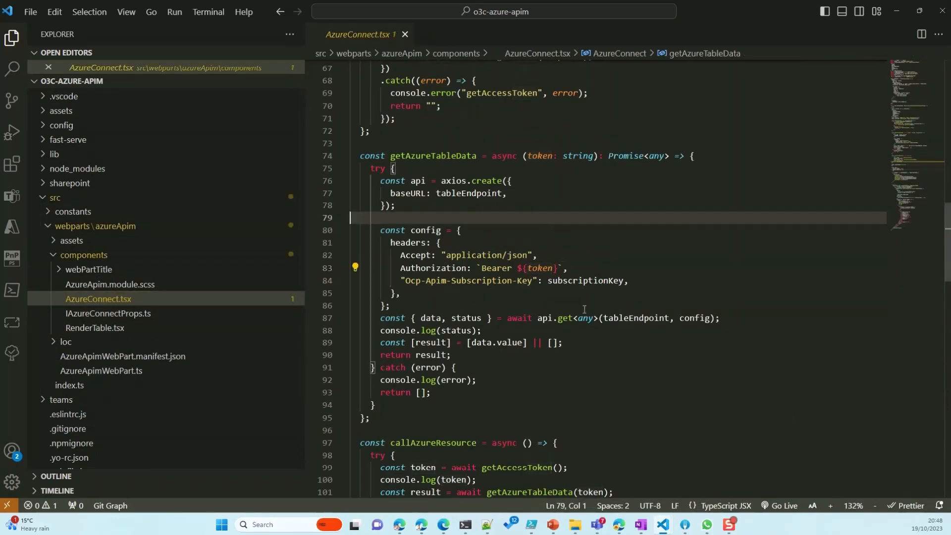
scroll("down", 3)
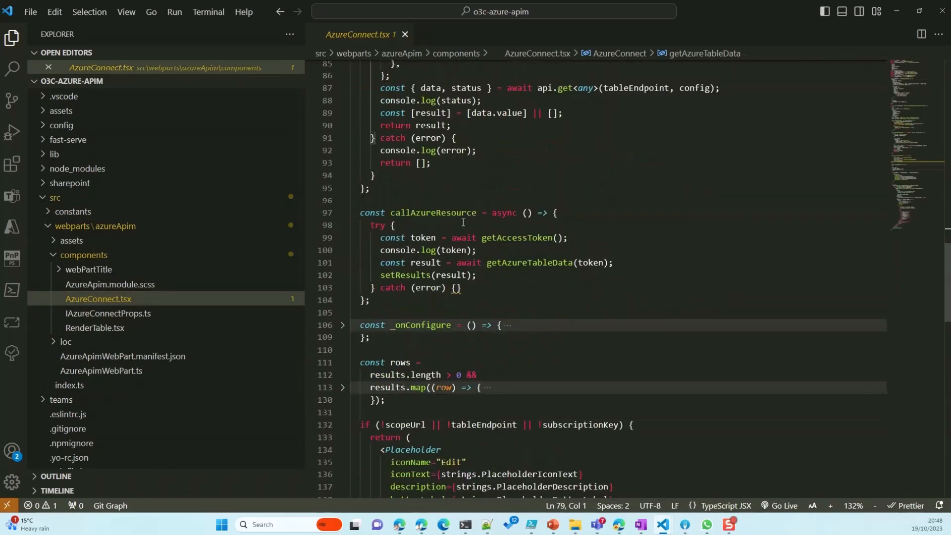
double_click(432, 213)
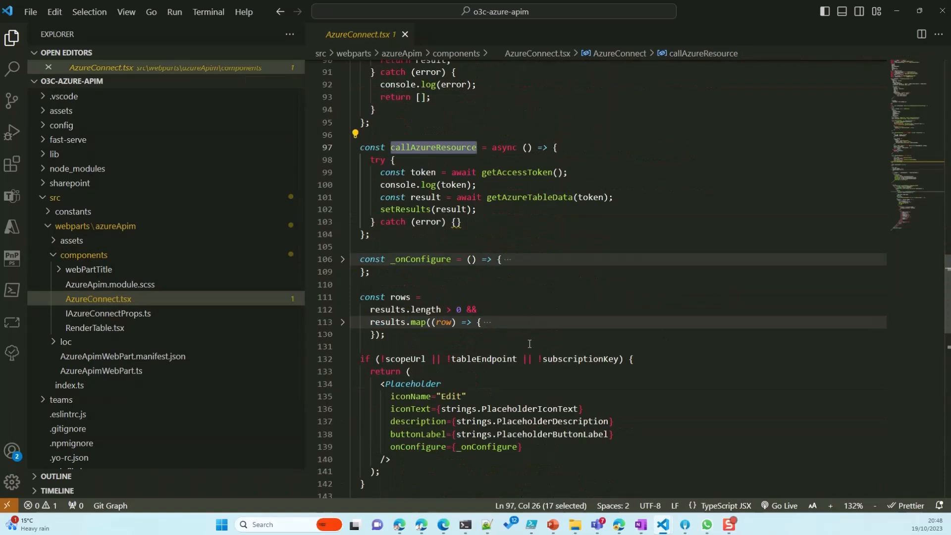
mouse_move(448, 172)
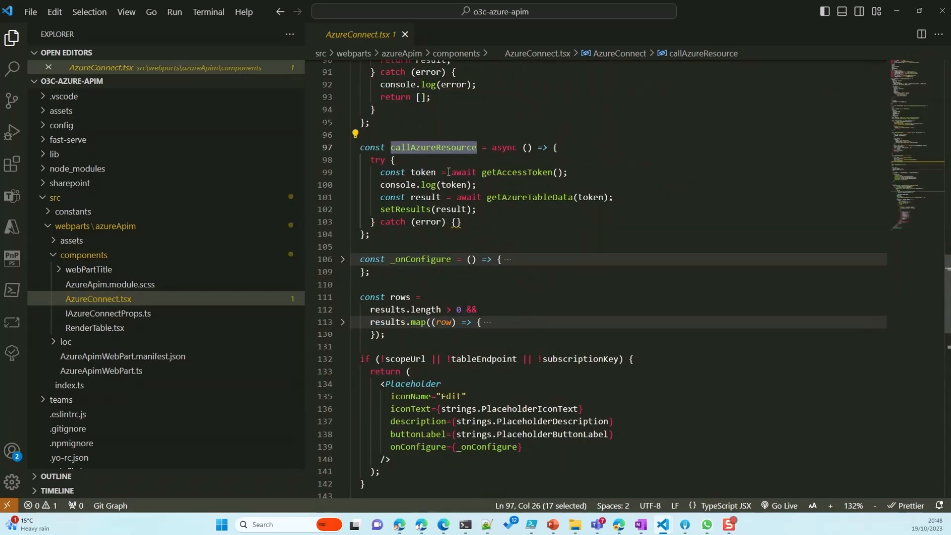
double_click(517, 173)
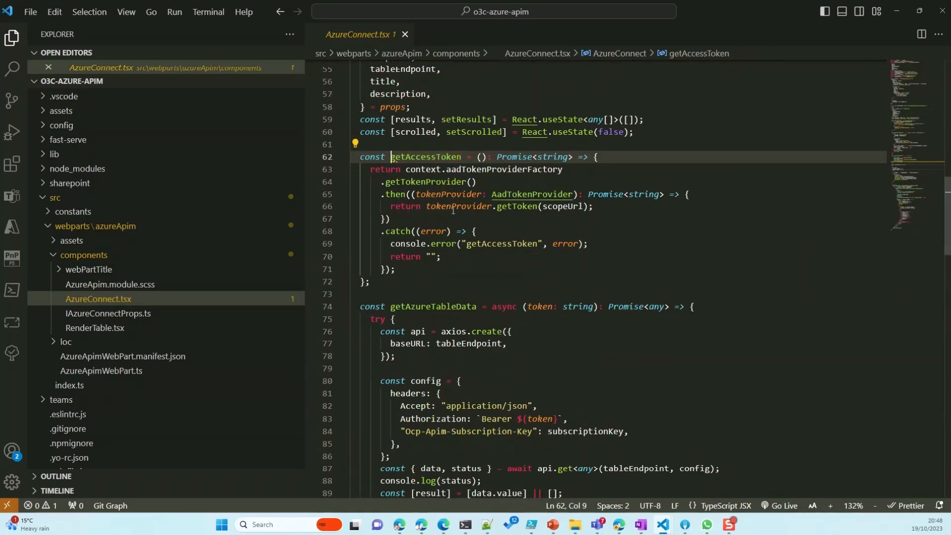
double_click(532, 195)
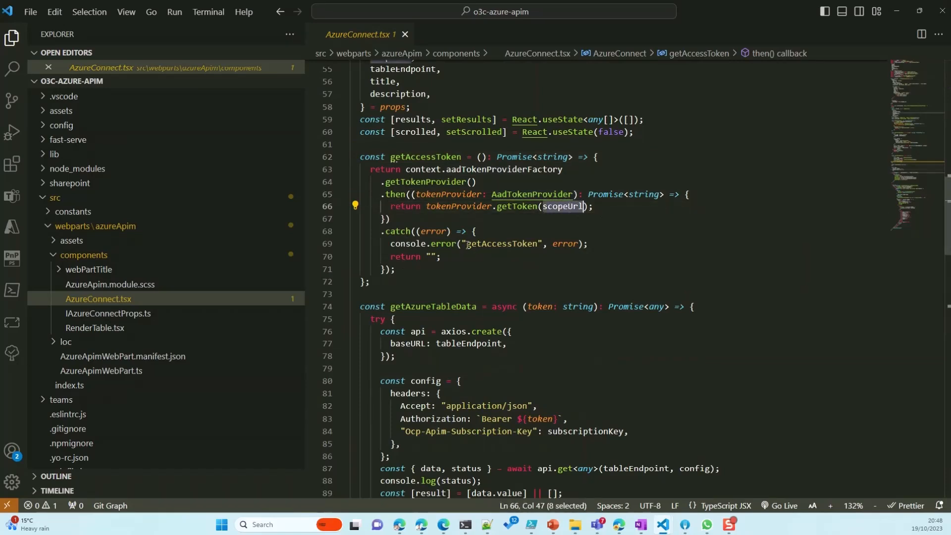
scroll("down", 3)
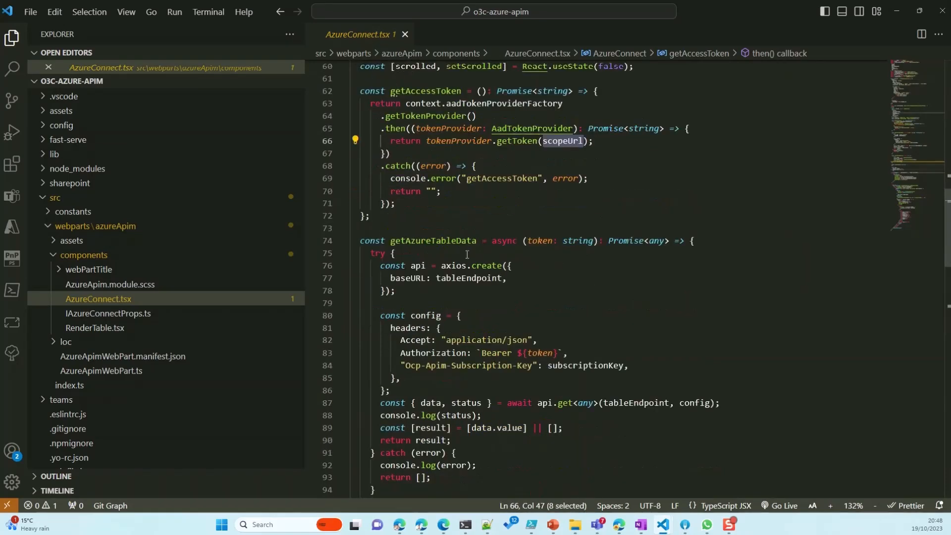
left_click(341, 240)
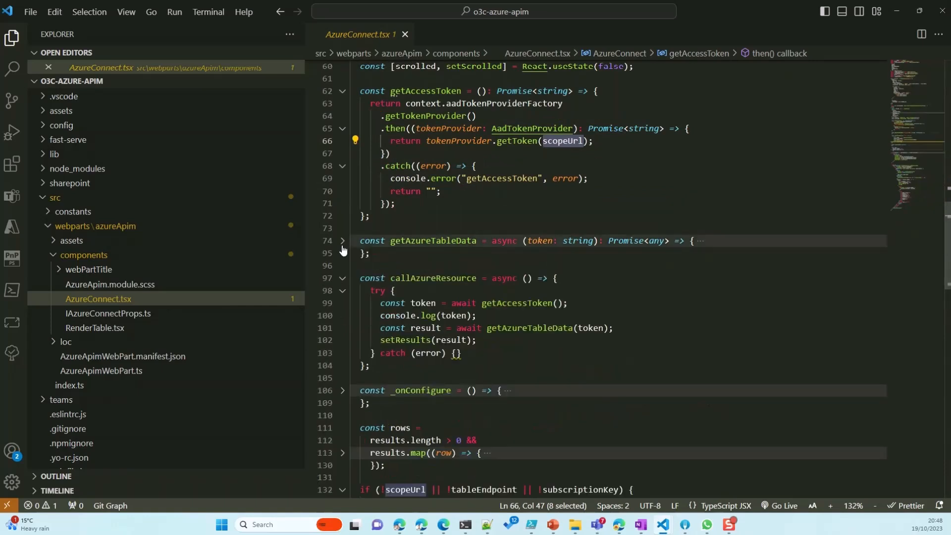
left_click(341, 241)
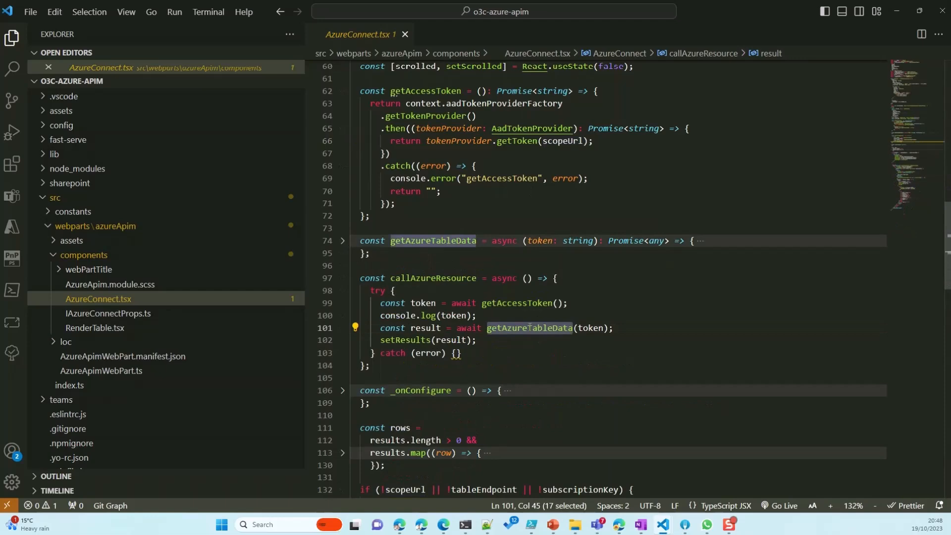
left_click(342, 241)
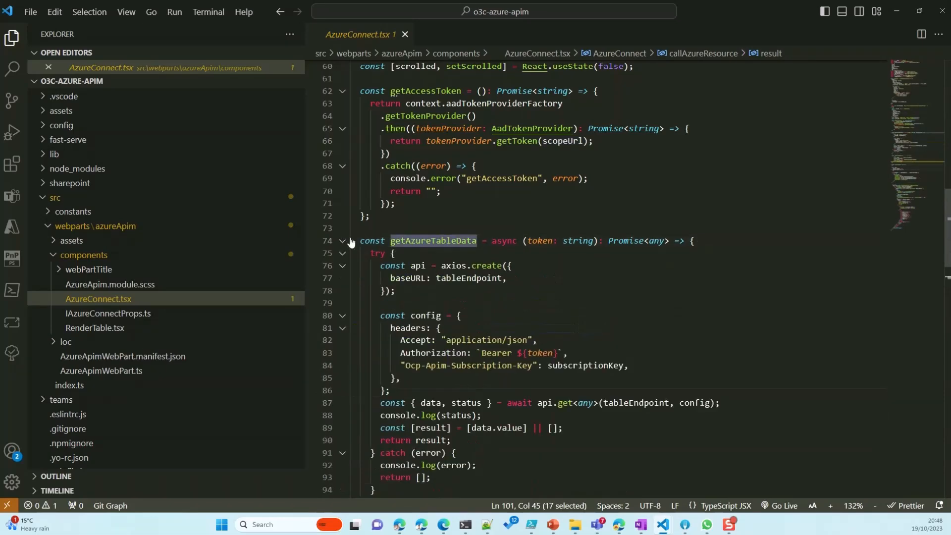
left_click(567, 365)
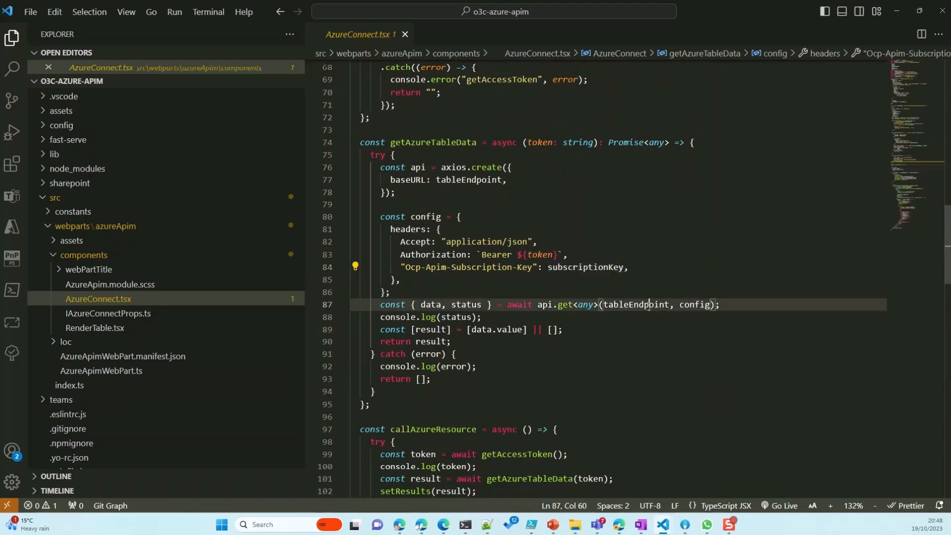
double_click(635, 304)
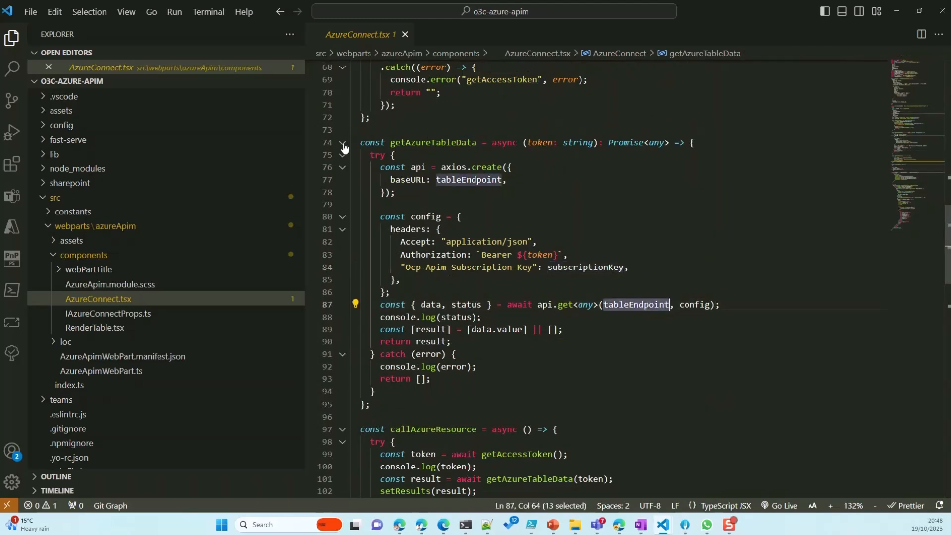
left_click(343, 142)
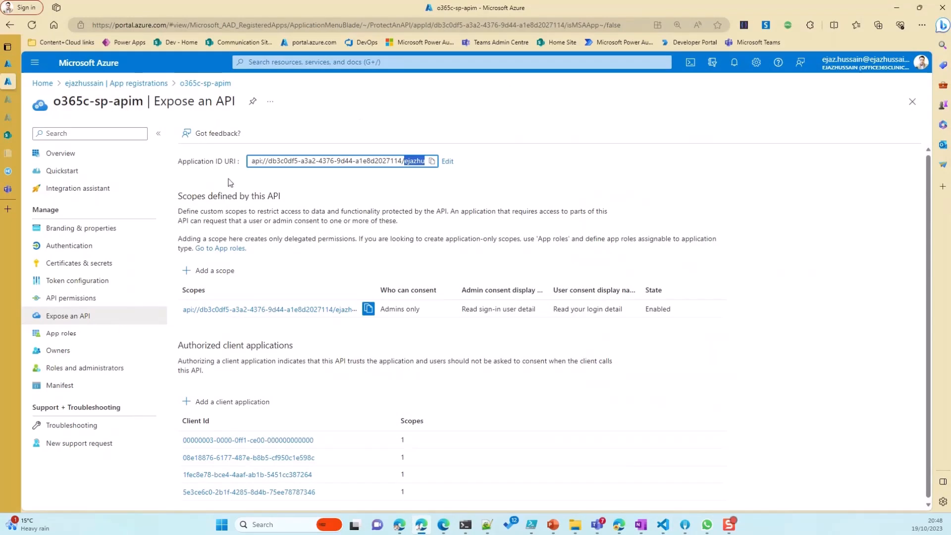
mouse_move(116, 84)
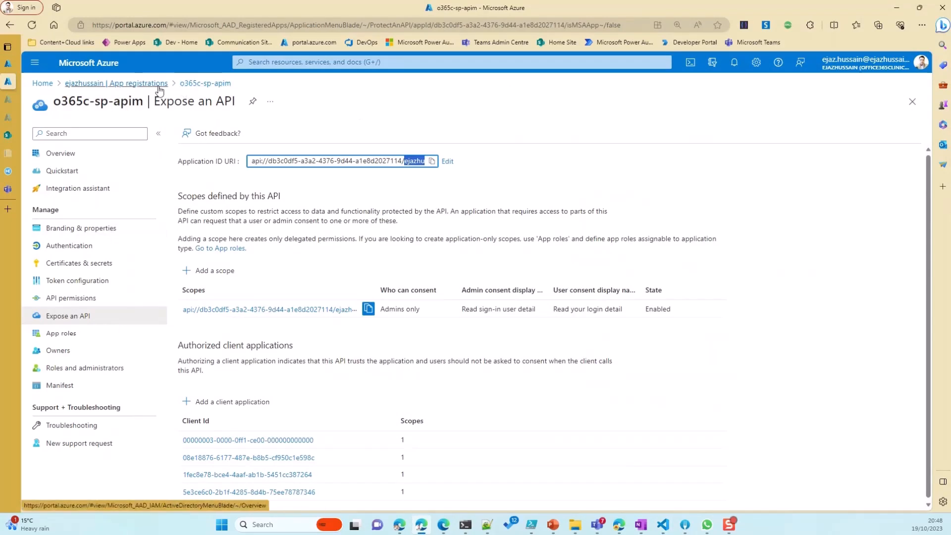
mouse_move(205, 84)
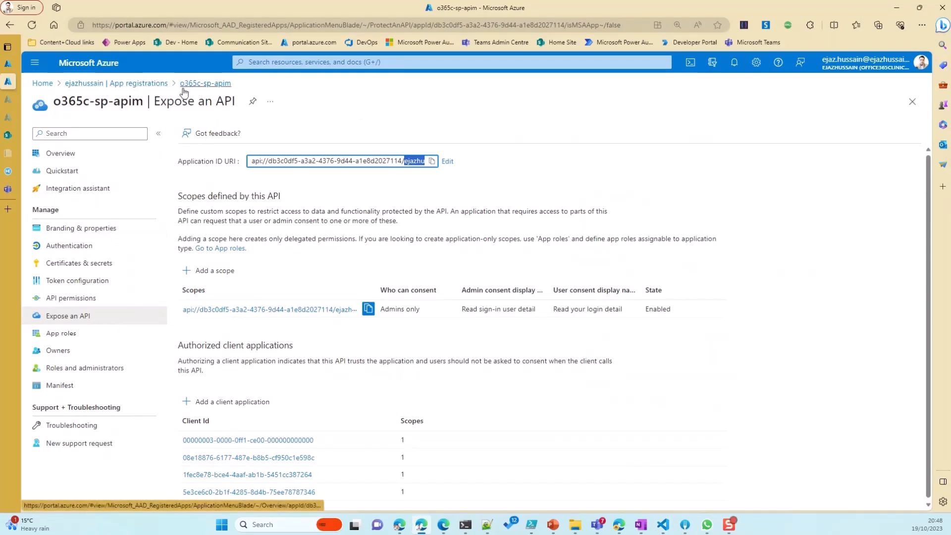
mouse_move(355, 182)
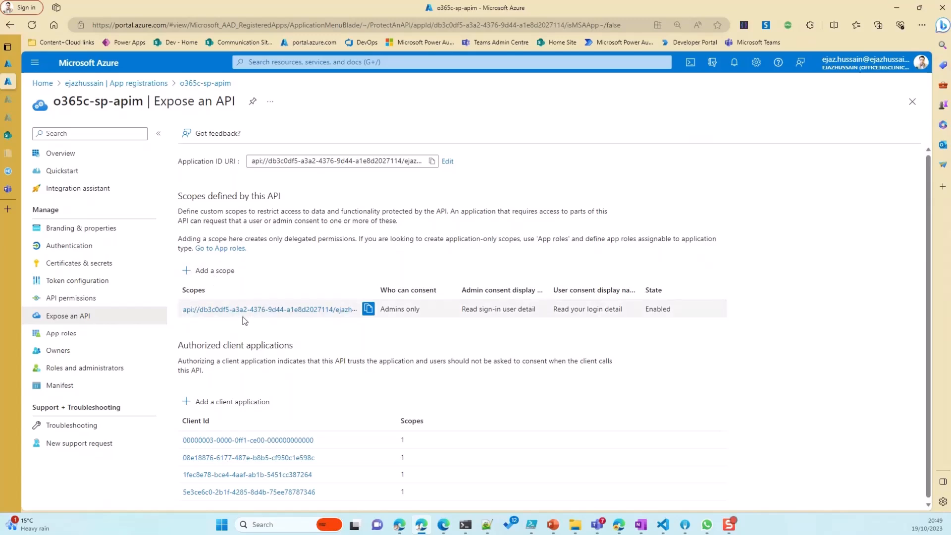
mouse_move(268, 309)
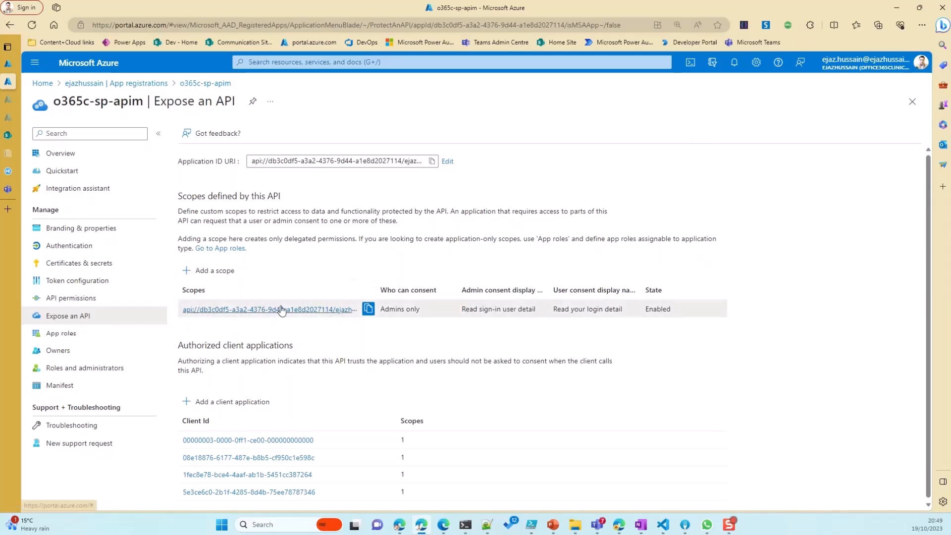
Review the o365c-sp-apim app's API permissions, certificates & secrets, and branding pages
left_click(268, 309)
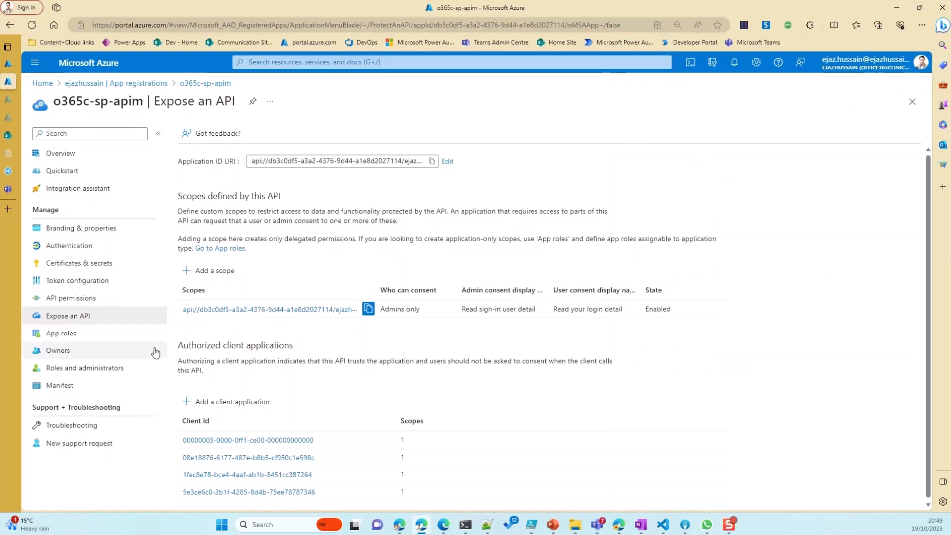
left_click(71, 297)
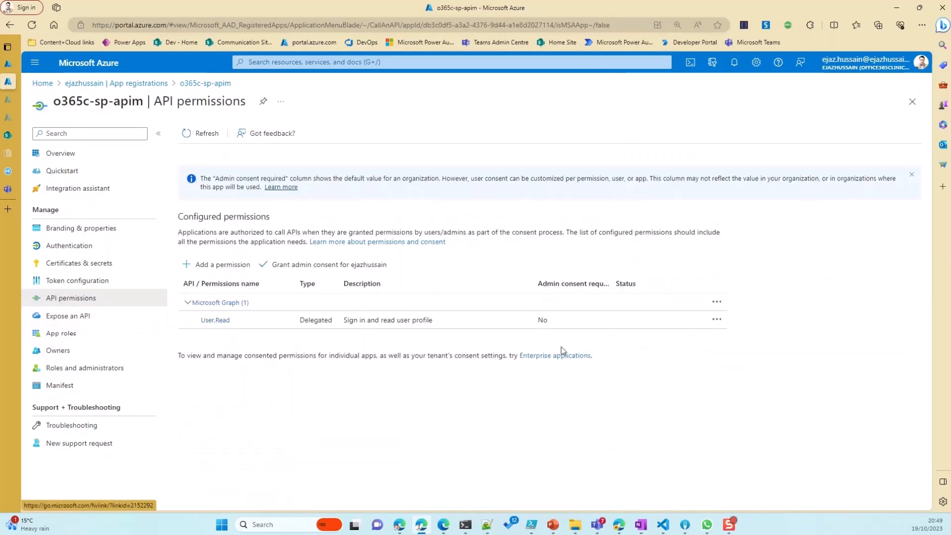
left_click(79, 263)
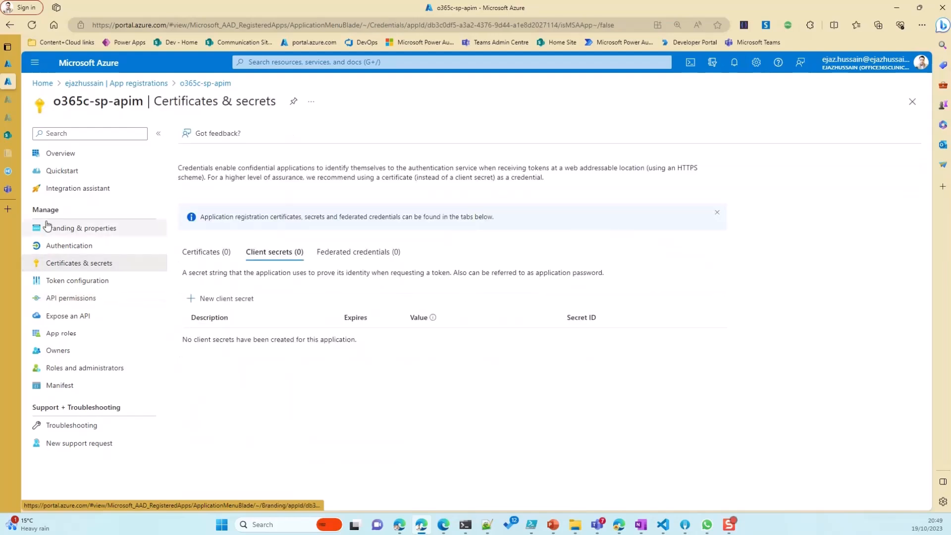
left_click(68, 245)
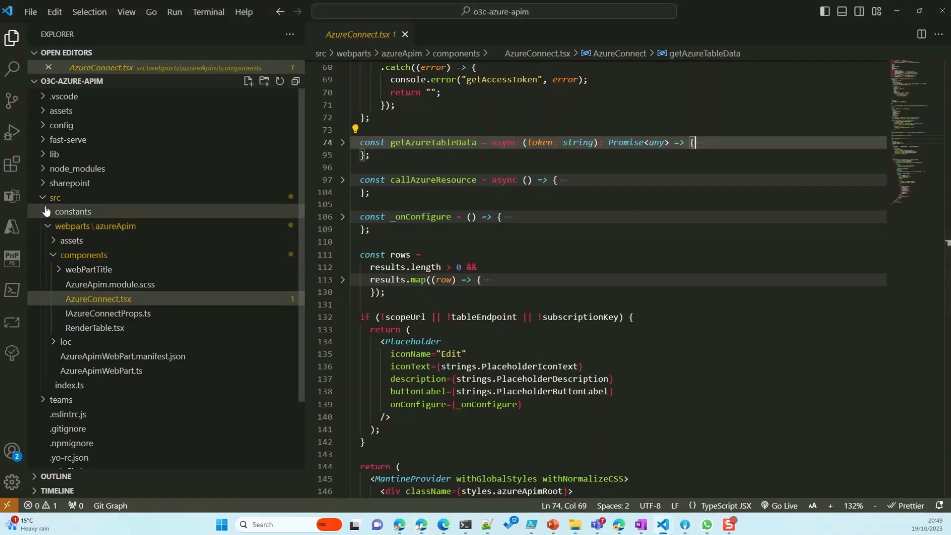
In package-solution.json, highlight the o365c-sp-apim webApiPermissionRequests entry and its user_impersonation scope
left_click(55, 198)
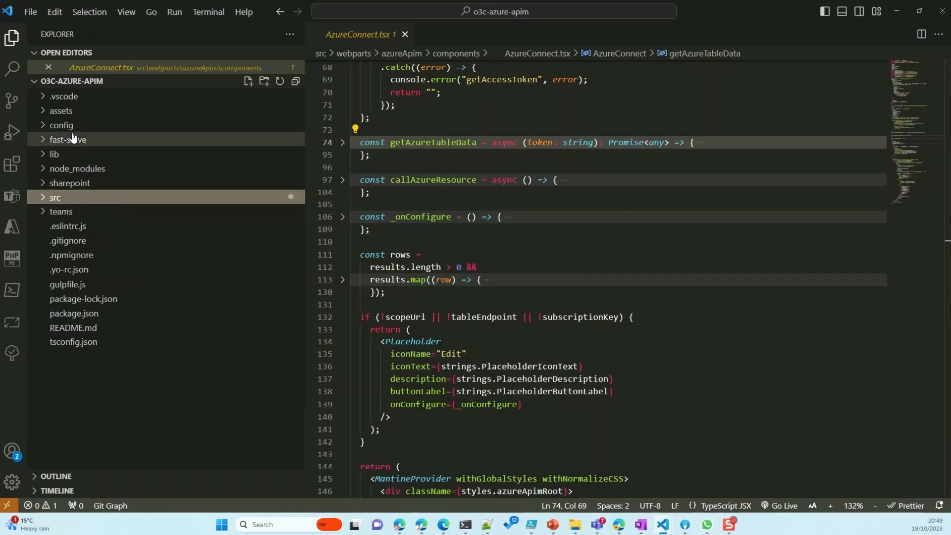
left_click(60, 125)
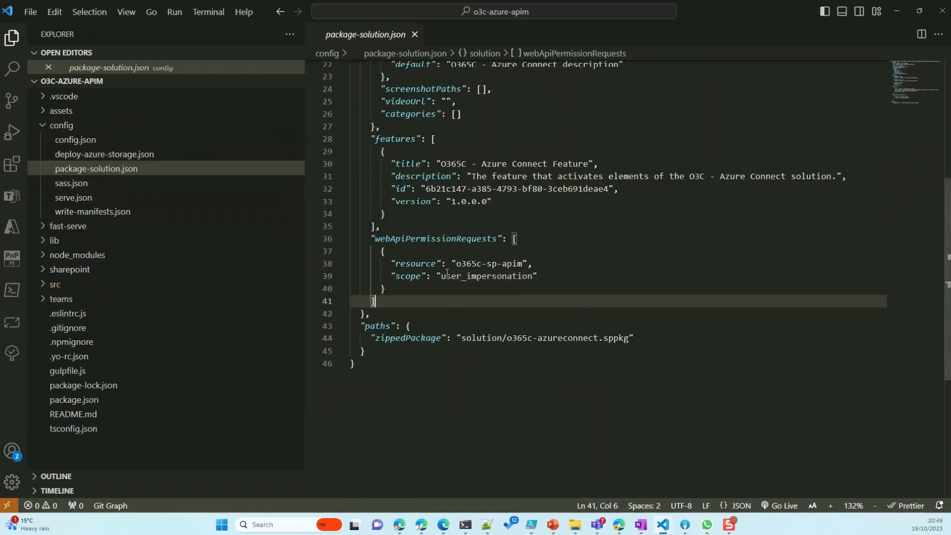
double_click(485, 278)
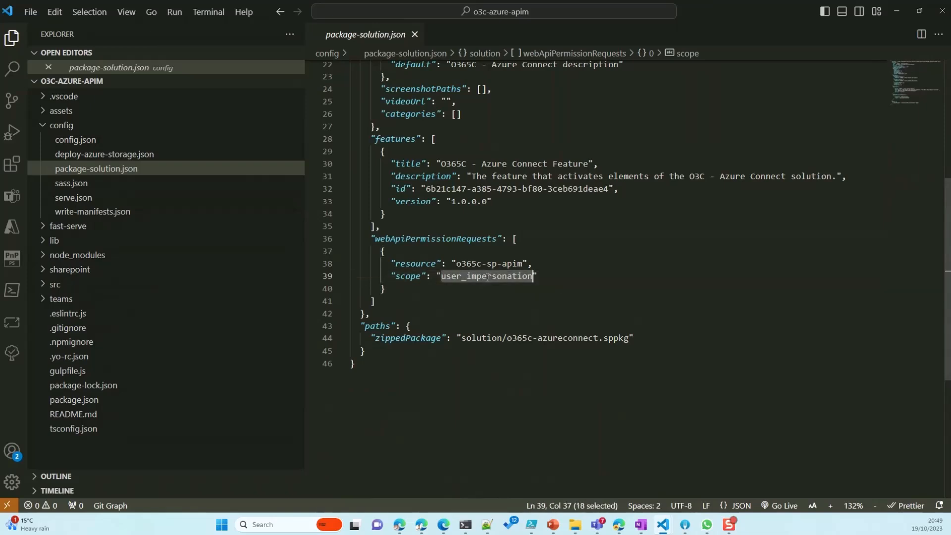
left_click(456, 266)
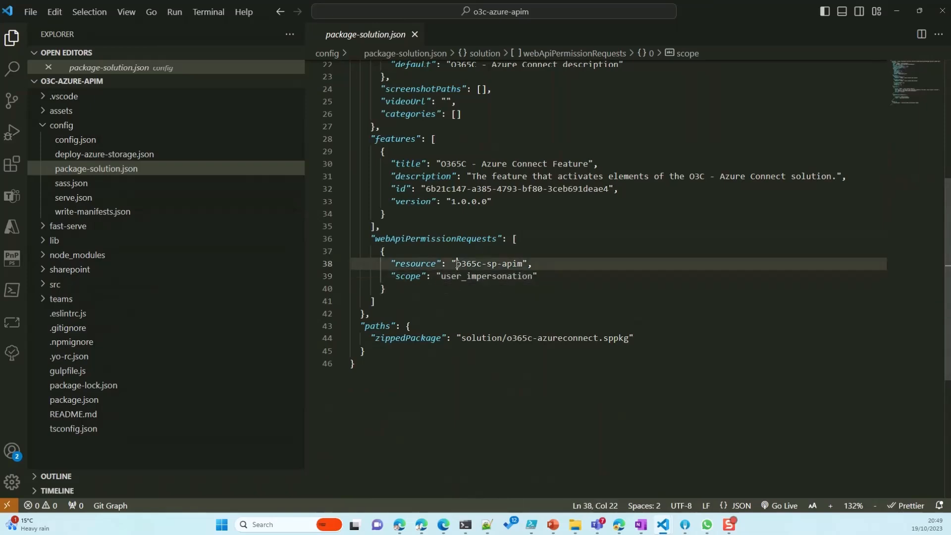
double_click(490, 263)
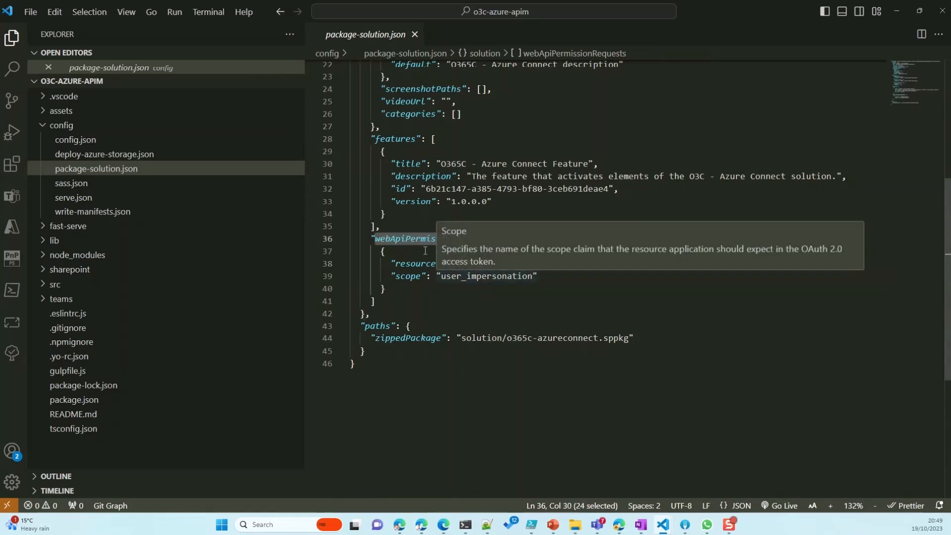
left_click(445, 238)
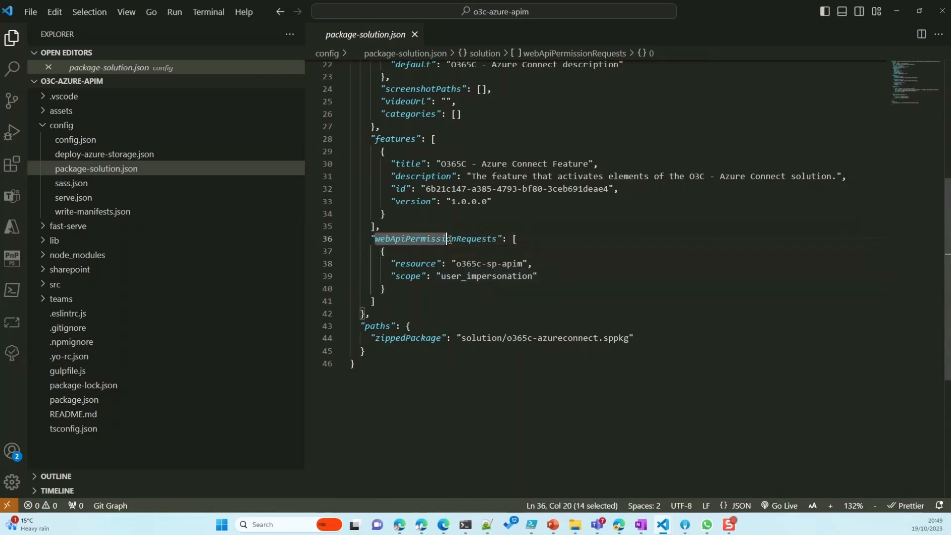
left_click(439, 276)
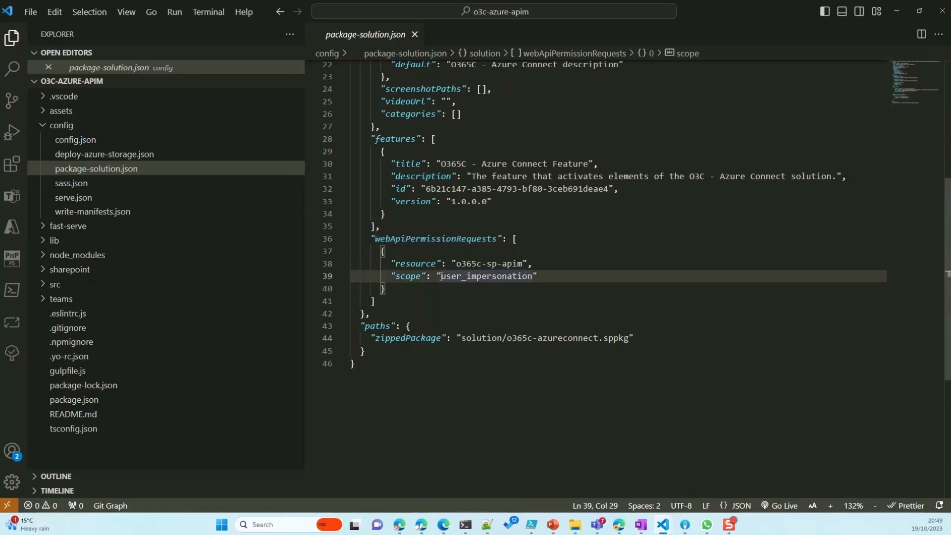
left_click(363, 314)
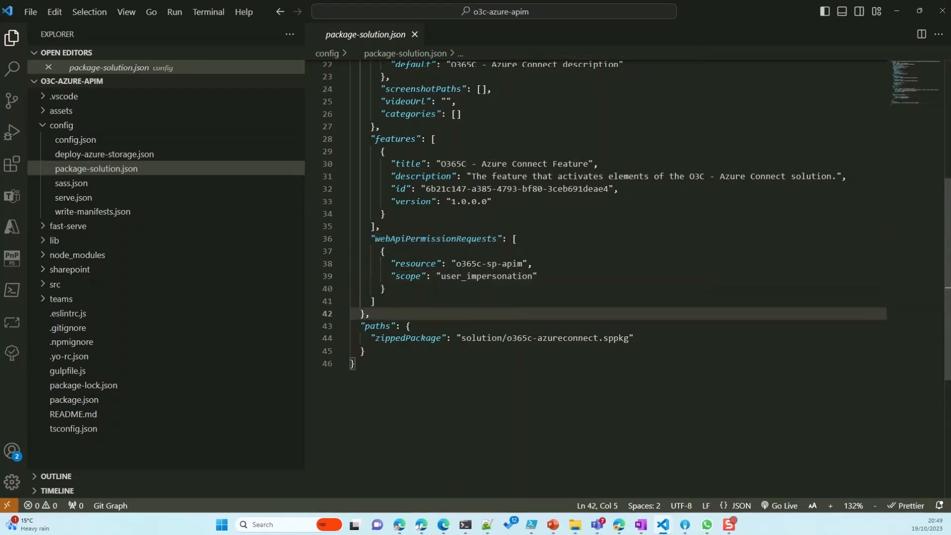
double_click(484, 276)
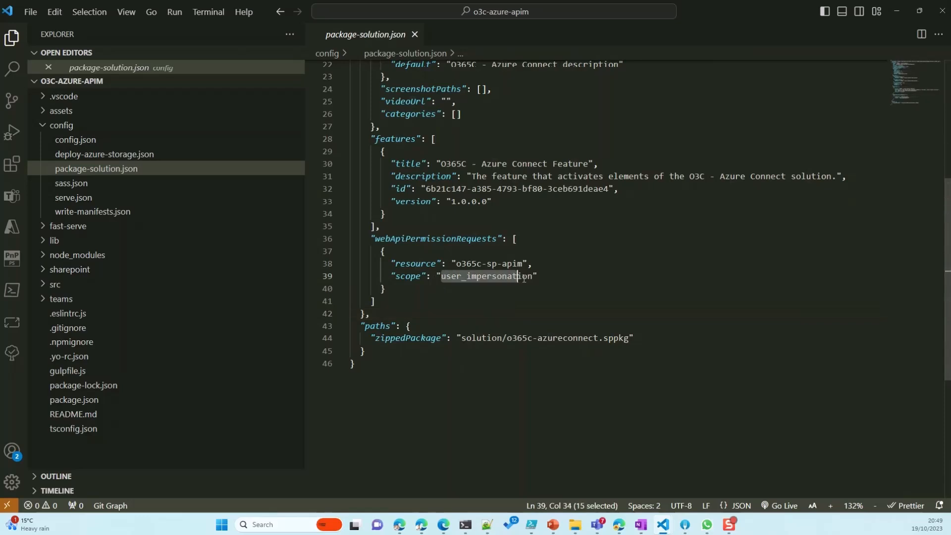
left_click(441, 278)
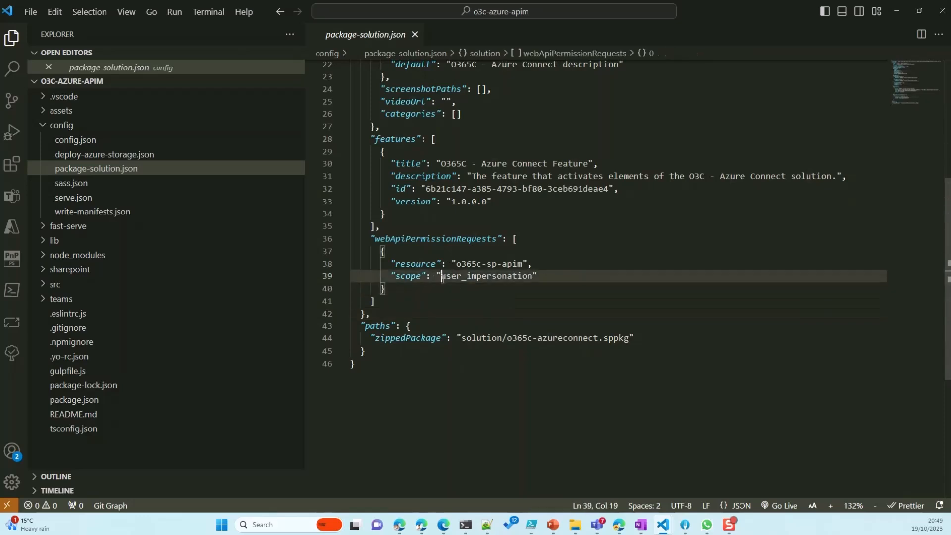
double_click(485, 276)
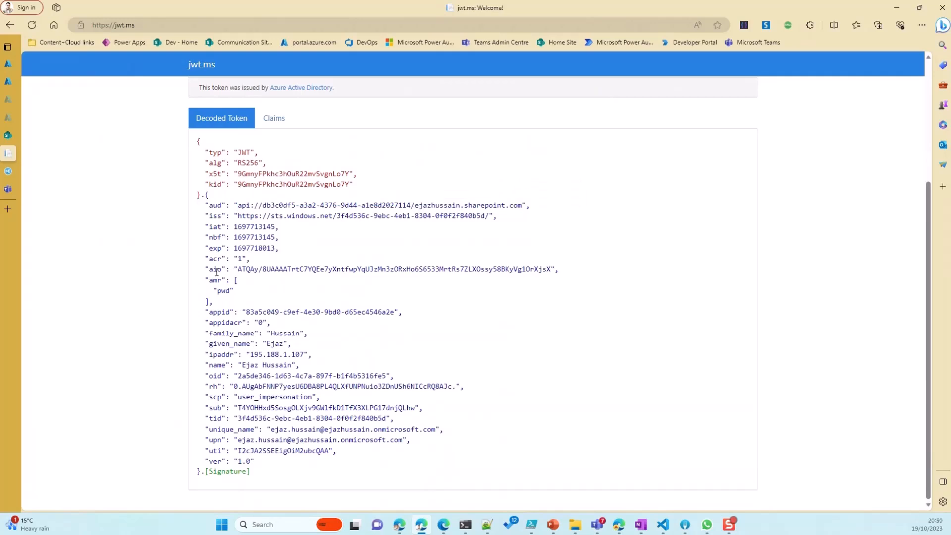
mouse_move(238, 372)
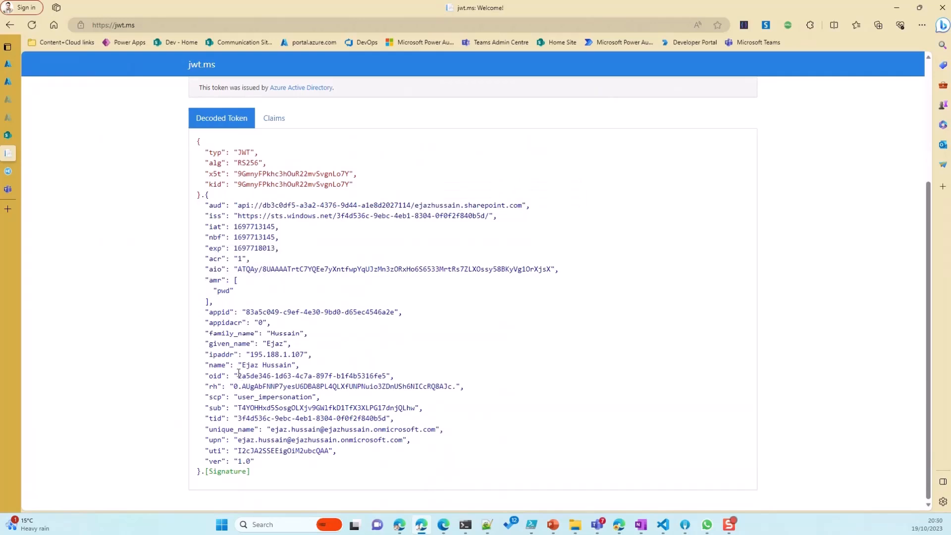
Pick out the appid claim in the decoded token, then scroll back through the claims
double_click(219, 312)
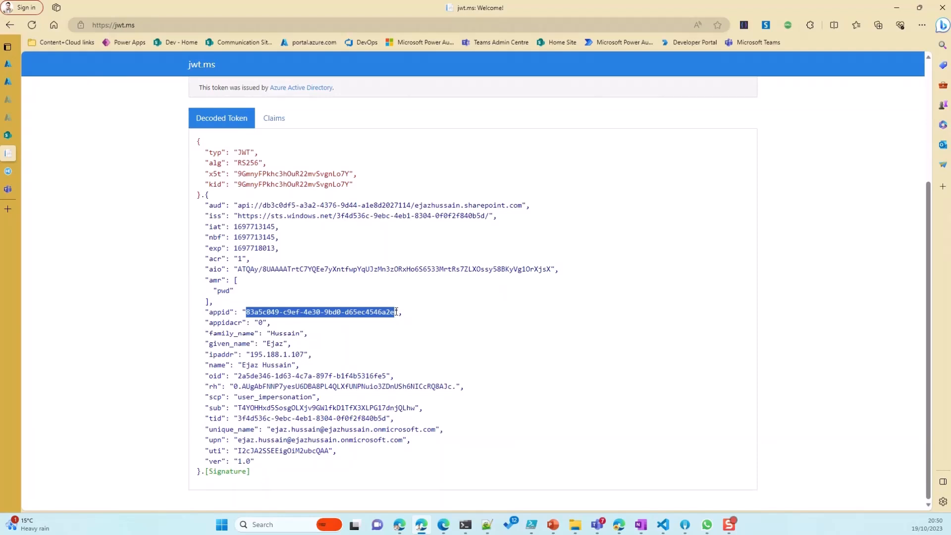
mouse_move(467, 249)
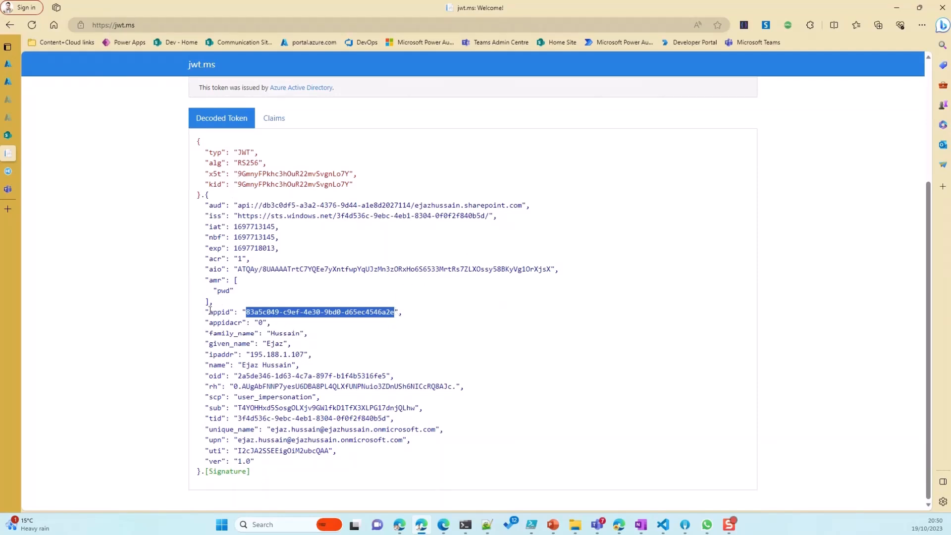
scroll("up", 3)
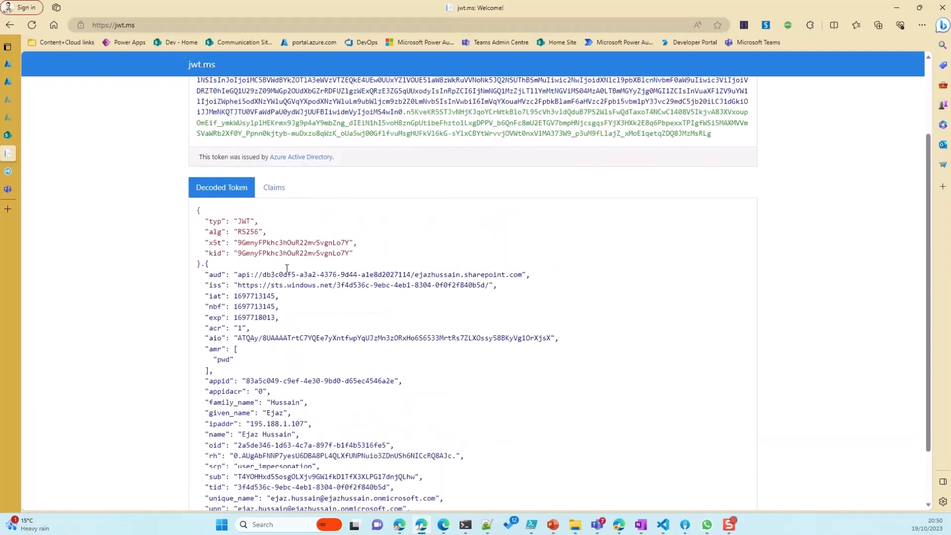
left_click(8, 46)
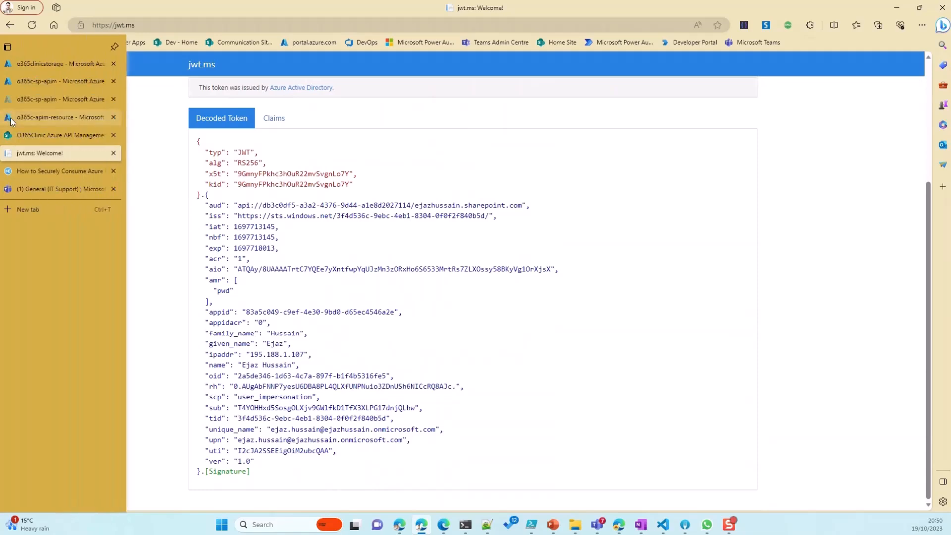
Confirm the APIM service's system-assigned managed identity is On, then view its Products and APIs
left_click(60, 117)
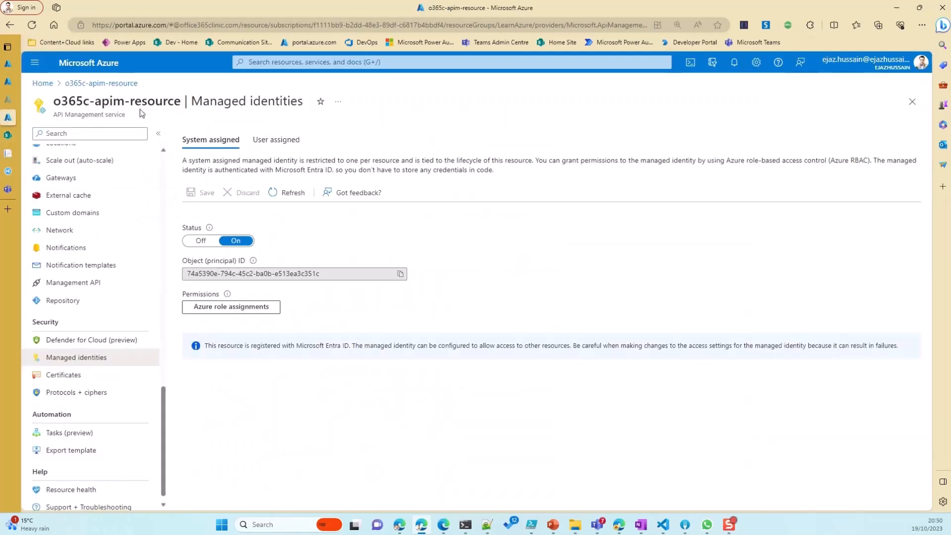
scroll("up", 3)
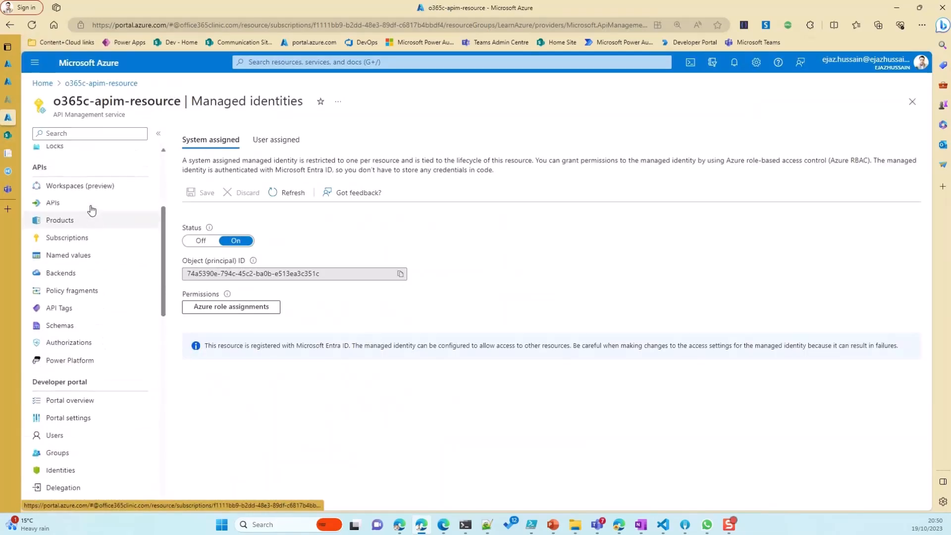
scroll("down", 3)
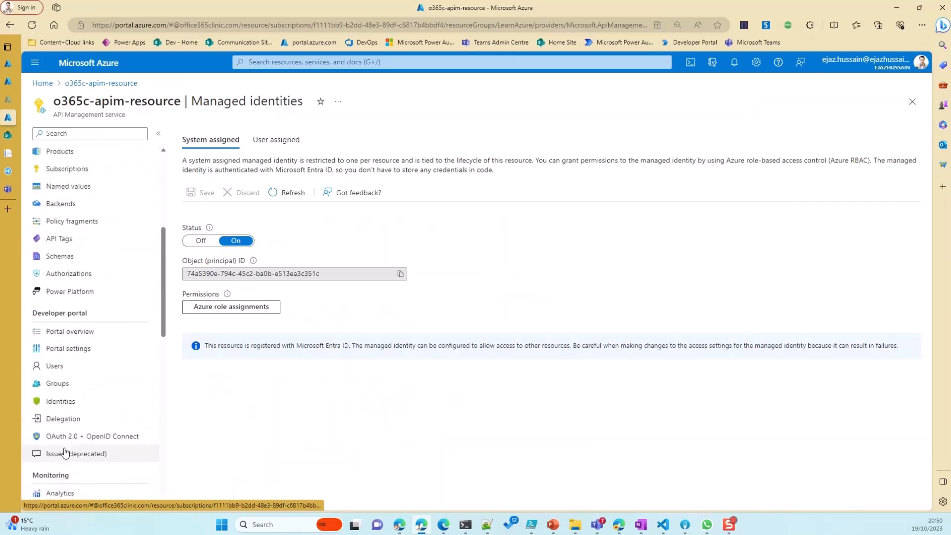
scroll("down", 3)
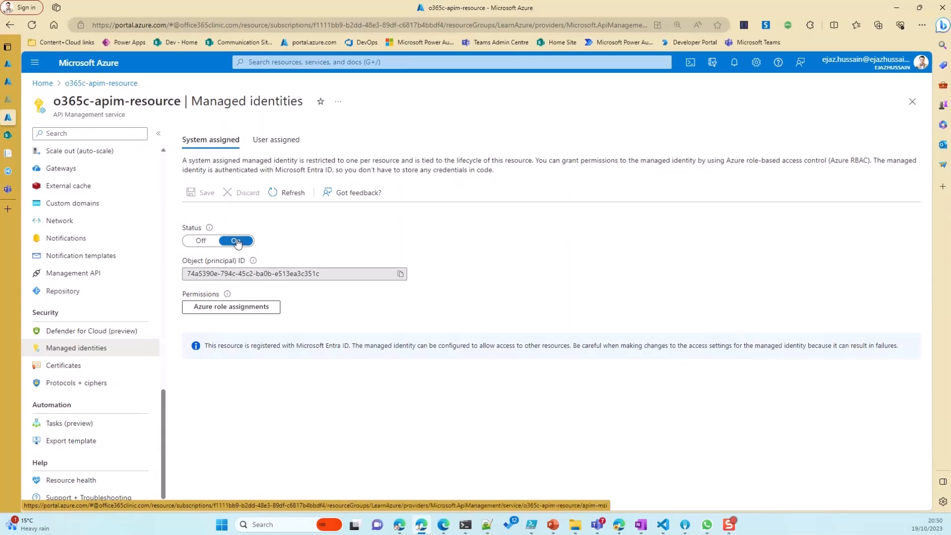
scroll("up", 3)
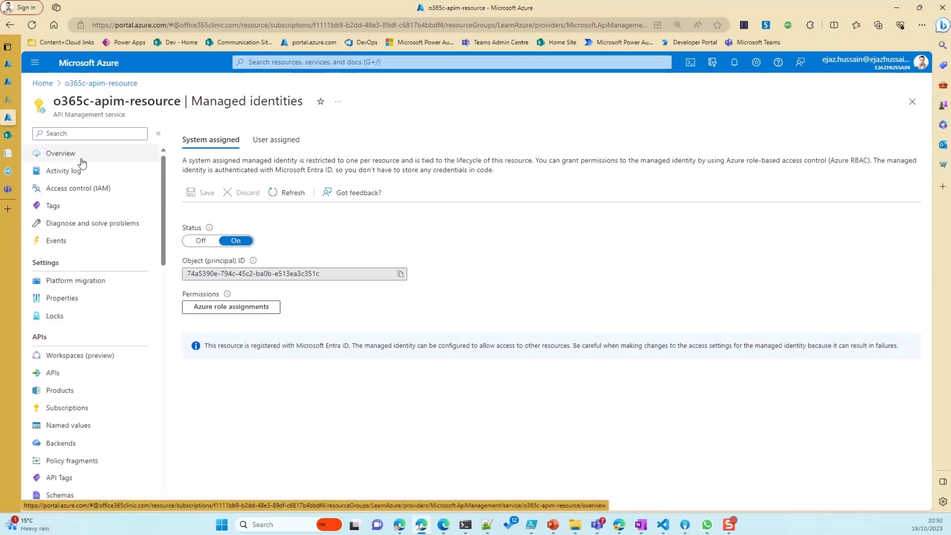
left_click(59, 390)
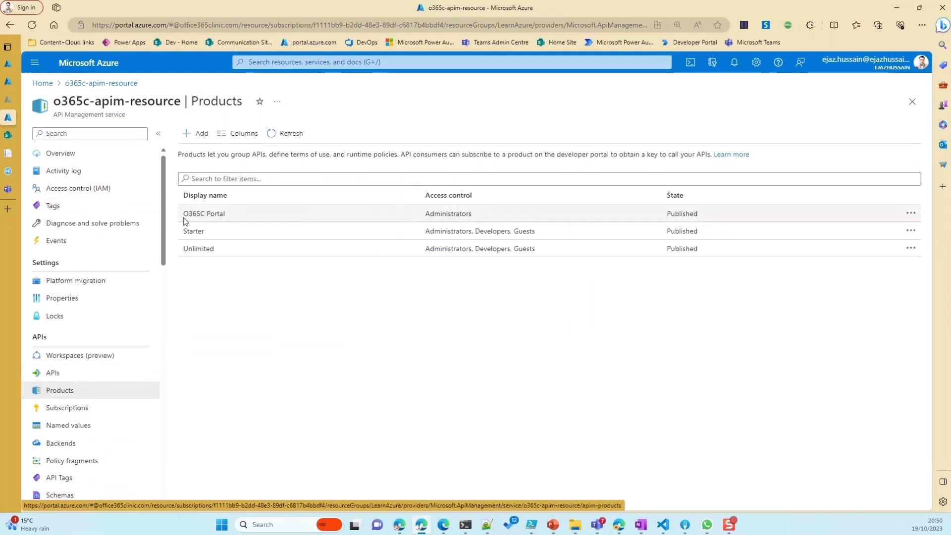
mouse_move(503, 364)
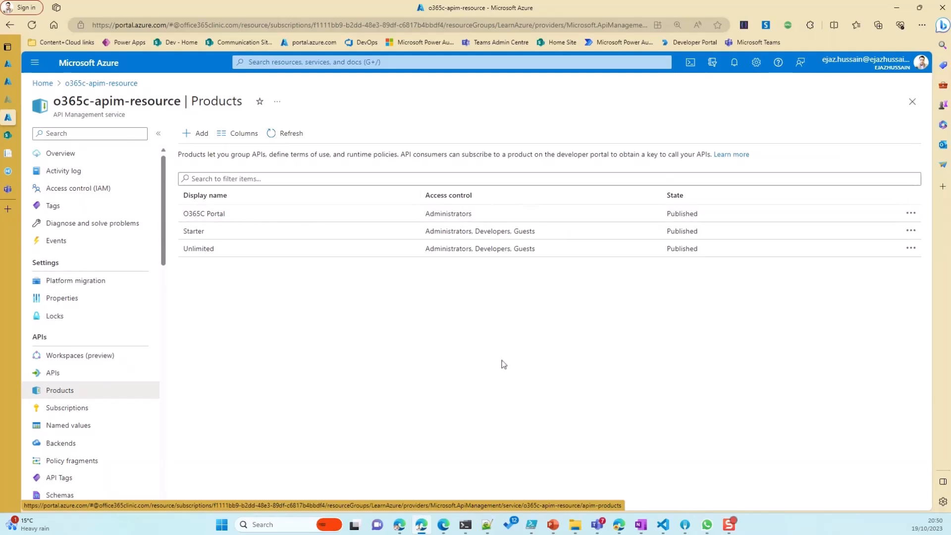
left_click(53, 372)
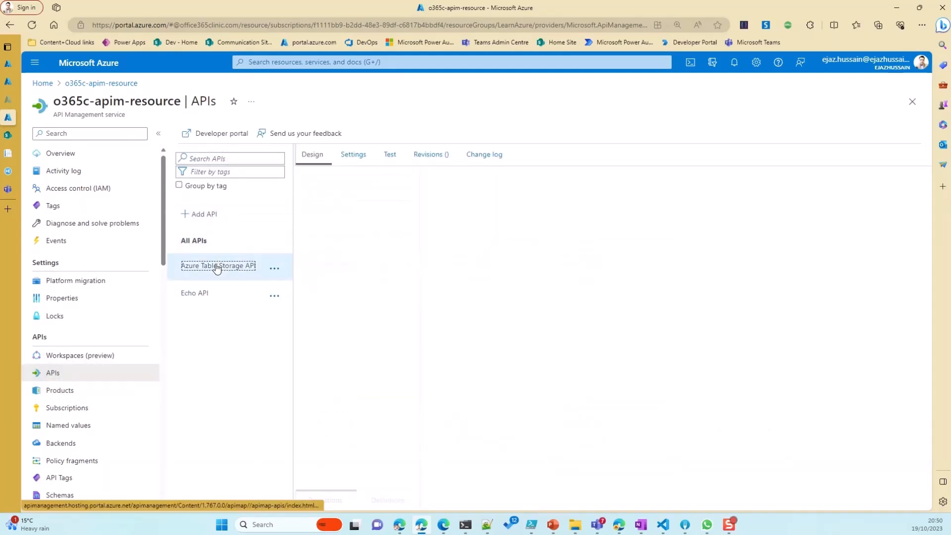
Open Azure Table Storage API's Get Entities operation and scroll through its inbound policies
left_click(218, 265)
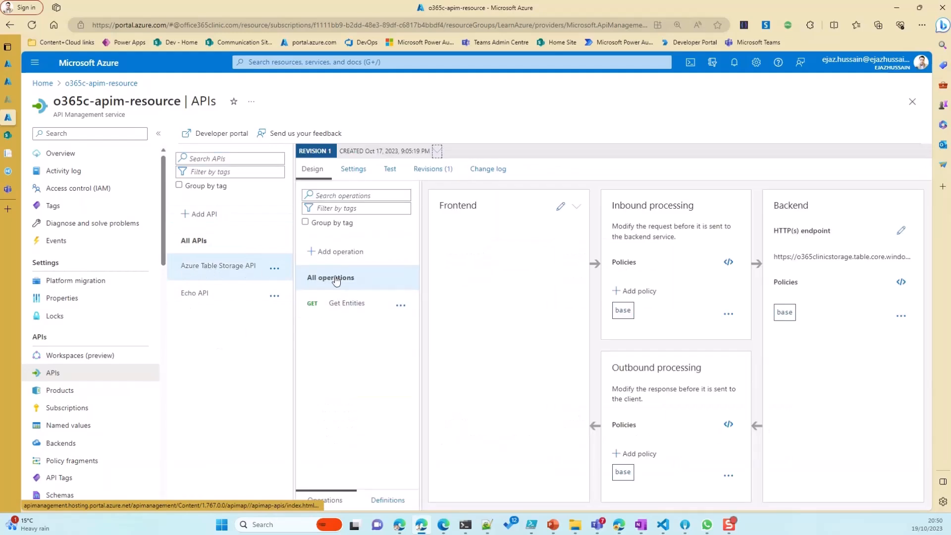
left_click(346, 303)
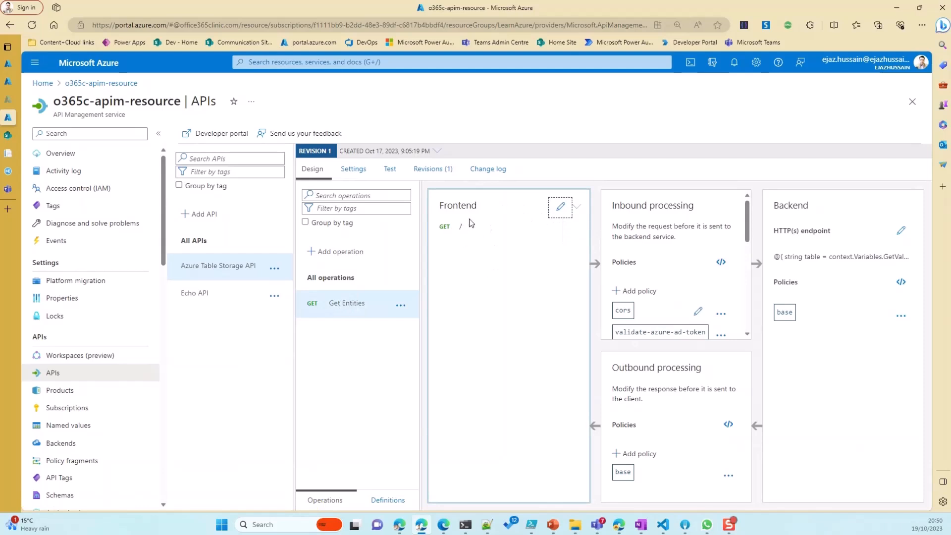
mouse_move(460, 224)
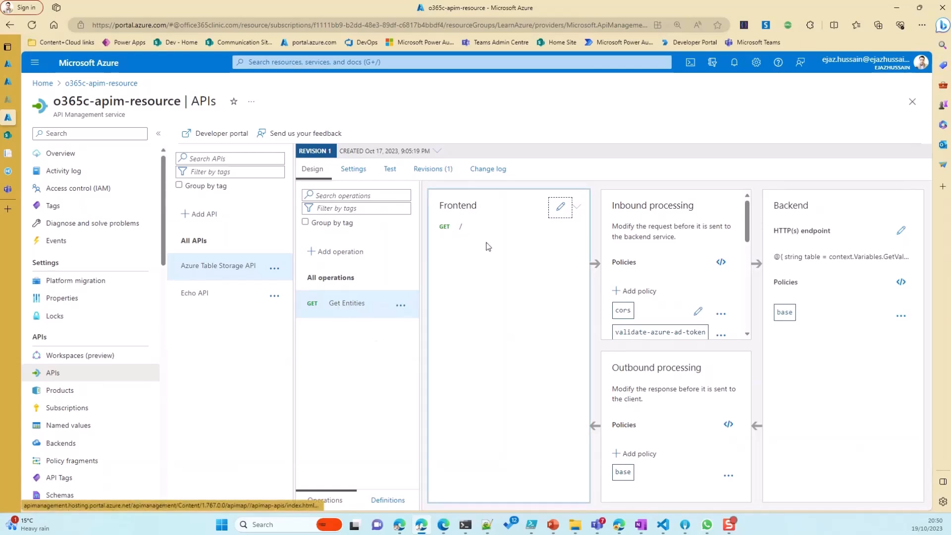
mouse_move(551, 331)
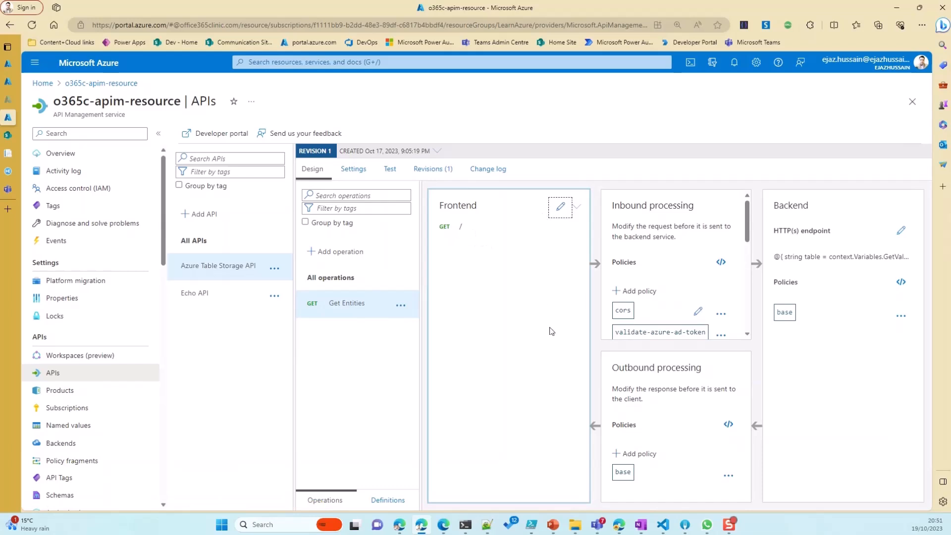
mouse_move(677, 210)
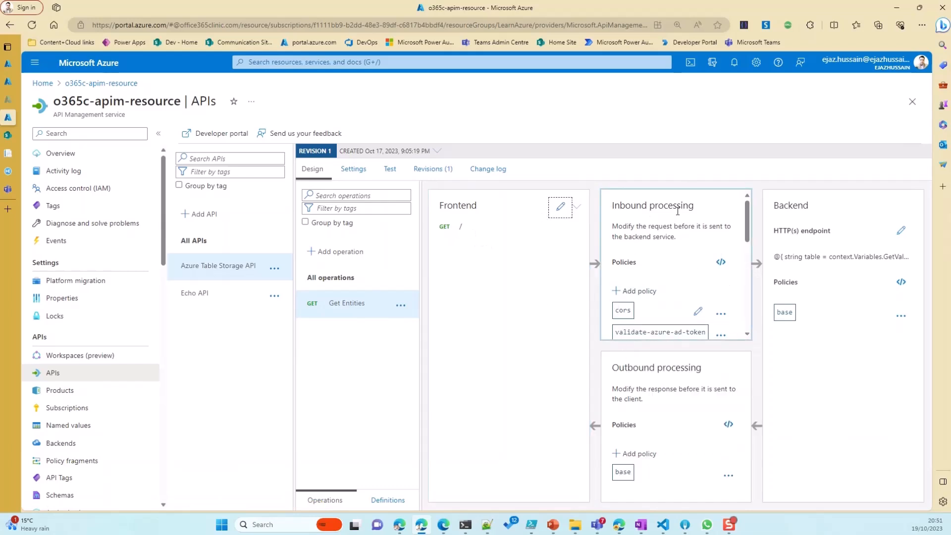
scroll("down", 3)
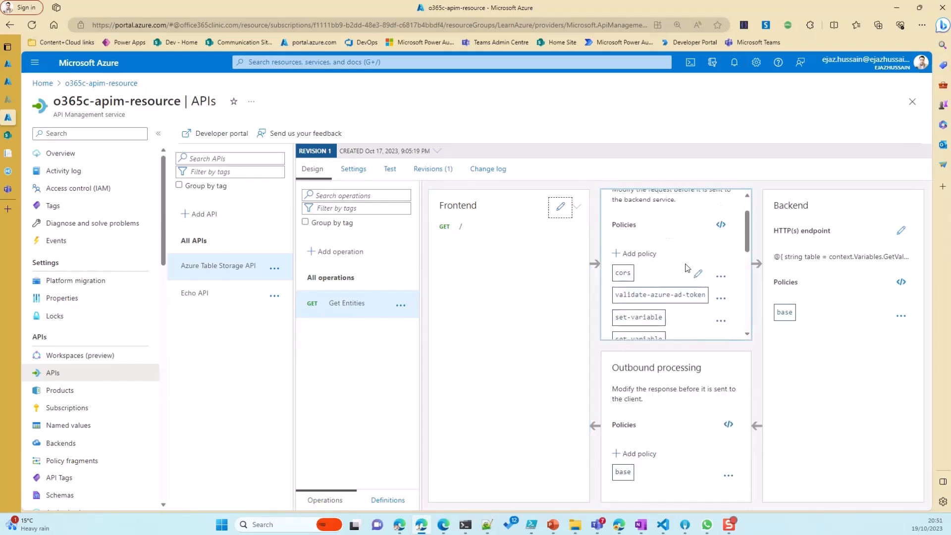
mouse_move(622, 243)
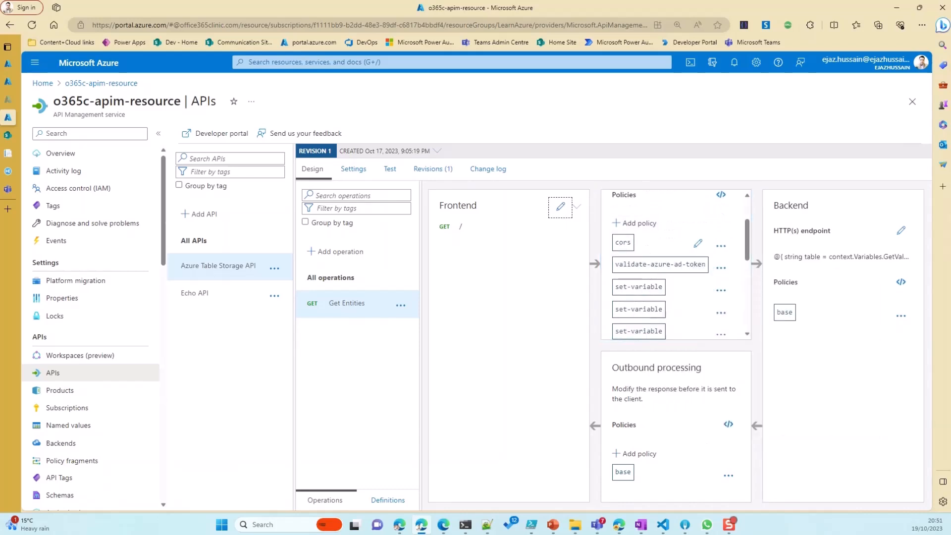
scroll("up", 3)
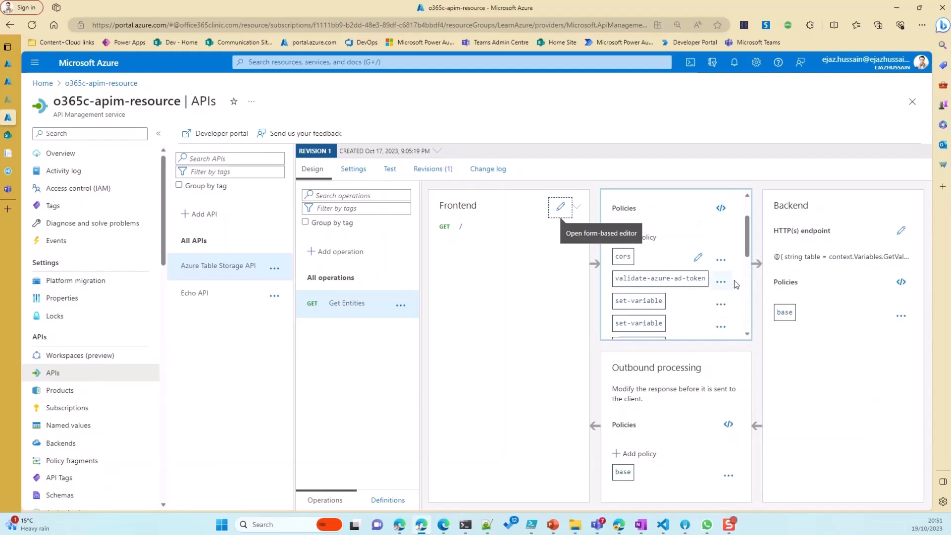
mouse_move(746, 282)
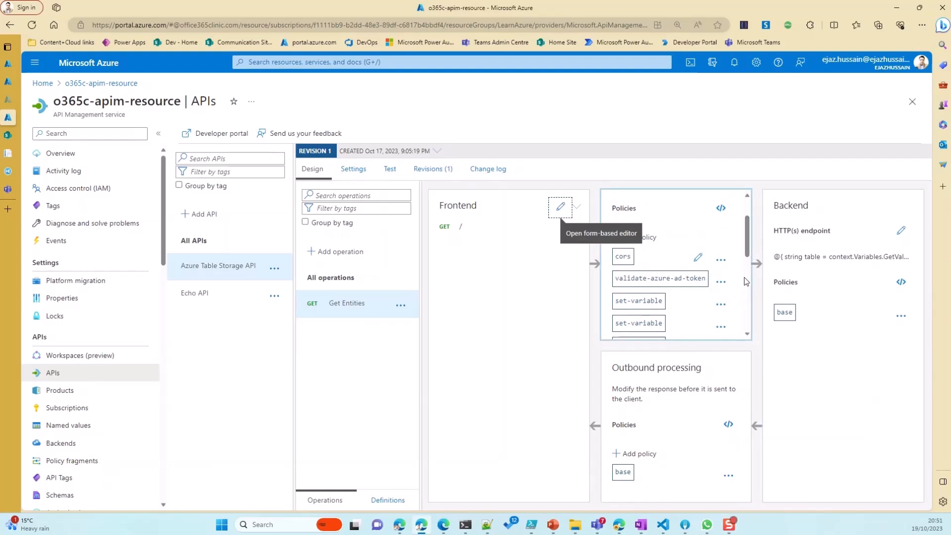
scroll("up", 3)
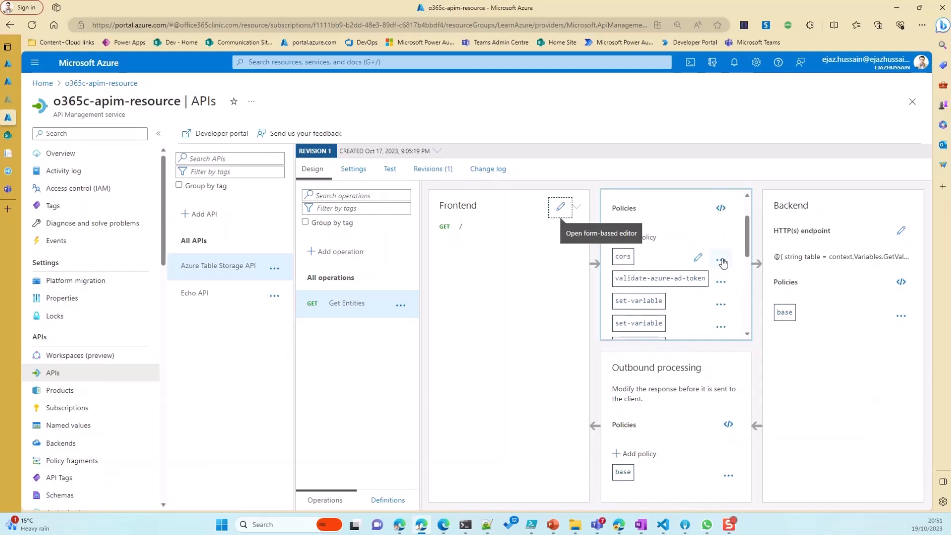
mouse_move(721, 261)
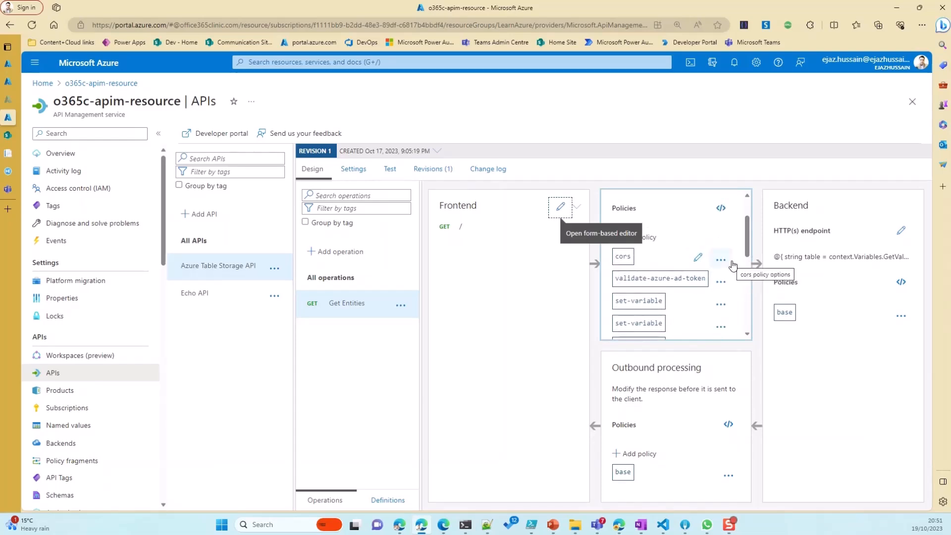
scroll("down", 3)
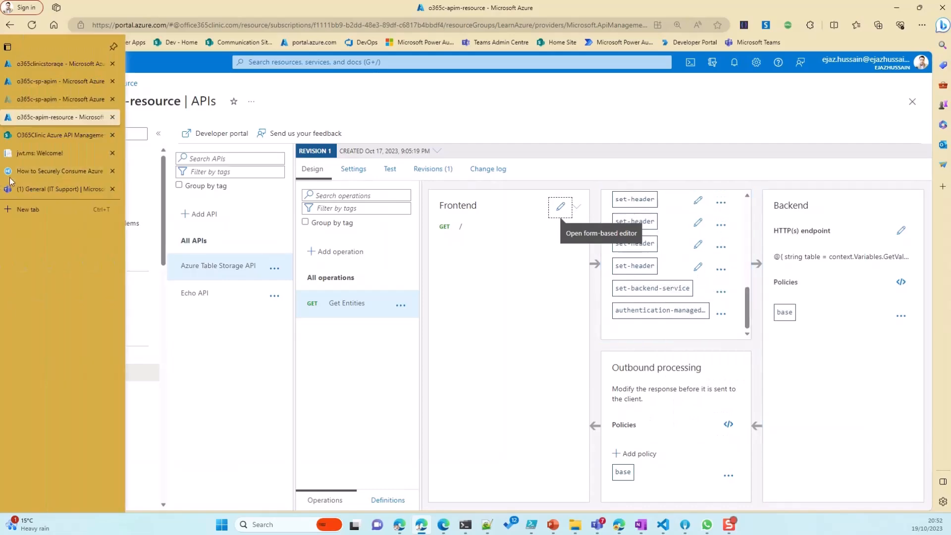
In the blog post, highlight the CORS allowed origins and headers settings
left_click(59, 170)
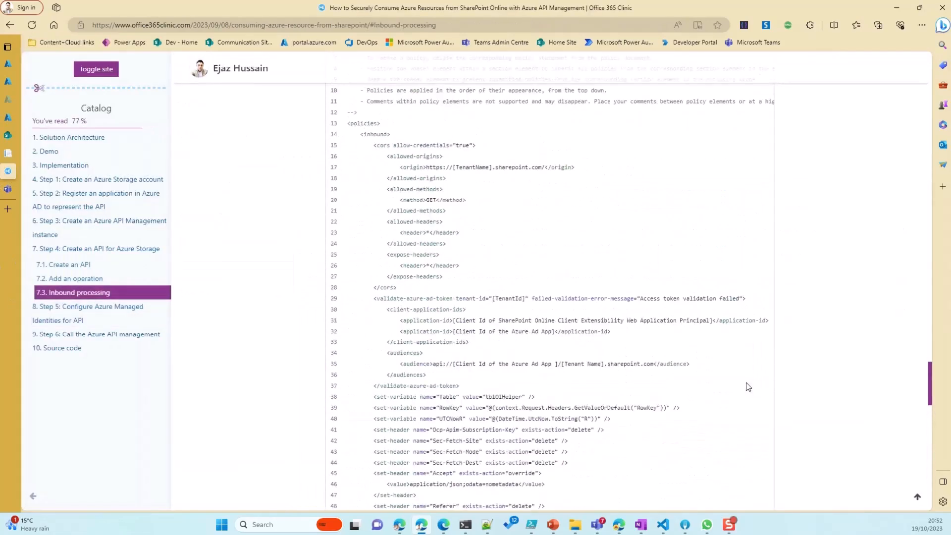
scroll("up", 3)
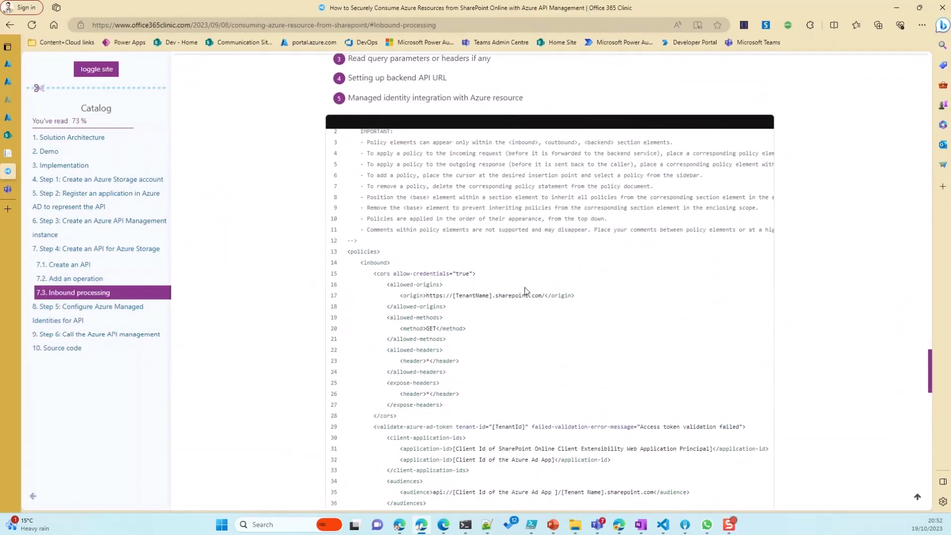
scroll("down", 3)
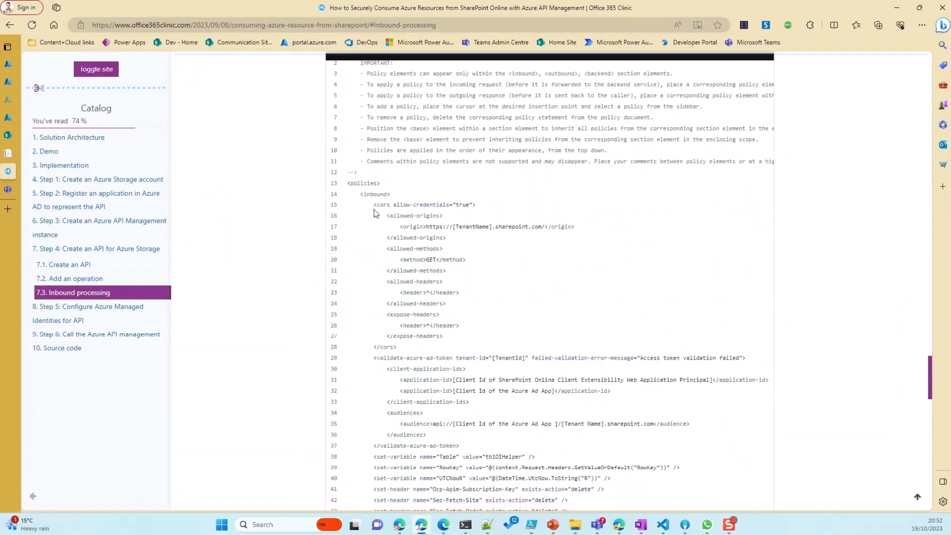
mouse_move(424, 227)
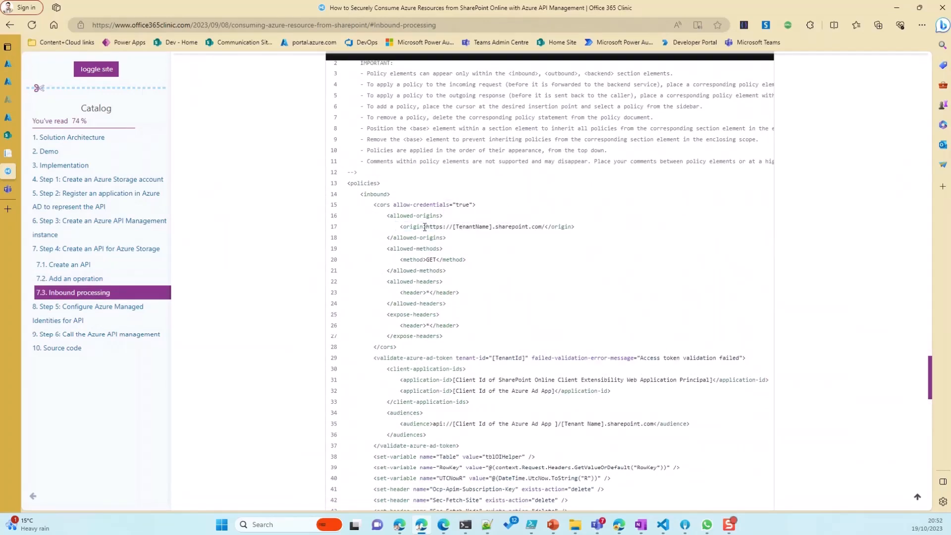
double_click(461, 227)
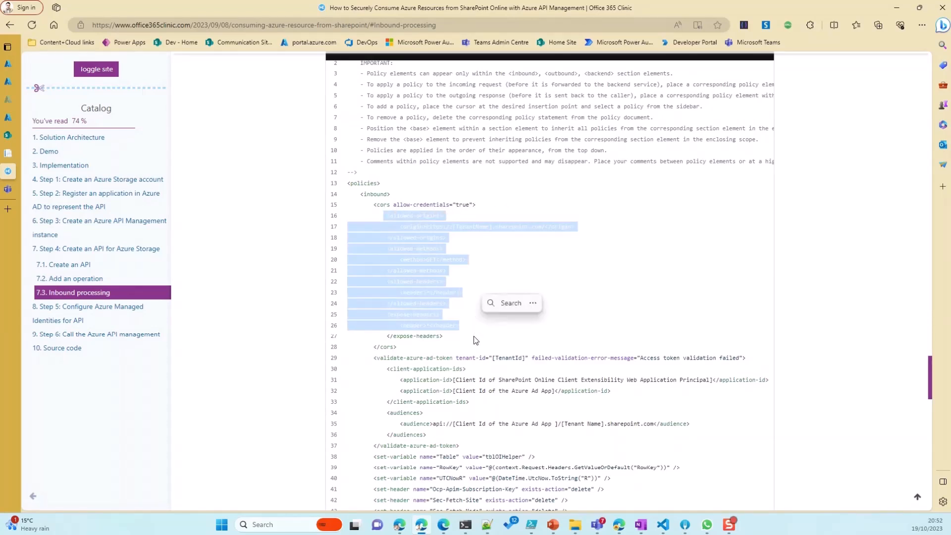
scroll("down", 3)
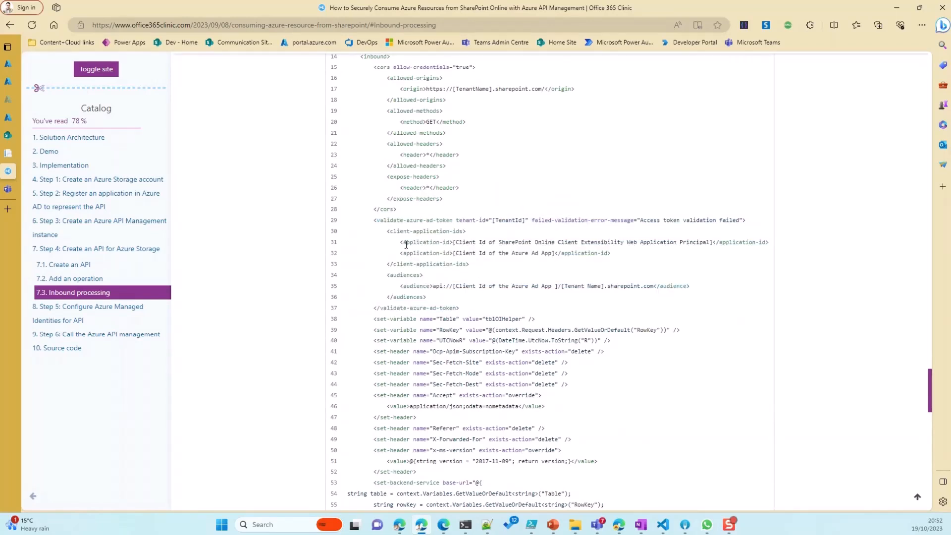
mouse_move(453, 243)
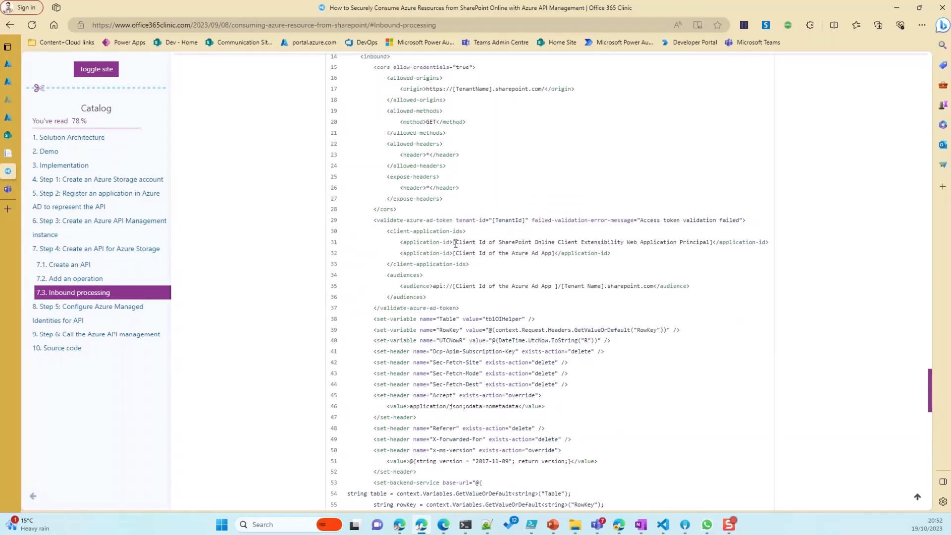
mouse_move(490, 243)
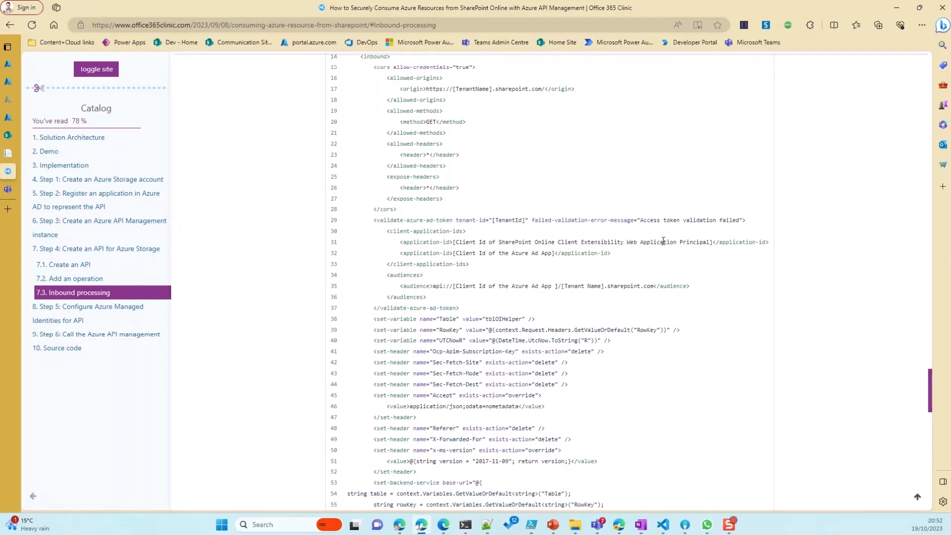
Scroll through the remaining policy XML to the closing </policies> tag and Step 5 heading
double_click(694, 242)
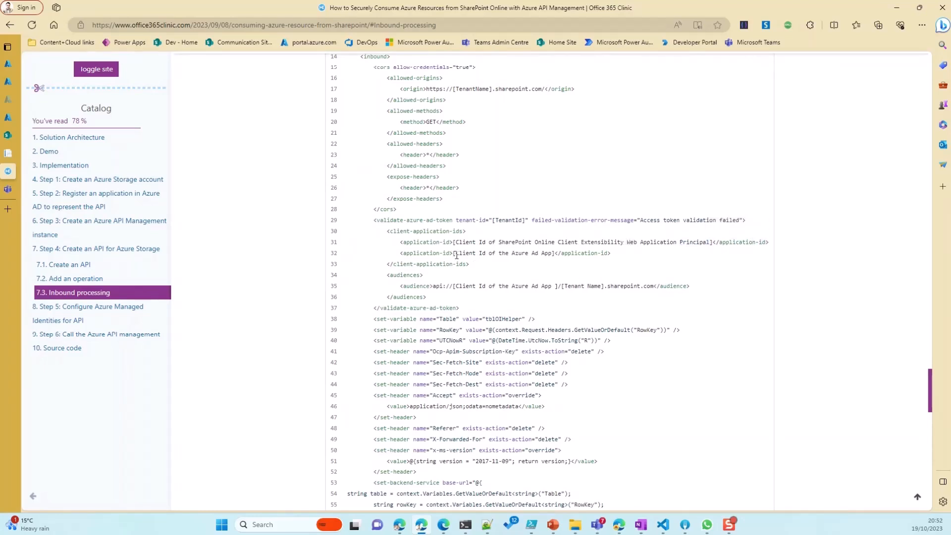
mouse_move(535, 264)
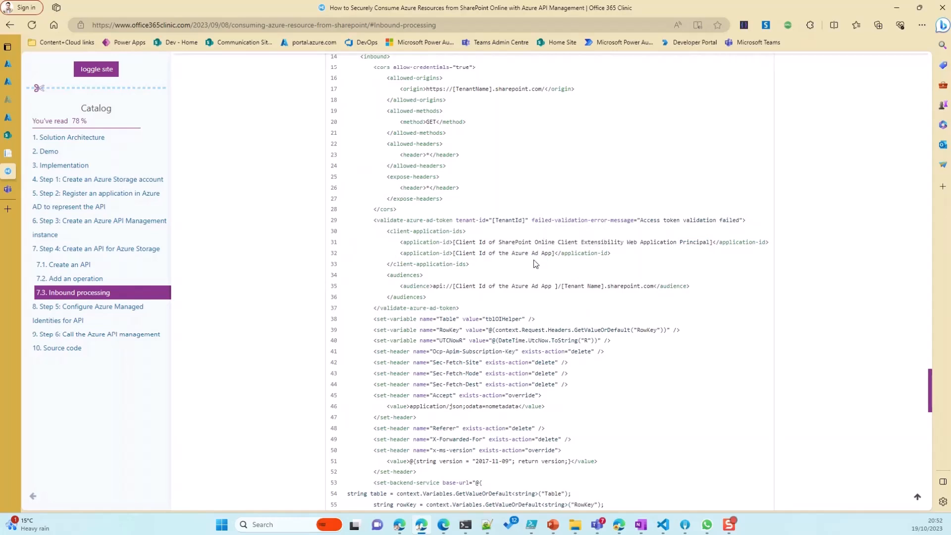
mouse_move(497, 256)
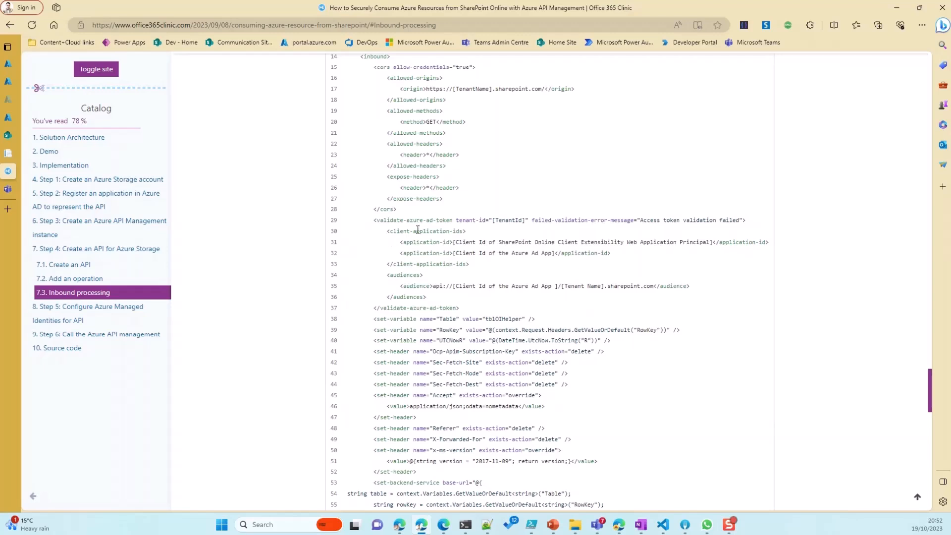
mouse_move(433, 289)
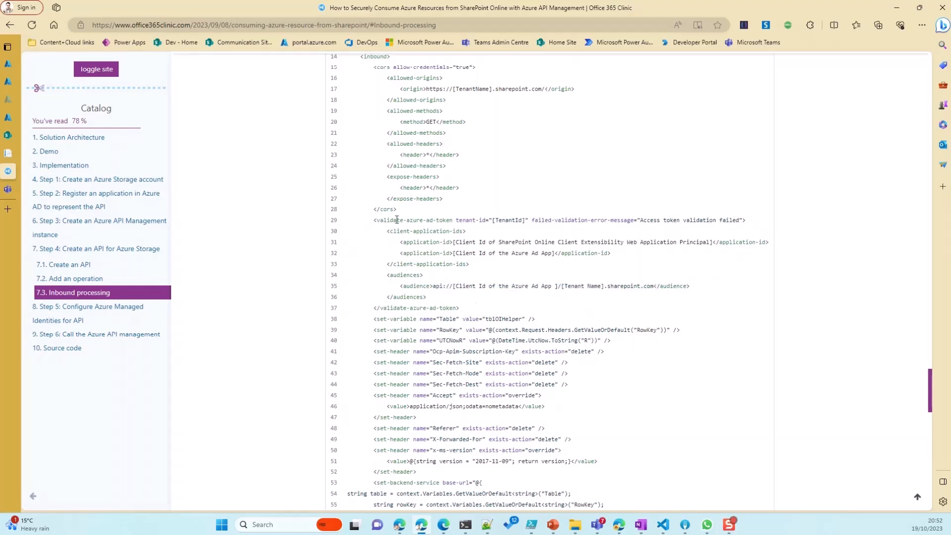
scroll("up", 3)
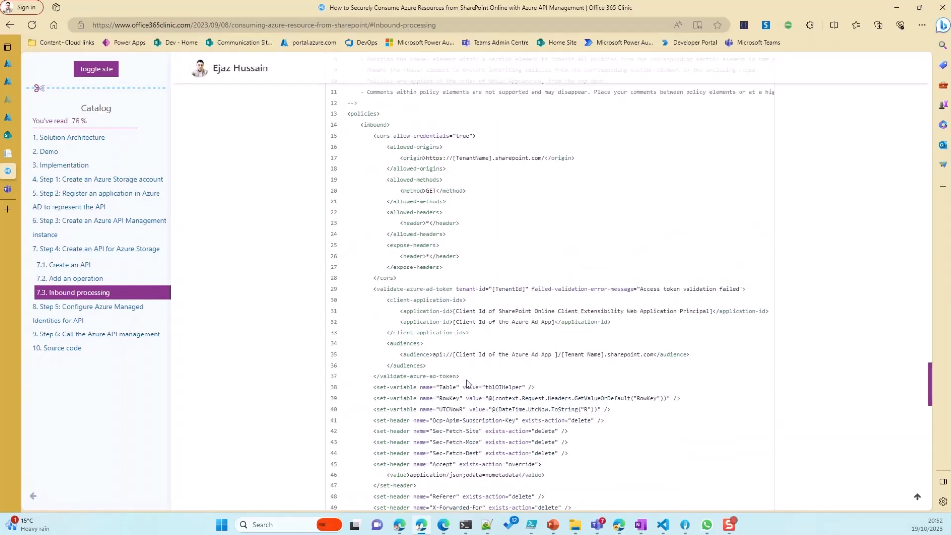
mouse_move(378, 148)
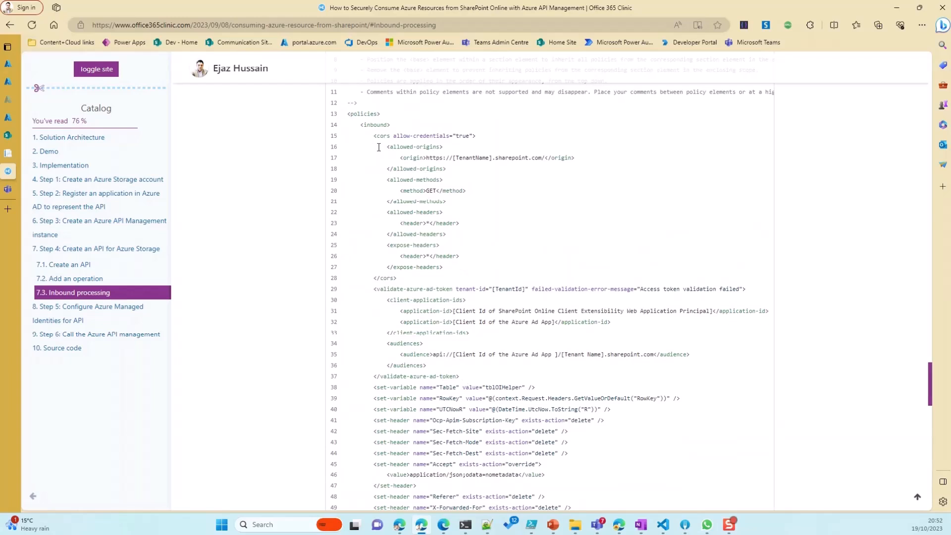
mouse_move(462, 378)
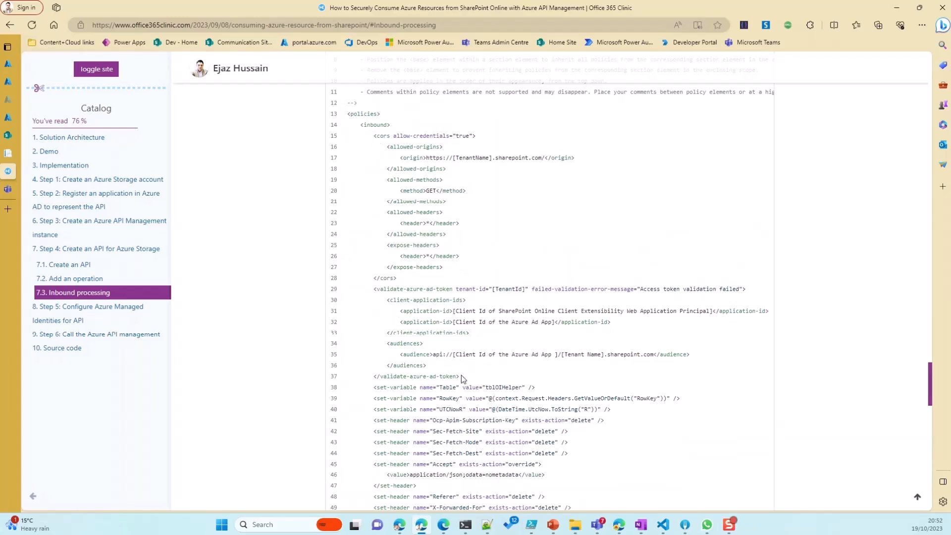
scroll("down", 3)
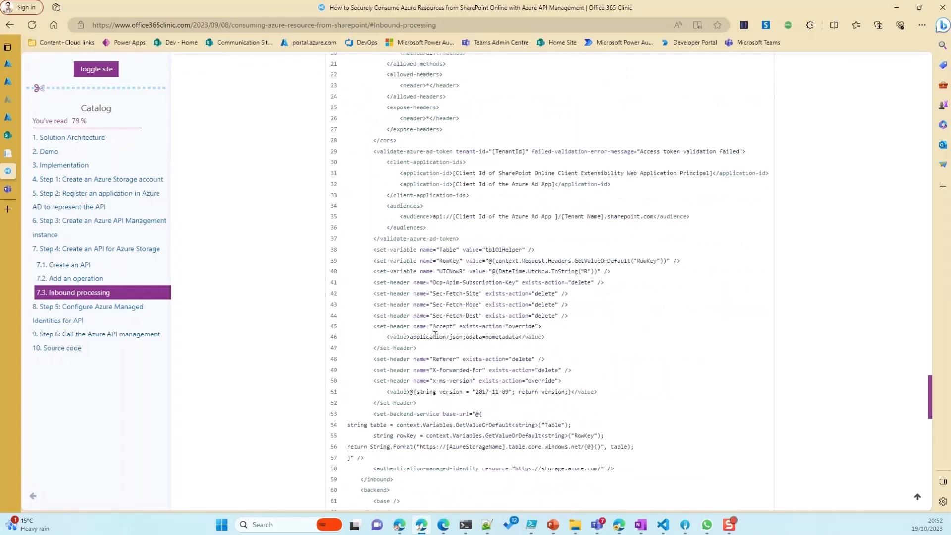
scroll("down", 3)
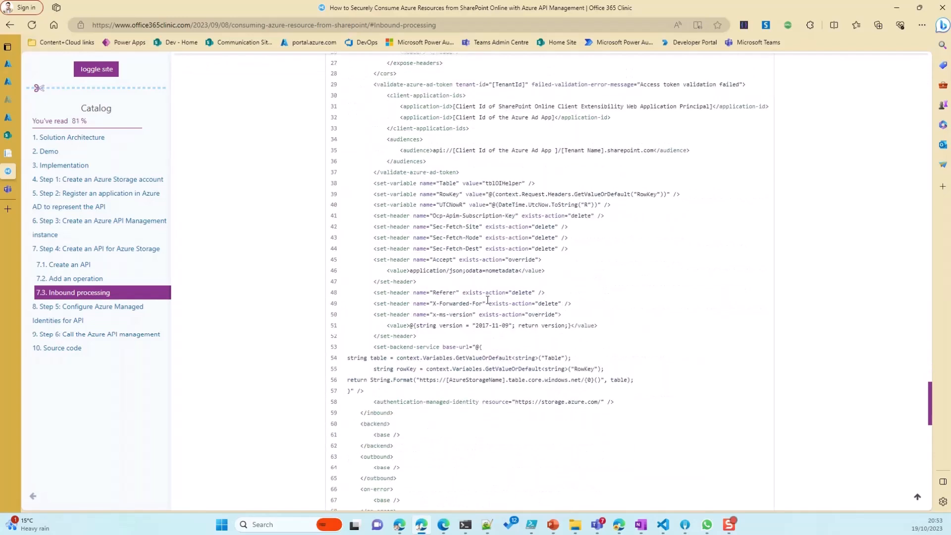
scroll("down", 3)
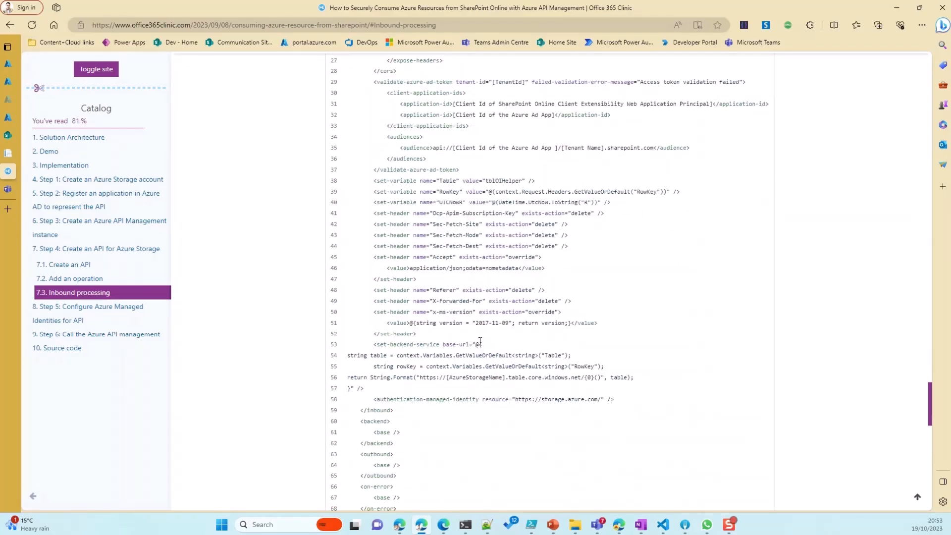
mouse_move(464, 376)
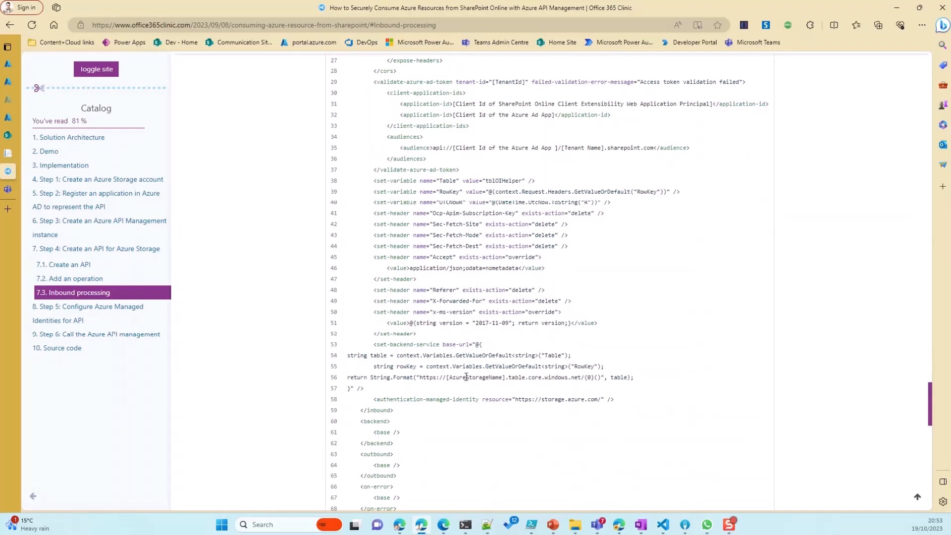
double_click(461, 377)
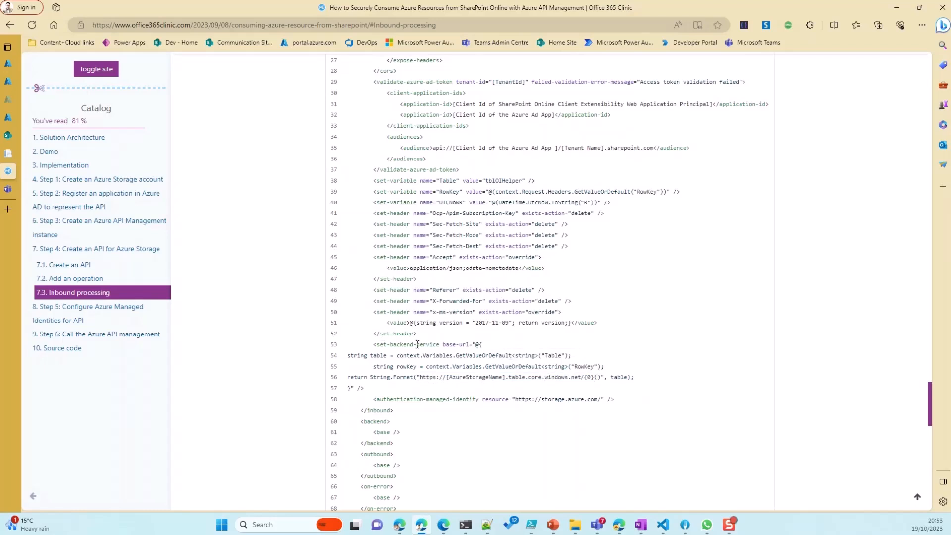
scroll("down", 3)
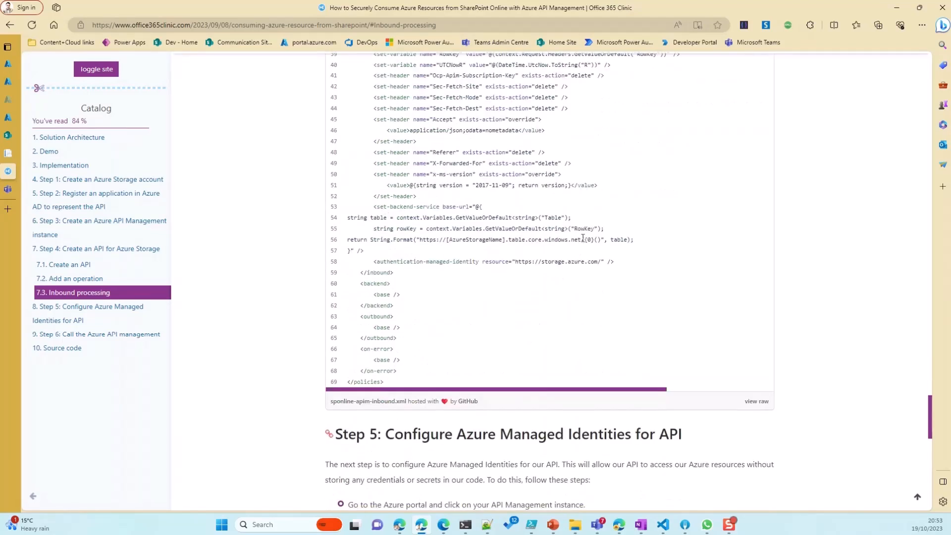
mouse_move(384, 213)
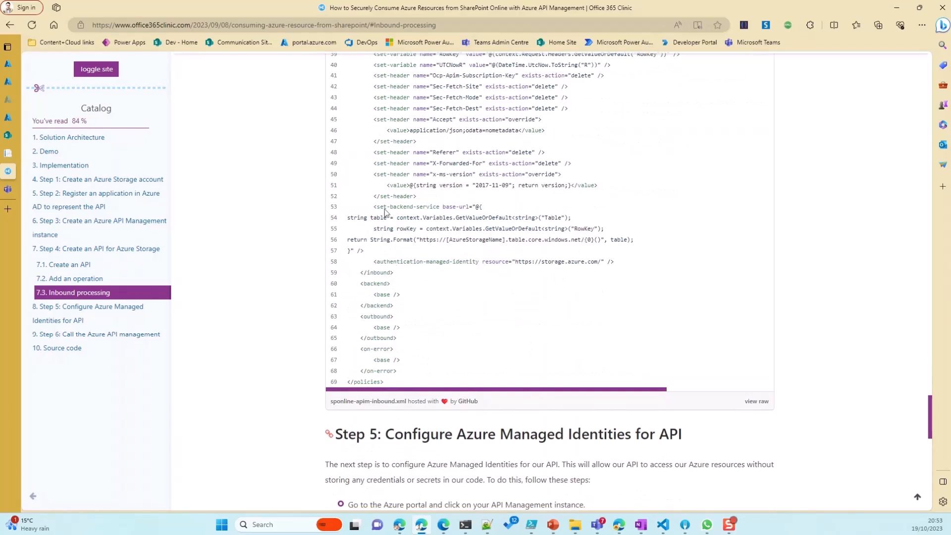
mouse_move(451, 184)
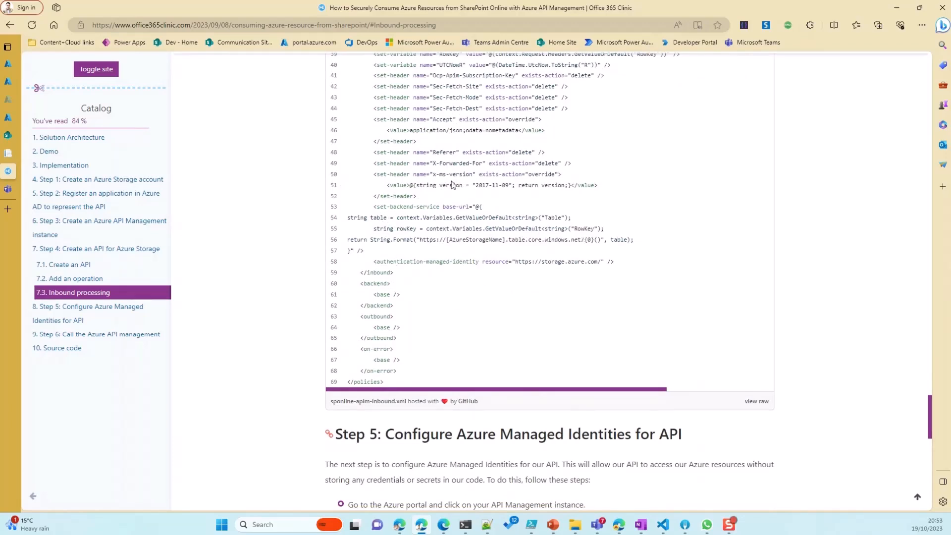
mouse_move(494, 261)
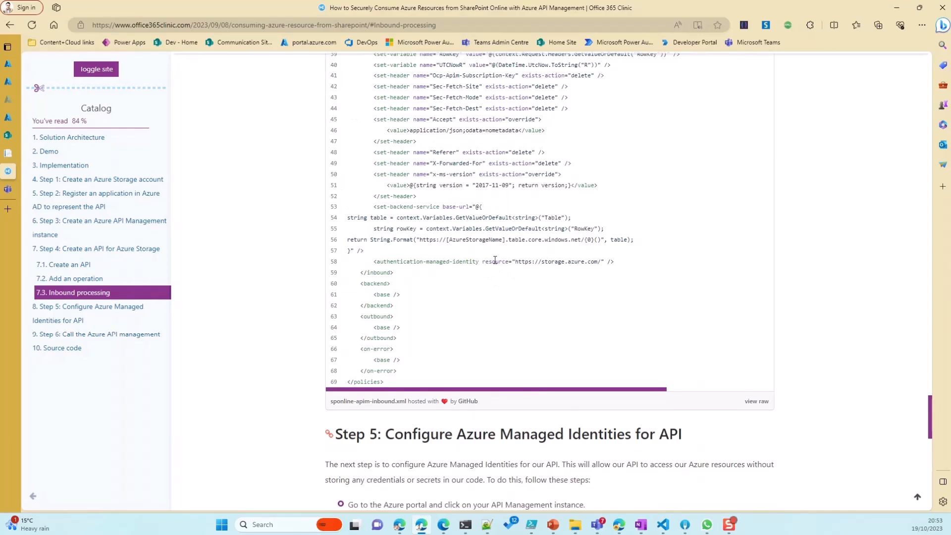
mouse_move(461, 280)
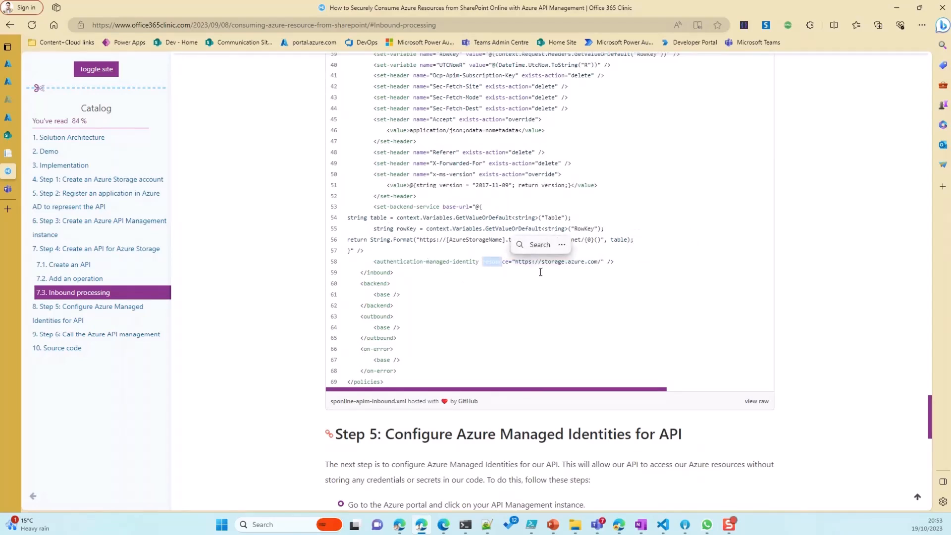
left_click(29, 46)
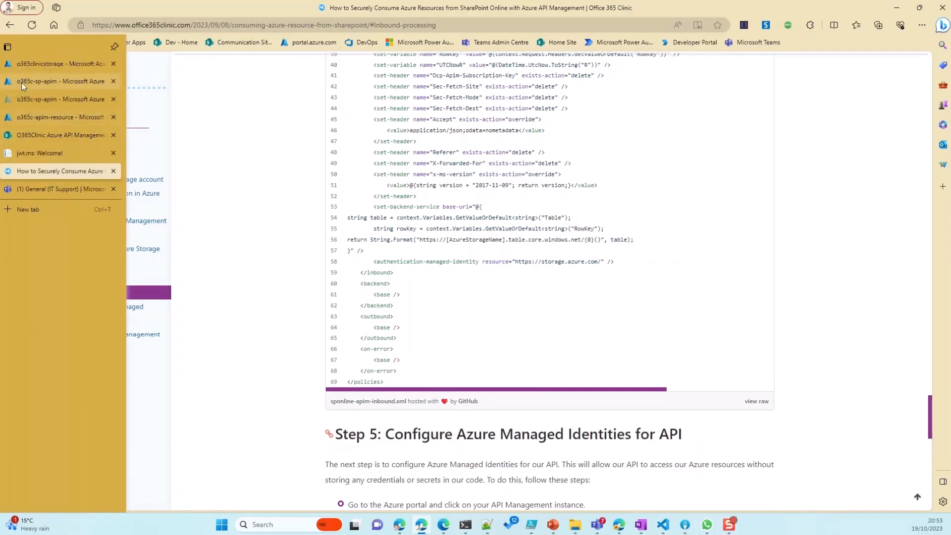
Check the storage account's IAM role assignments, then revisit the o365c-sp-apim registration and APIM tabs
left_click(58, 64)
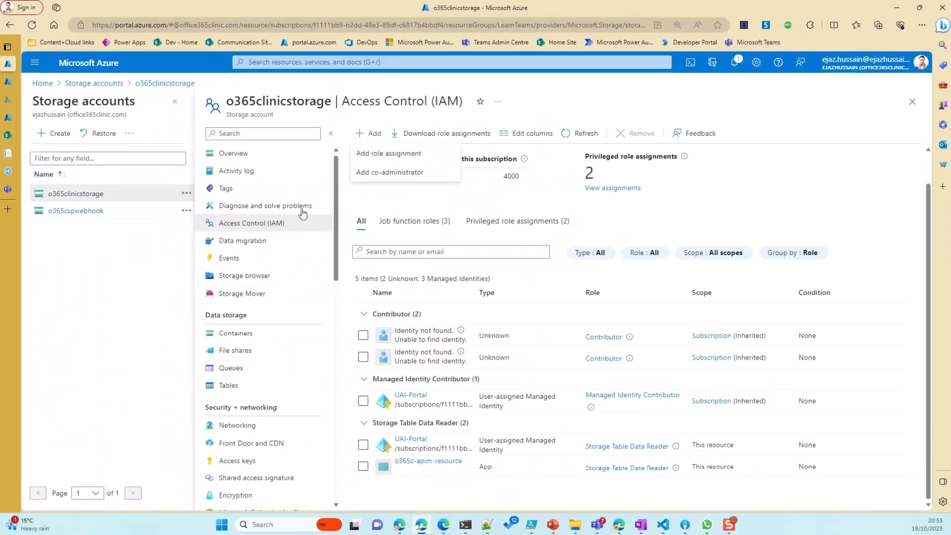
left_click(678, 210)
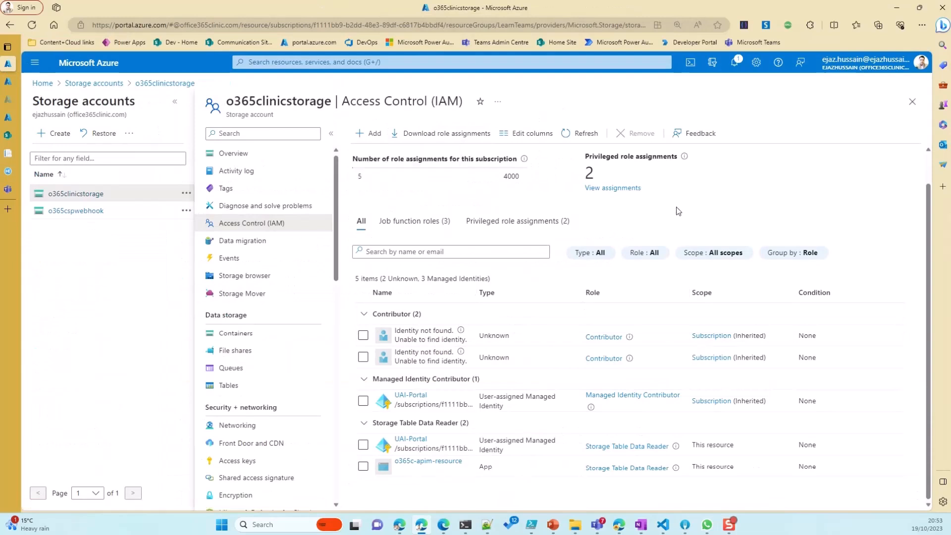
left_click(368, 132)
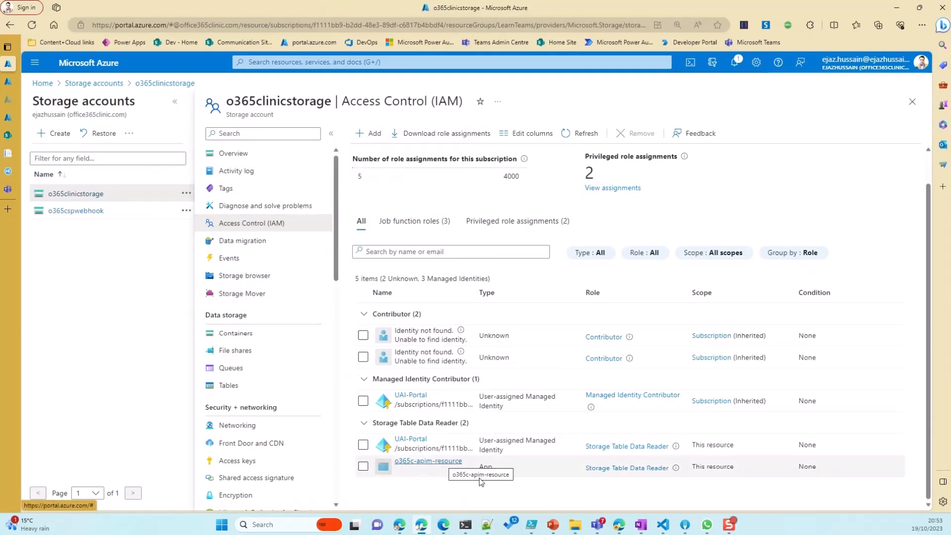
mouse_move(633, 474)
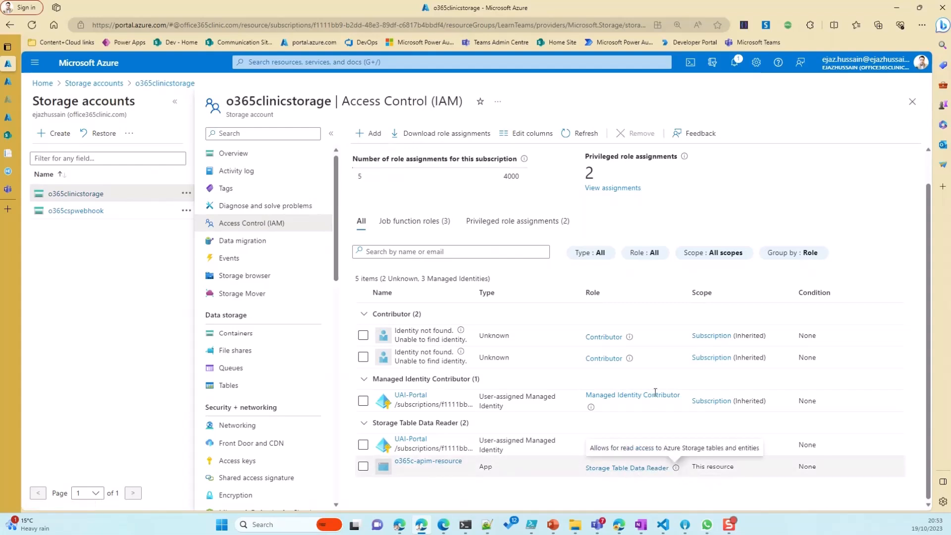
mouse_move(448, 469)
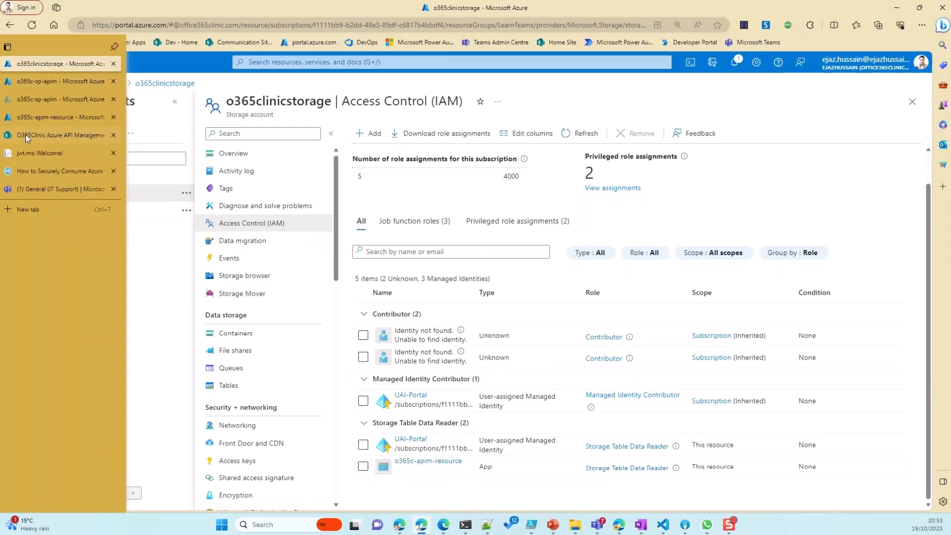
left_click(57, 99)
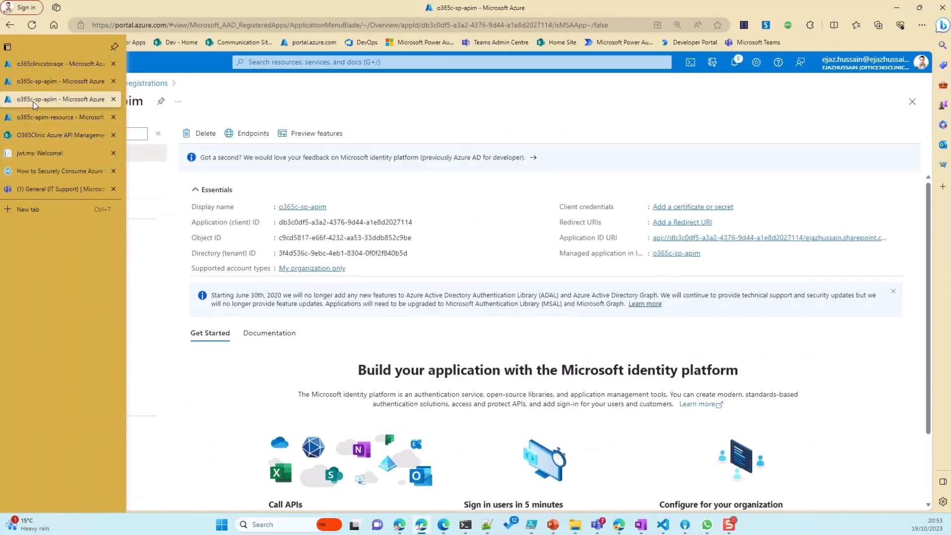
left_click(57, 117)
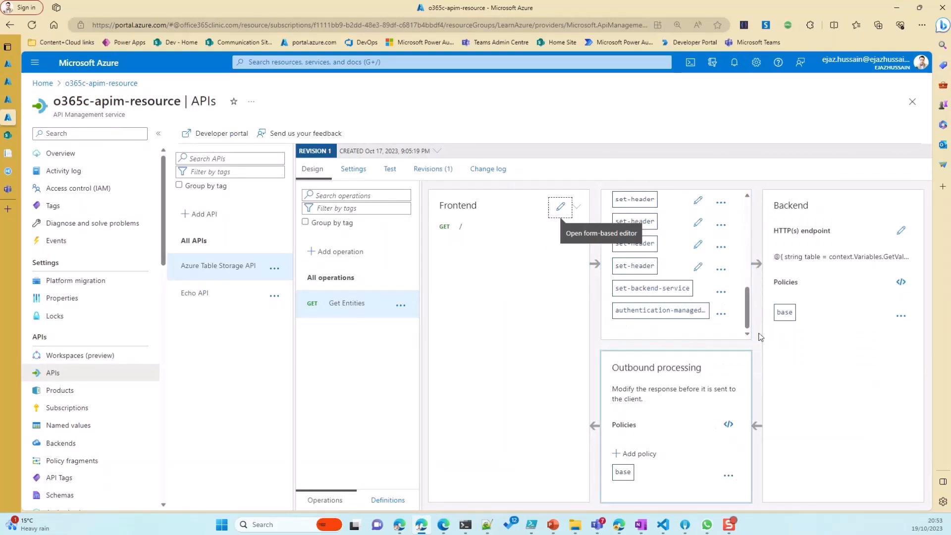
mouse_move(840, 226)
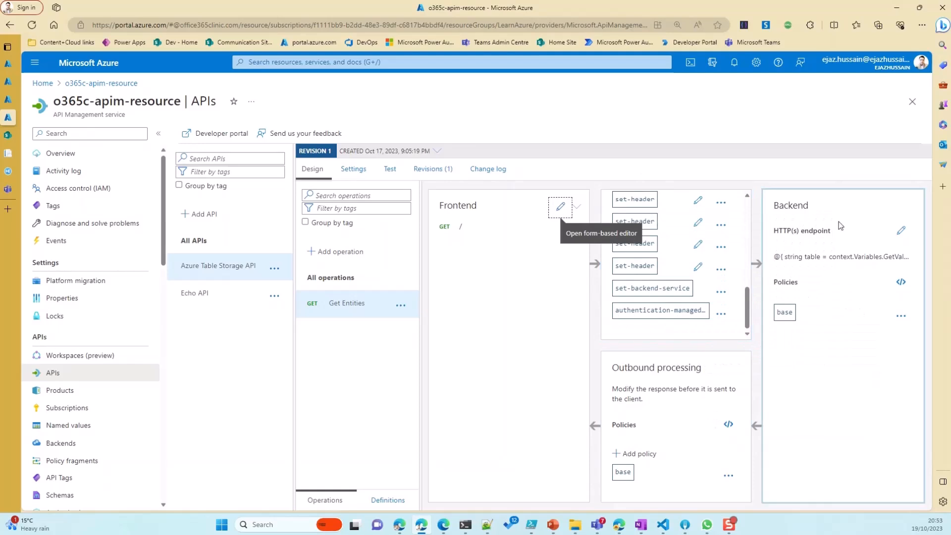
mouse_move(661, 300)
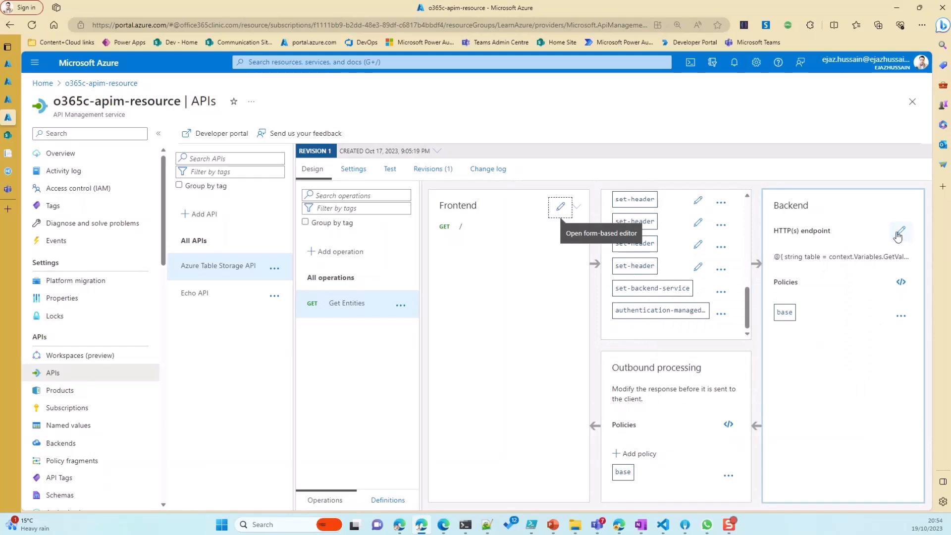
mouse_move(844, 278)
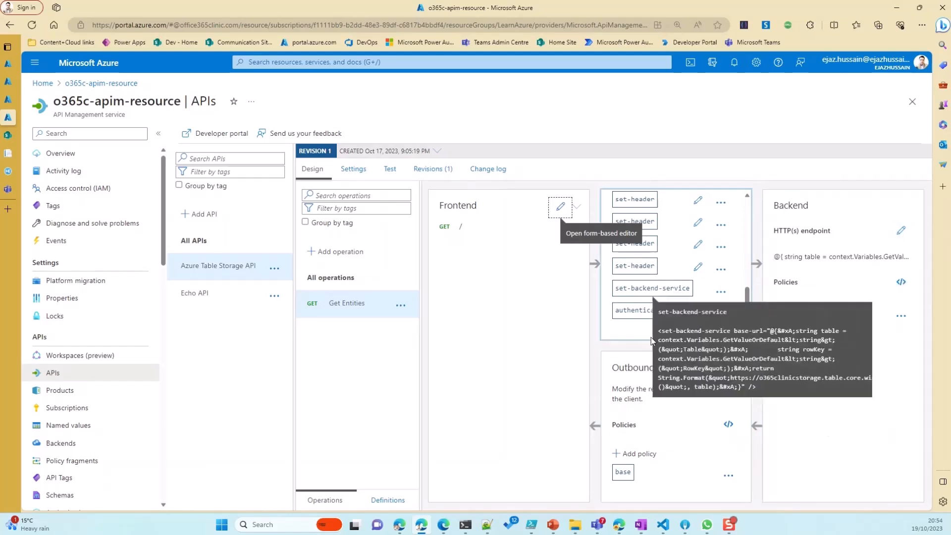
mouse_move(675, 332)
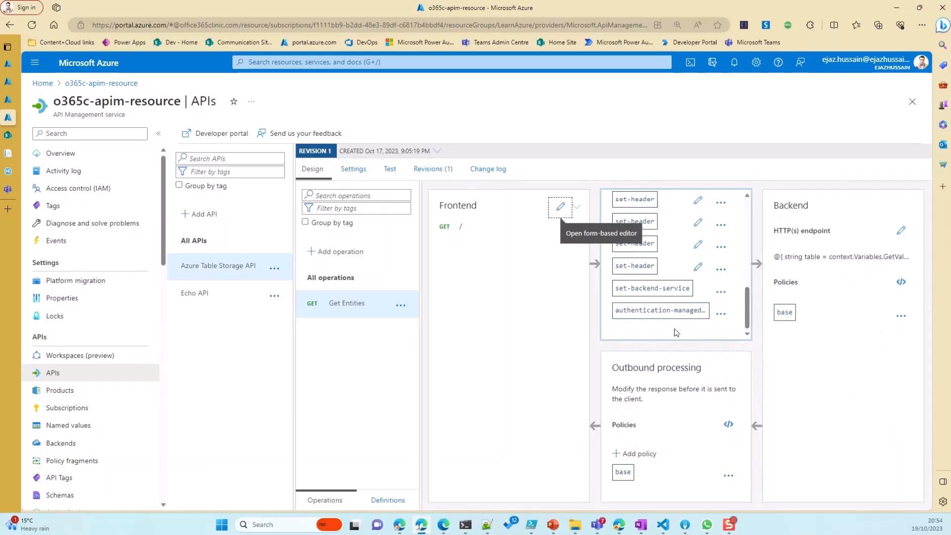
mouse_move(647, 327)
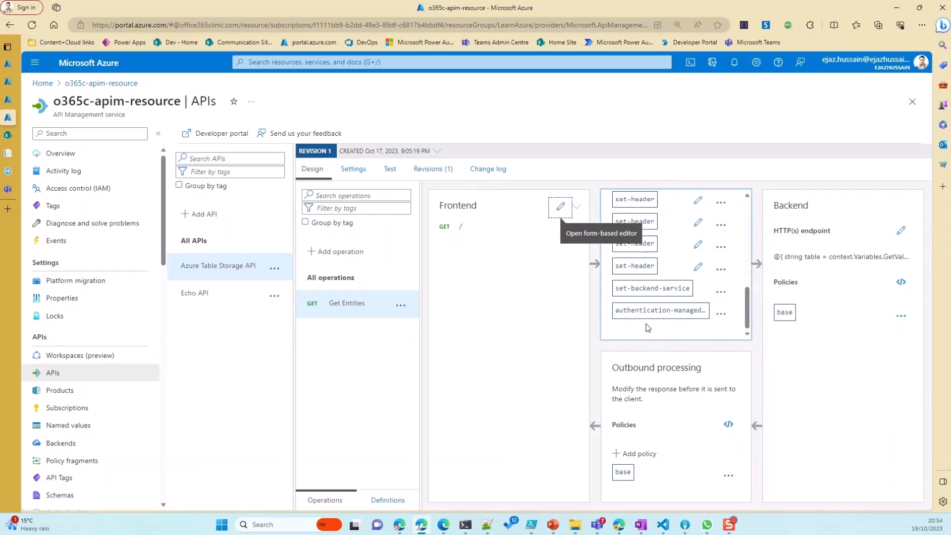
mouse_move(422, 526)
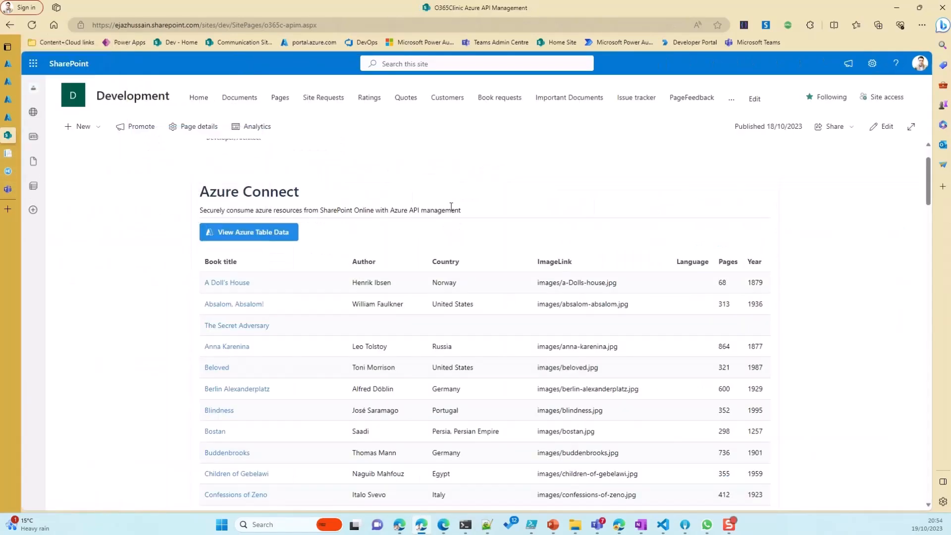
Scroll through the Azure Connect web part's book table and back to the page top
scroll("down", 3)
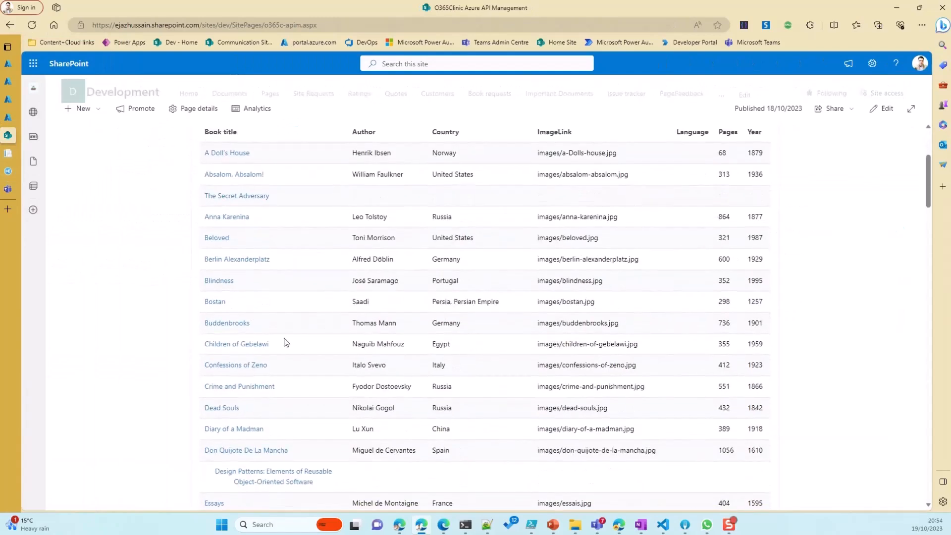
scroll("up", 3)
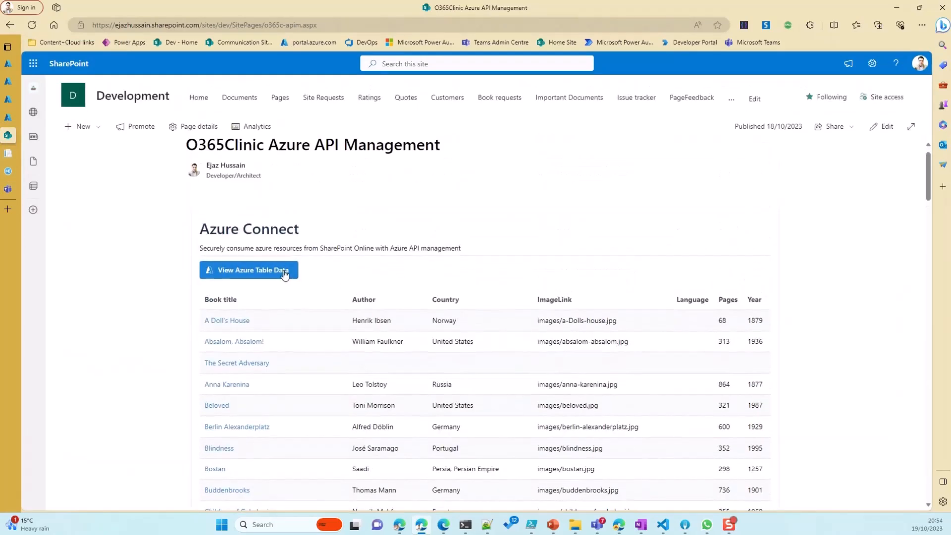
mouse_move(366, 322)
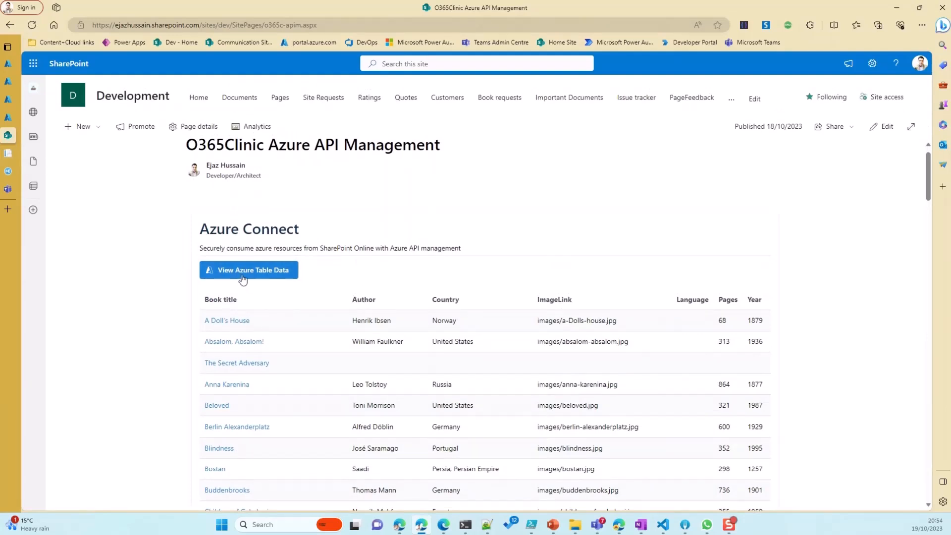
mouse_move(202, 248)
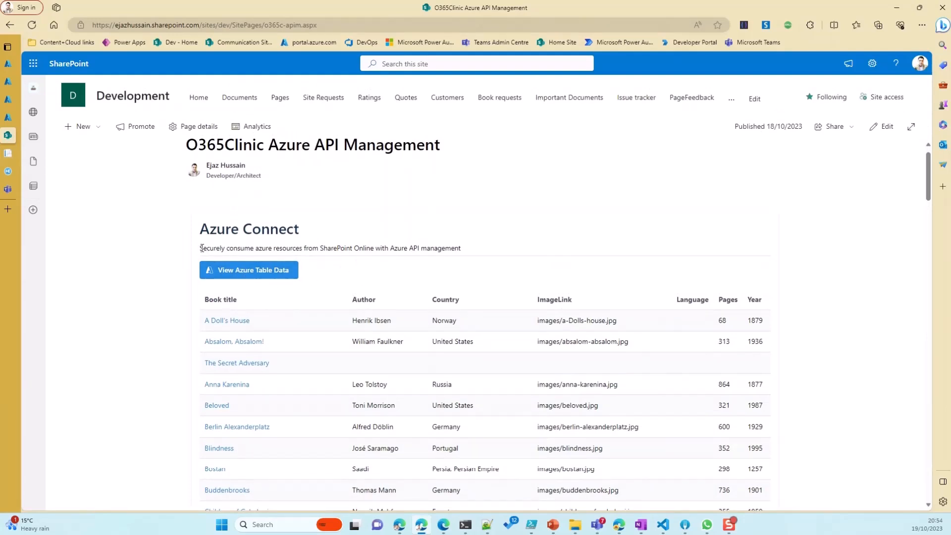
mouse_move(497, 240)
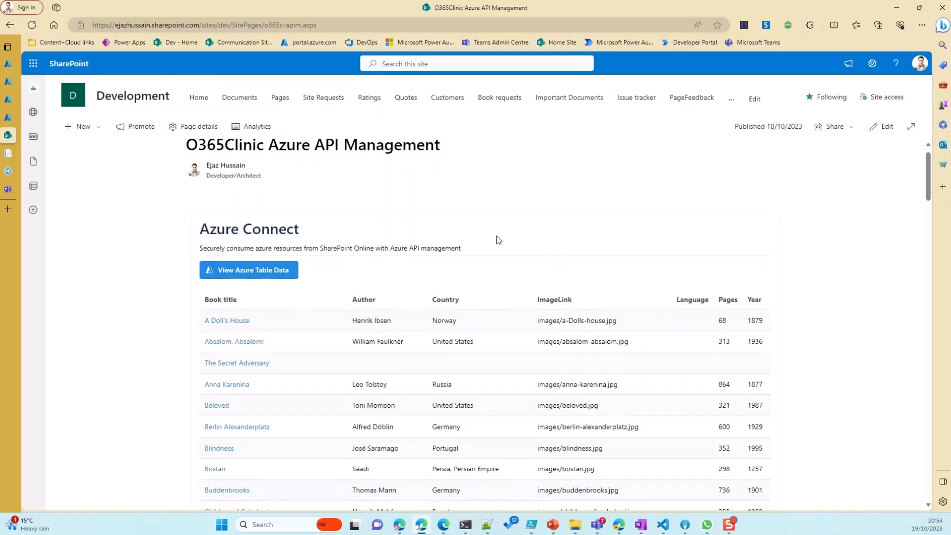
mouse_move(178, 447)
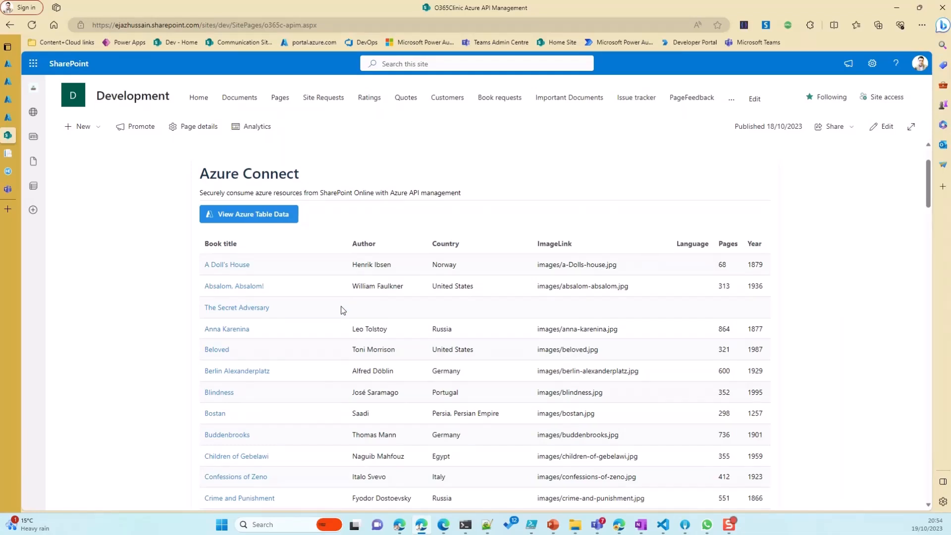
mouse_move(464, 194)
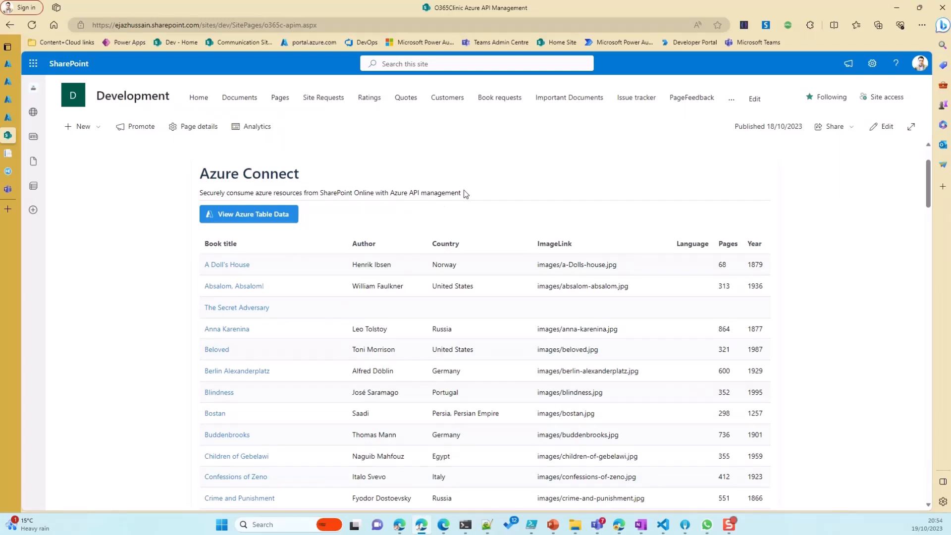
mouse_move(270, 232)
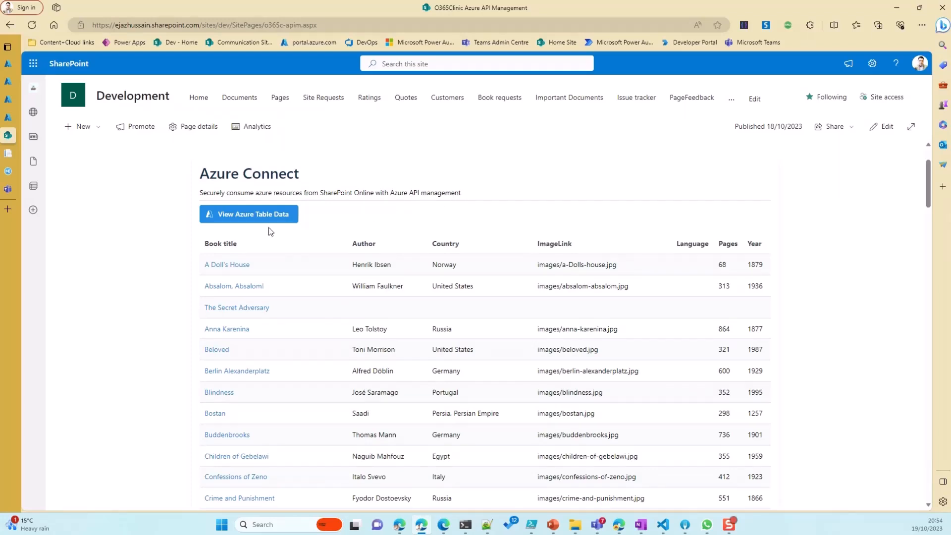
mouse_move(304, 193)
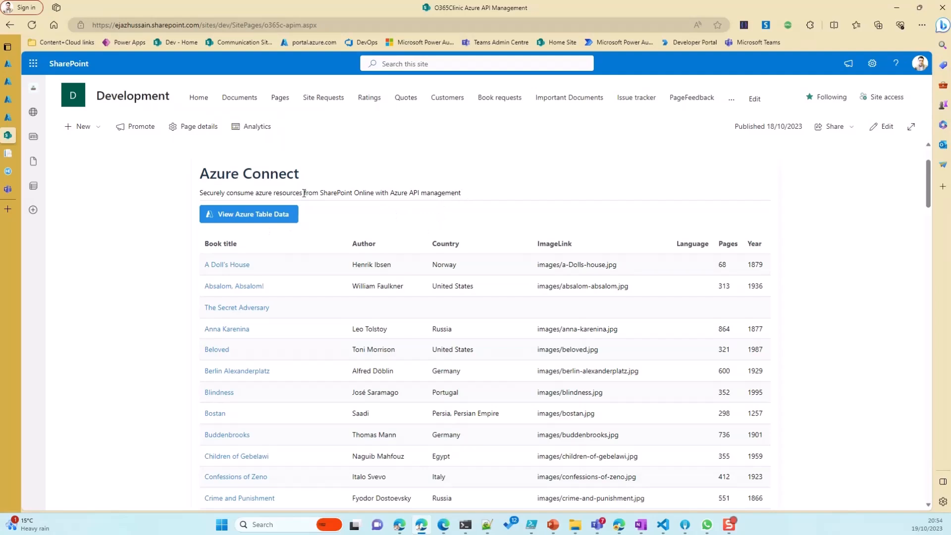
scroll("up", 3)
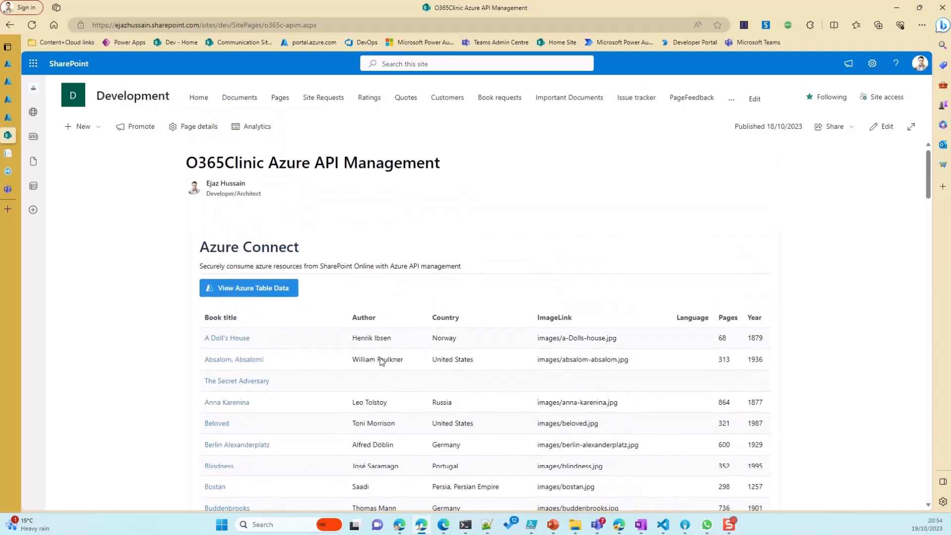
mouse_move(569, 275)
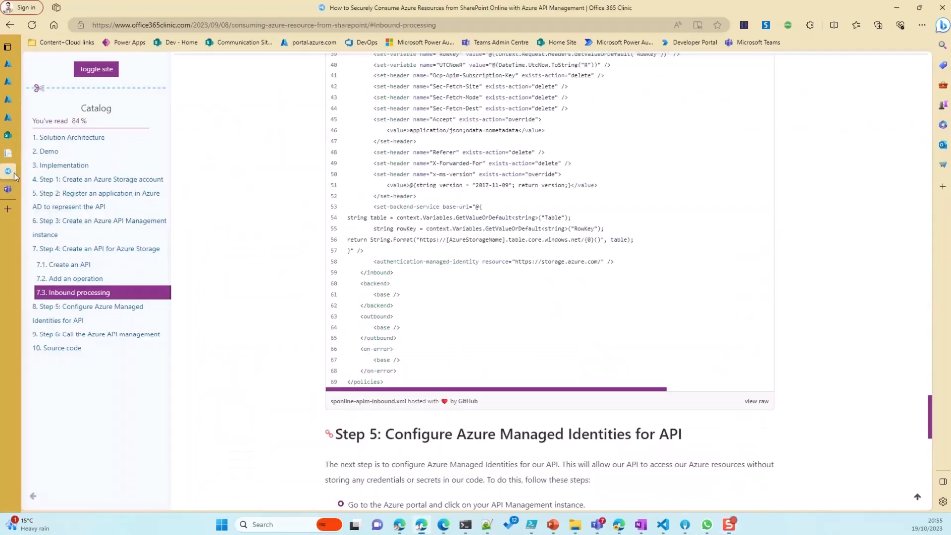
Jump through the blog's Demo, Solution Architecture and Create an API sections, then scroll to Inbound processing
left_click(47, 152)
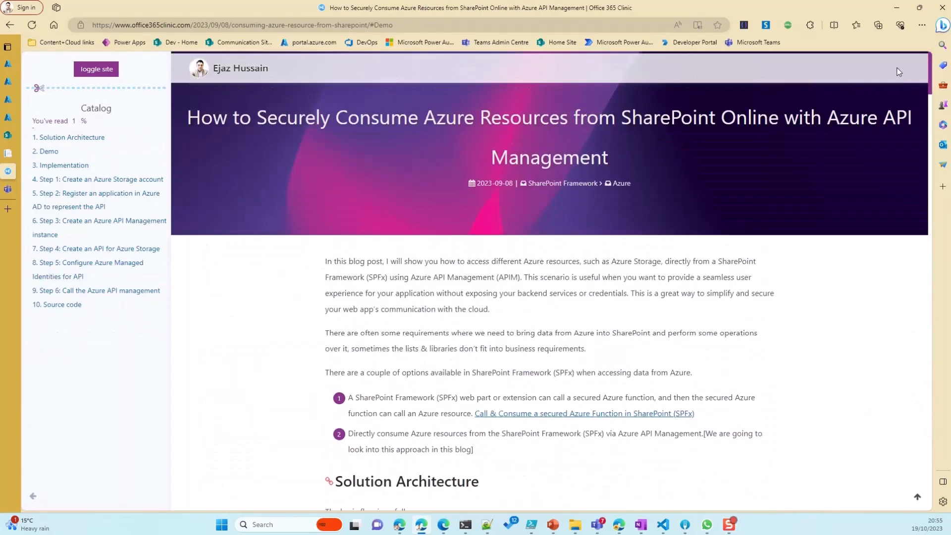
mouse_move(666, 138)
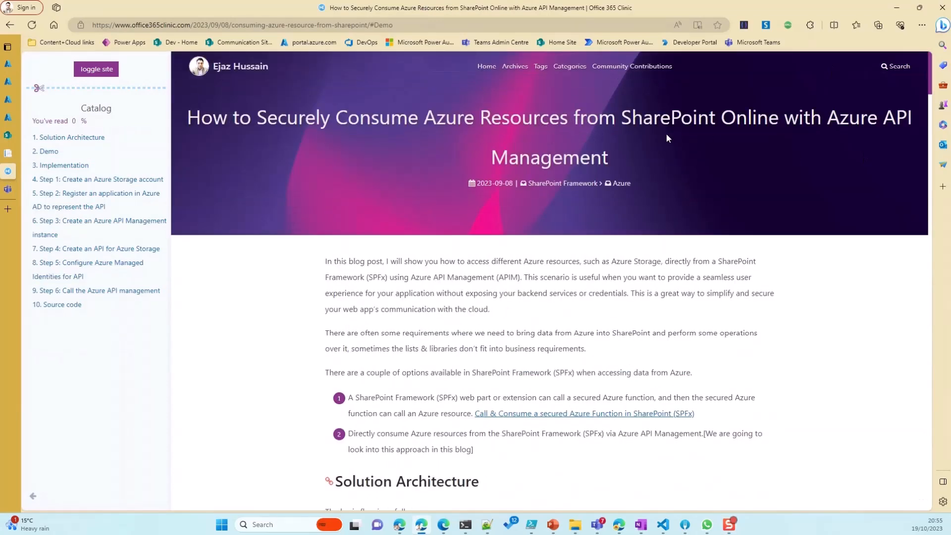
left_click(71, 138)
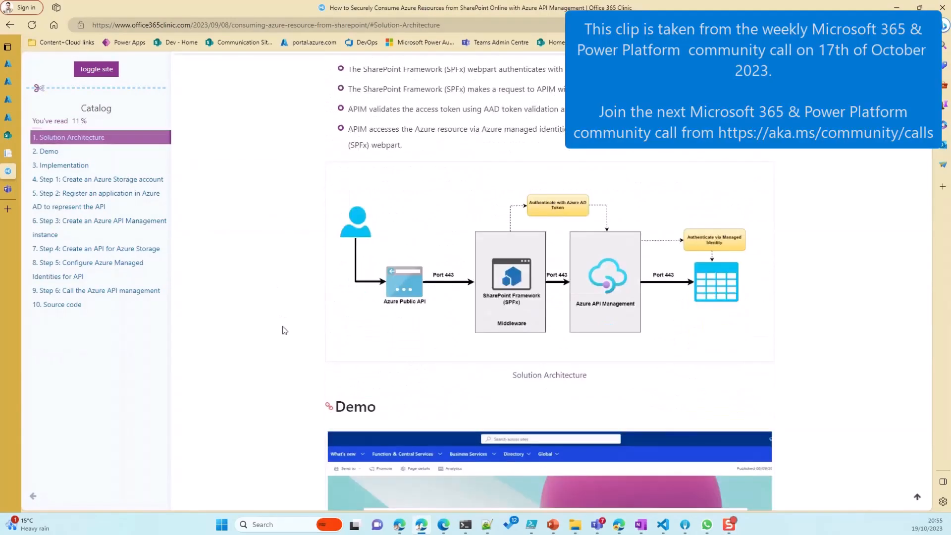
left_click(46, 152)
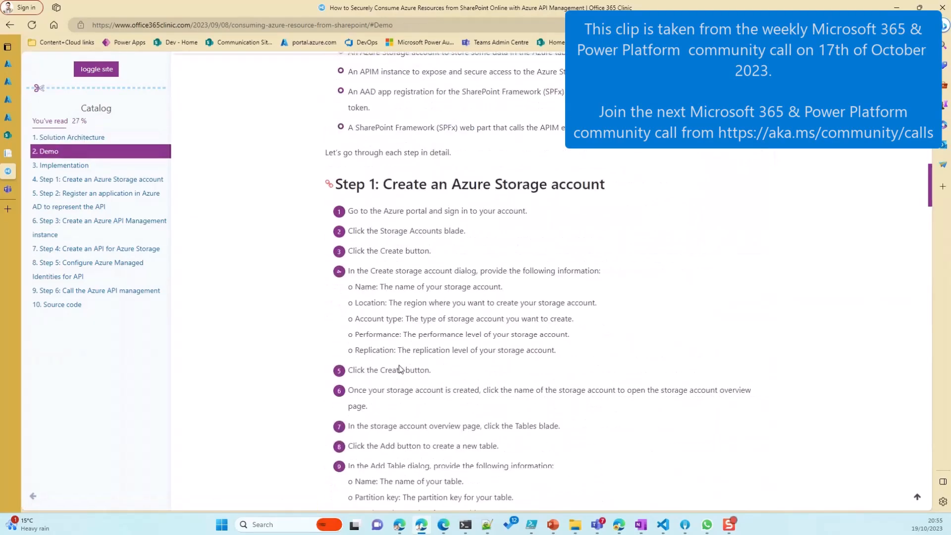
left_click(99, 179)
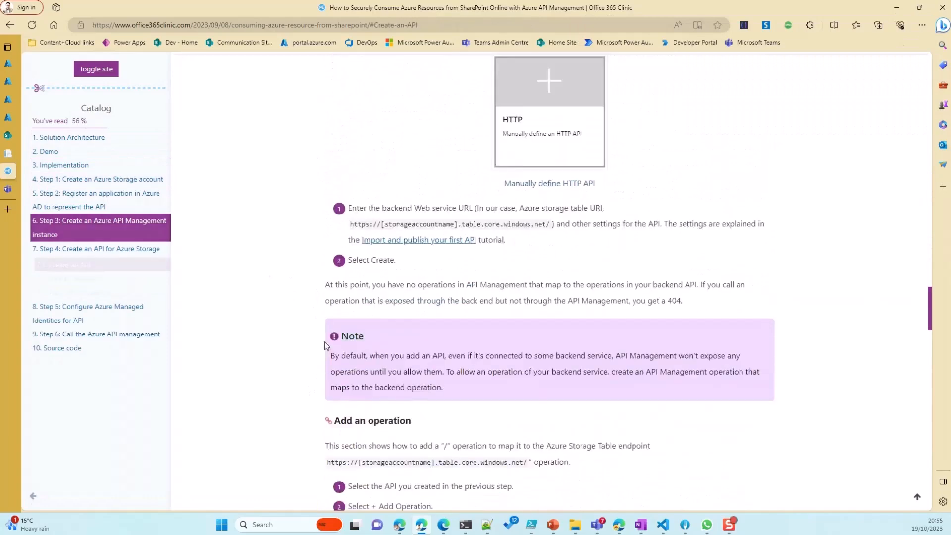
scroll("down", 3)
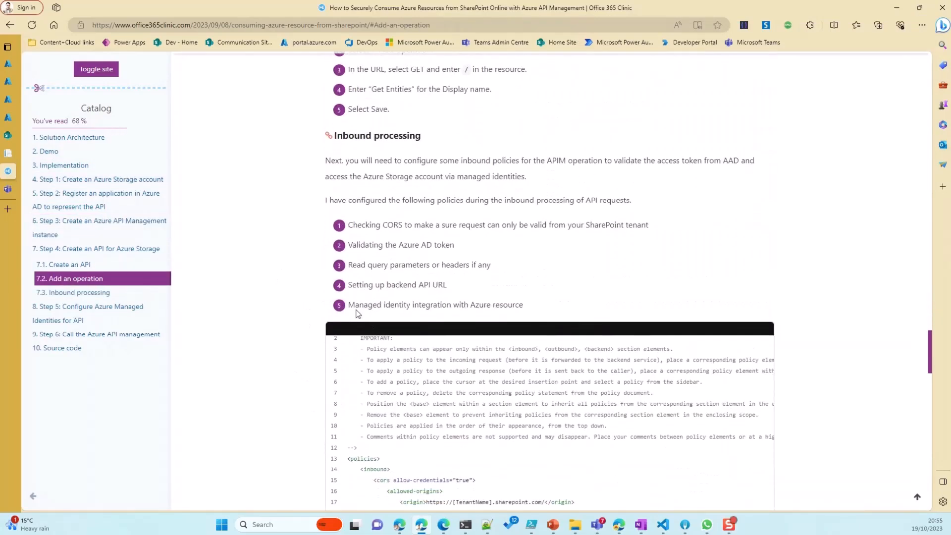